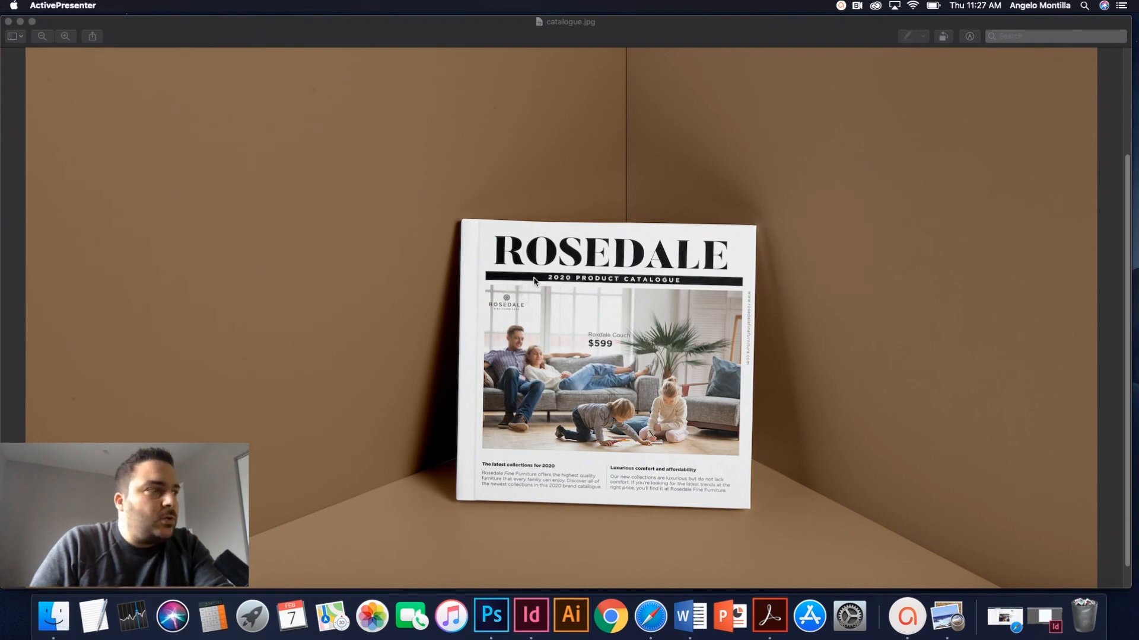
pyautogui.moveTo(508, 398)
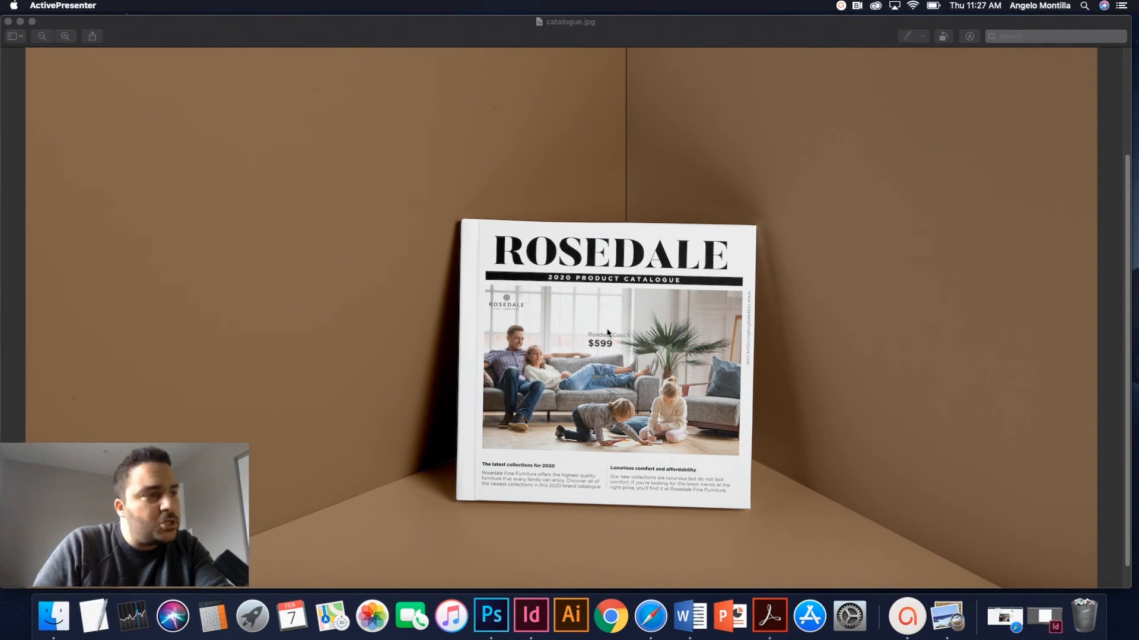
pyautogui.moveTo(612, 337)
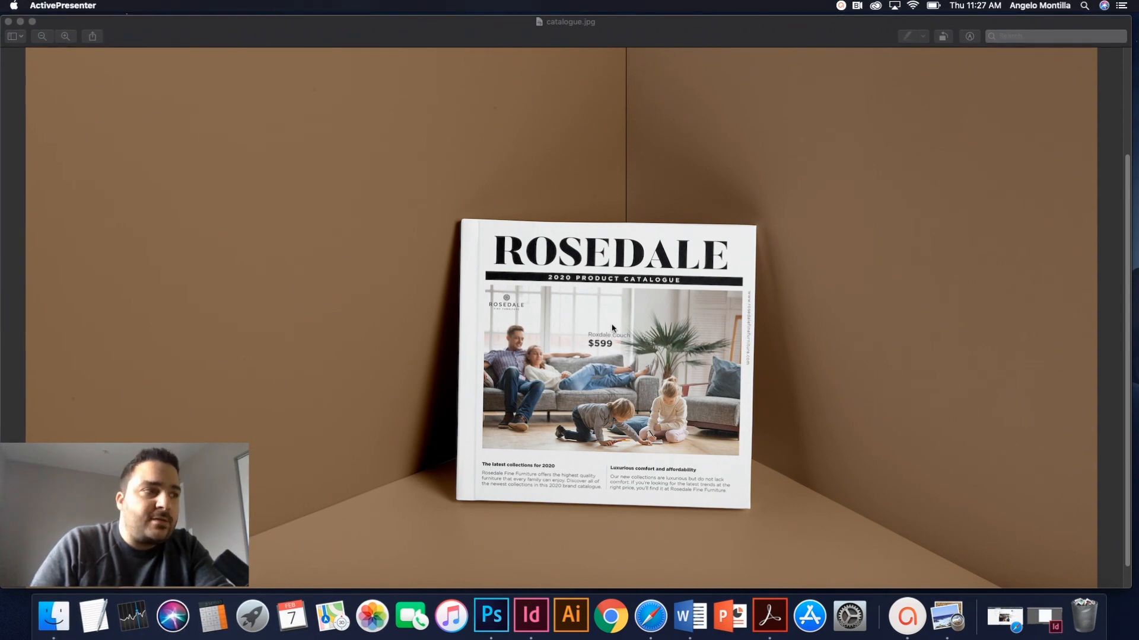
pyautogui.moveTo(594, 329)
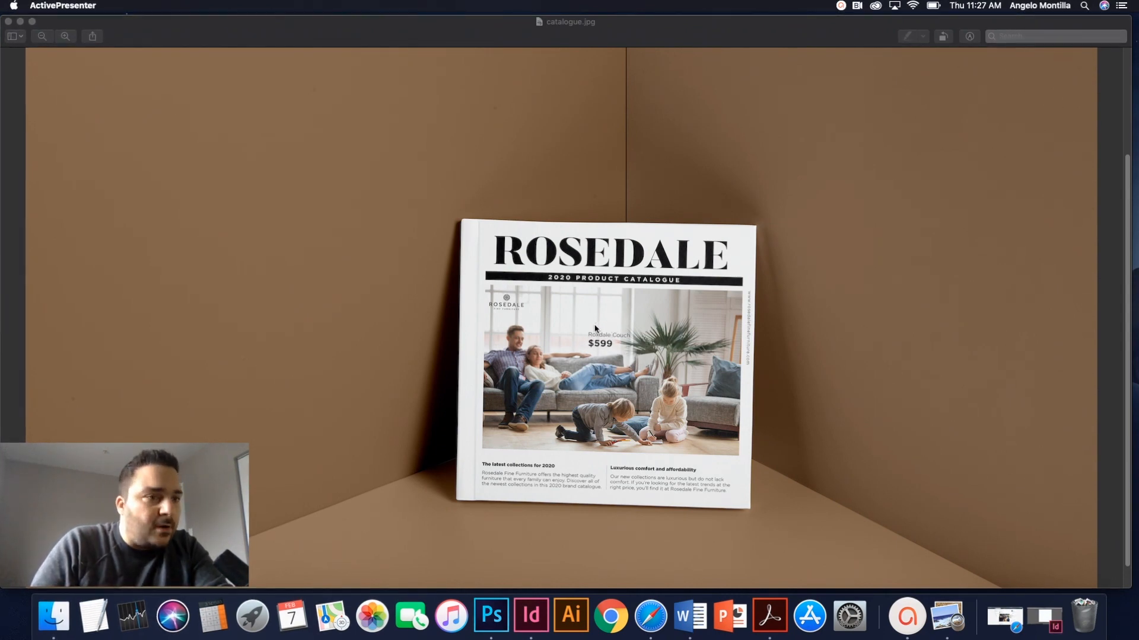
pyautogui.moveTo(629, 346)
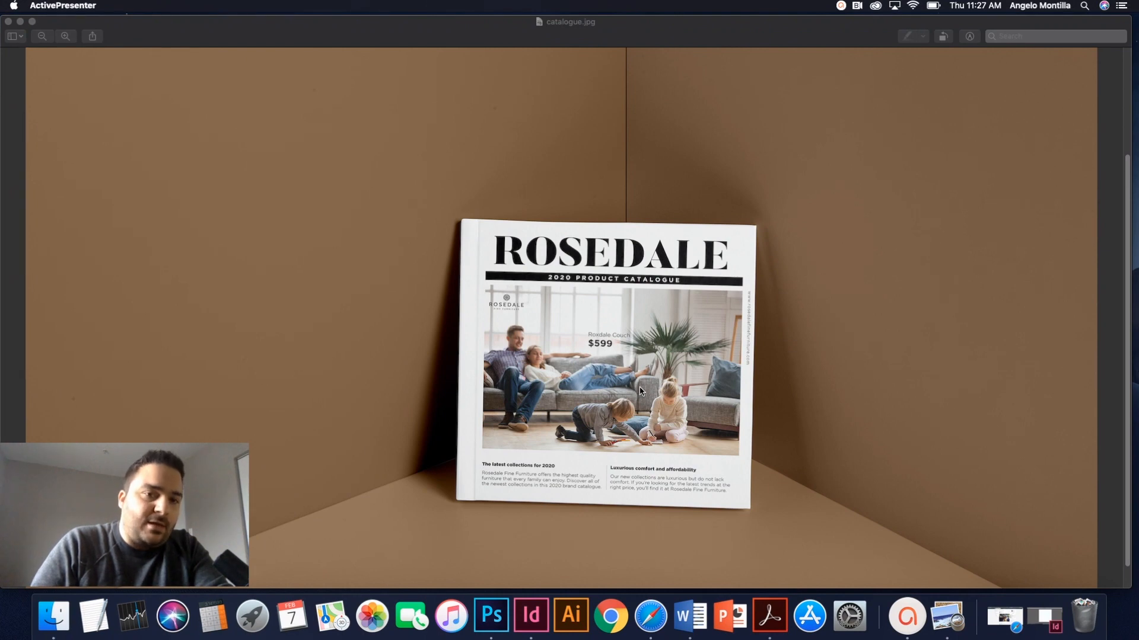
pyautogui.moveTo(624, 353)
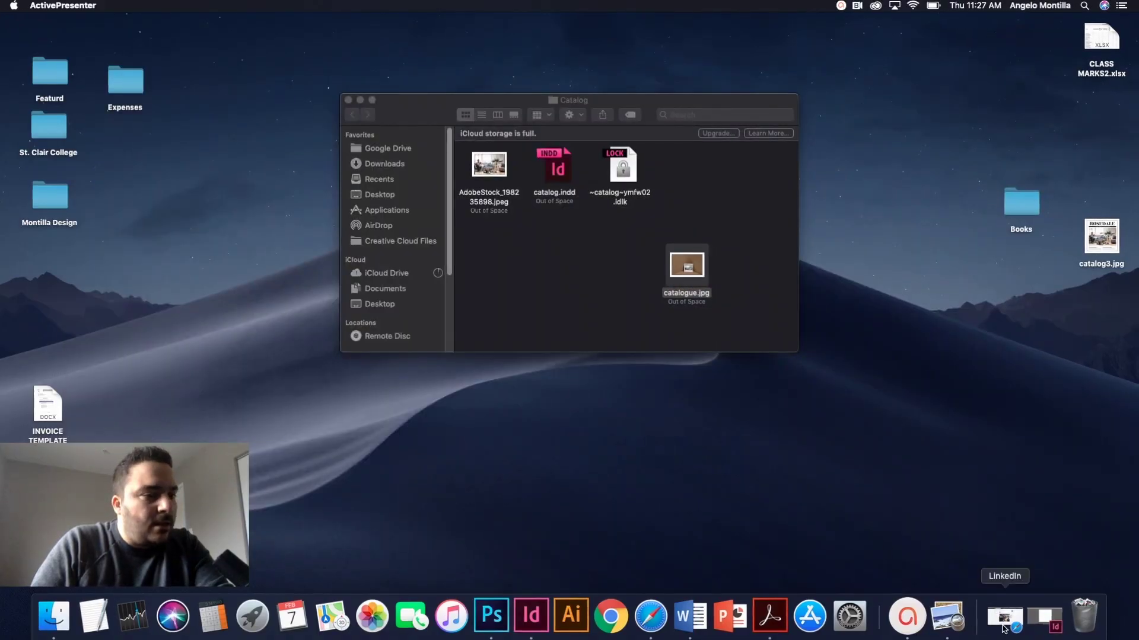
# - Open catalog.indd from the Catalog folder after reviewing the finished cover
pyautogui.doubleClick(554, 165)
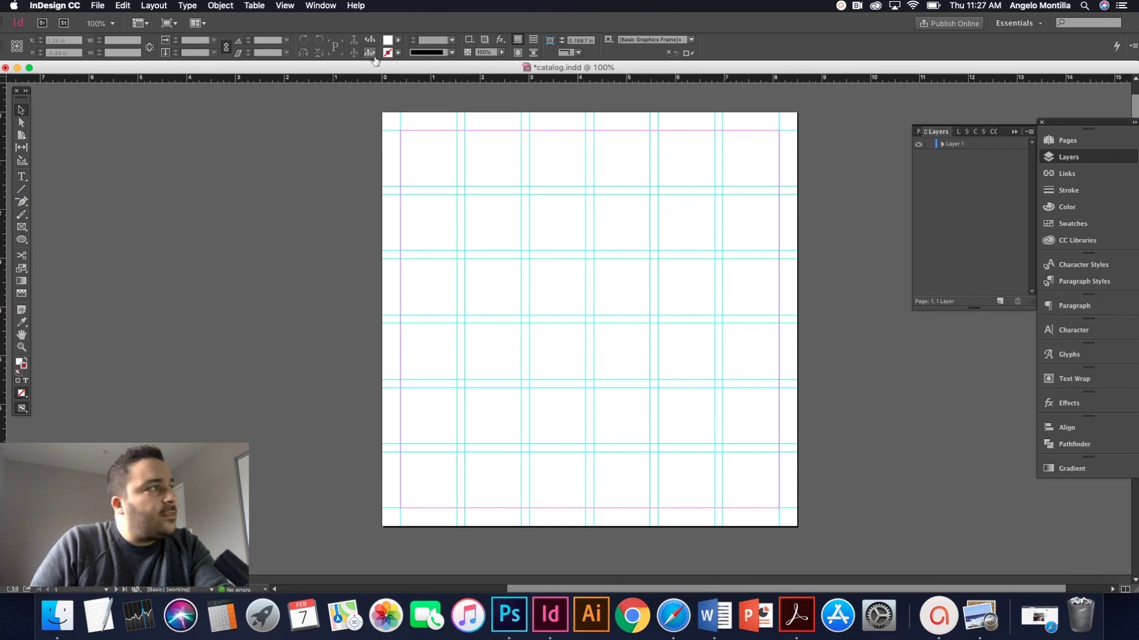
pyautogui.click(97, 5)
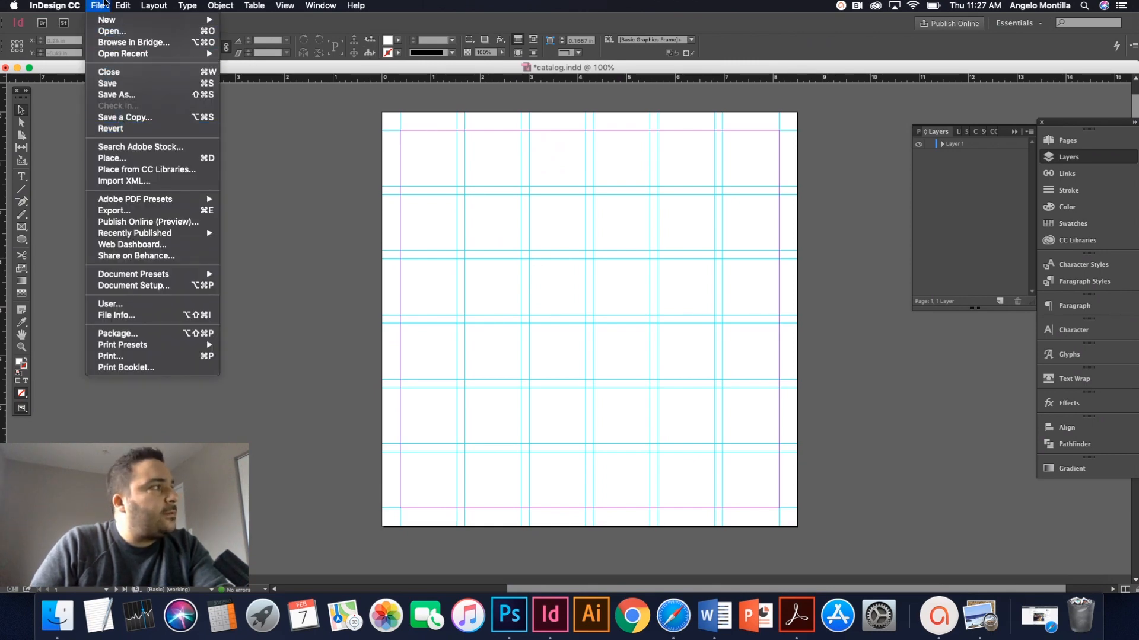
pyautogui.moveTo(126, 286)
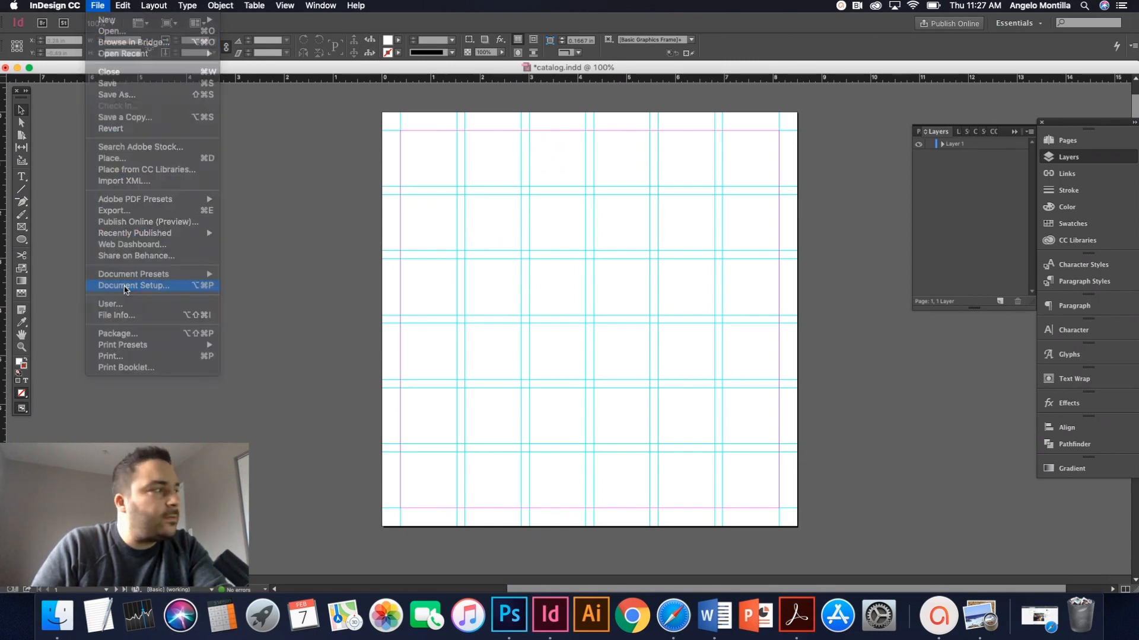
pyautogui.click(132, 285)
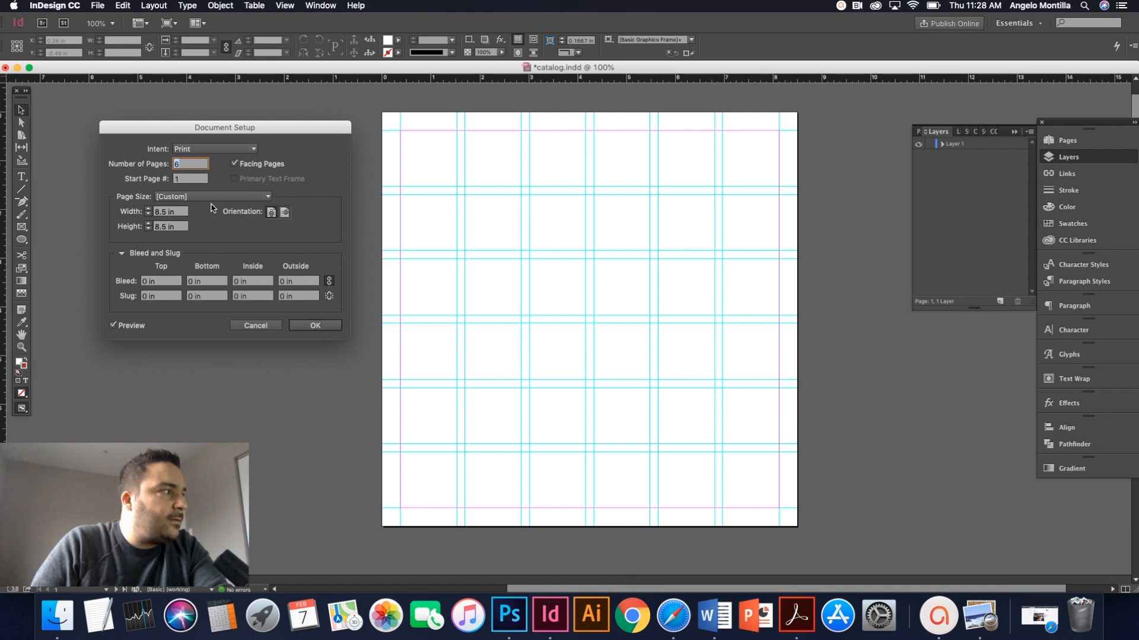
pyautogui.moveTo(319, 334)
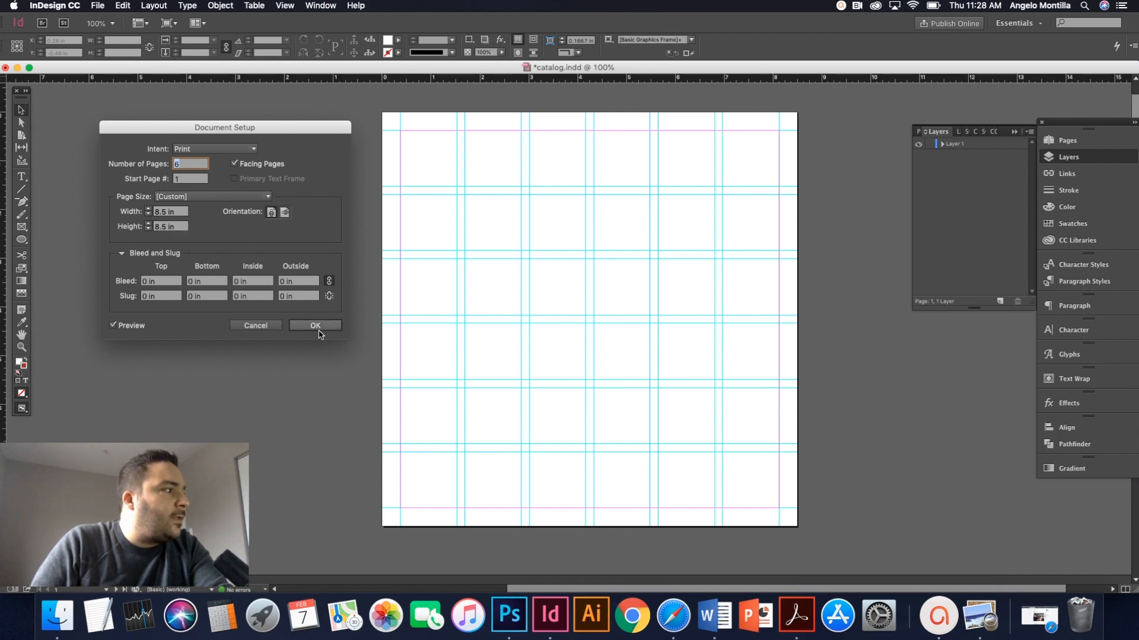
pyautogui.click(316, 325)
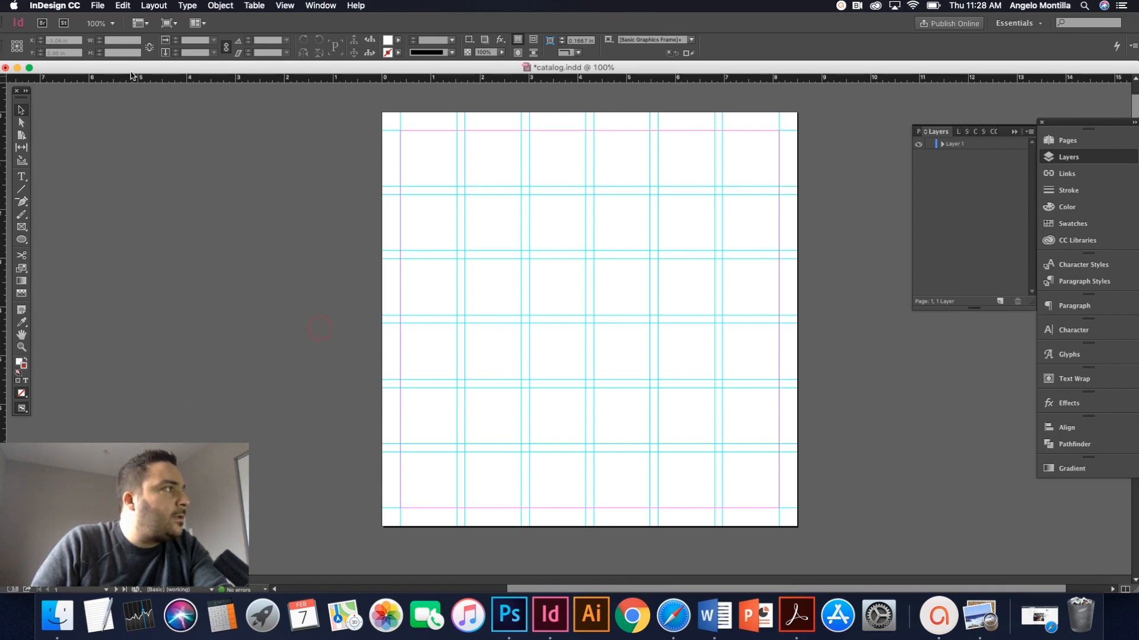
pyautogui.click(154, 5)
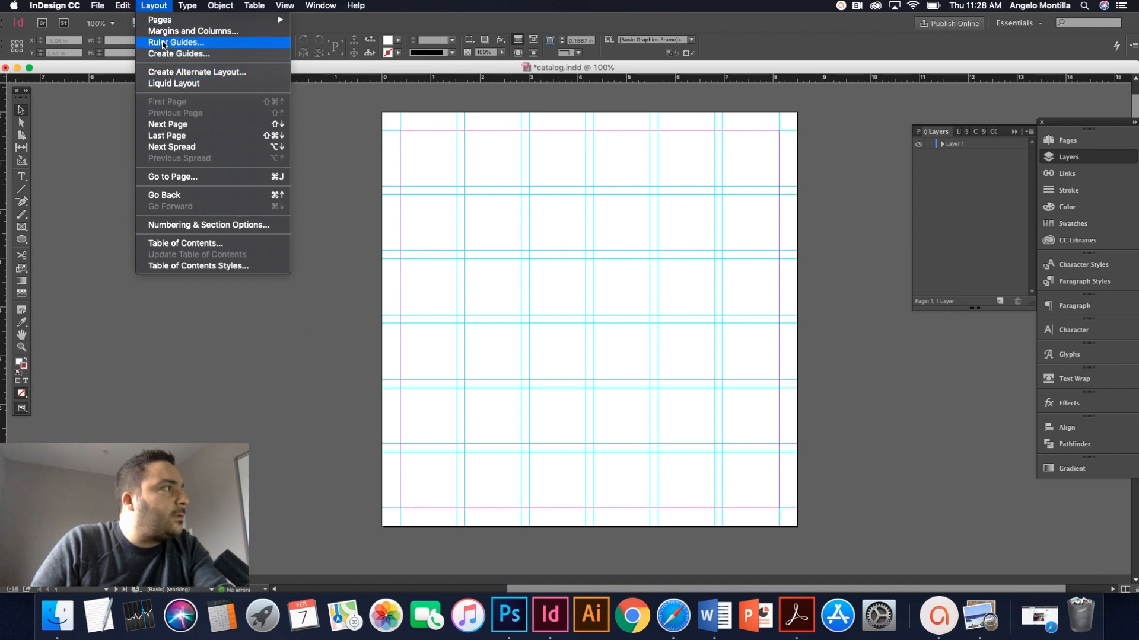
pyautogui.click(198, 30)
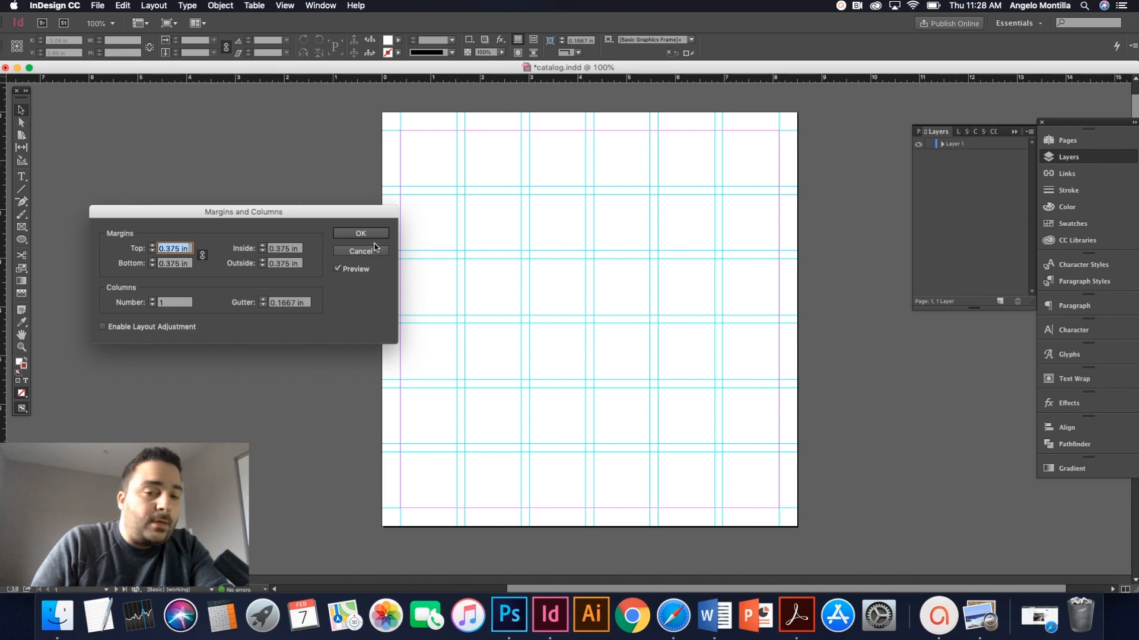
pyautogui.moveTo(344, 257)
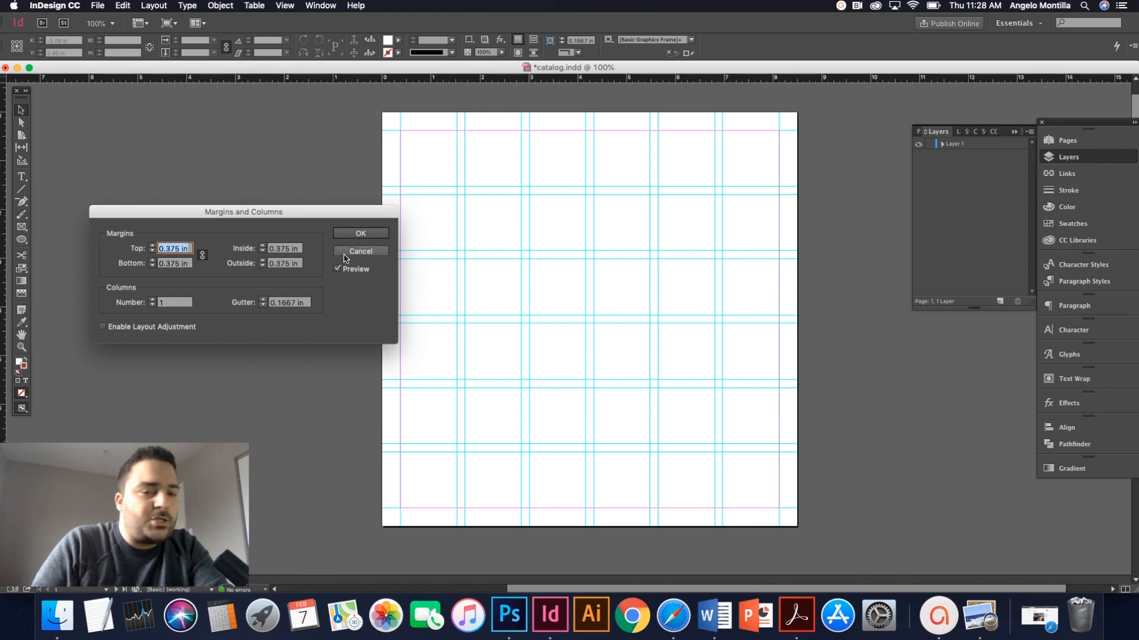
pyautogui.click(360, 233)
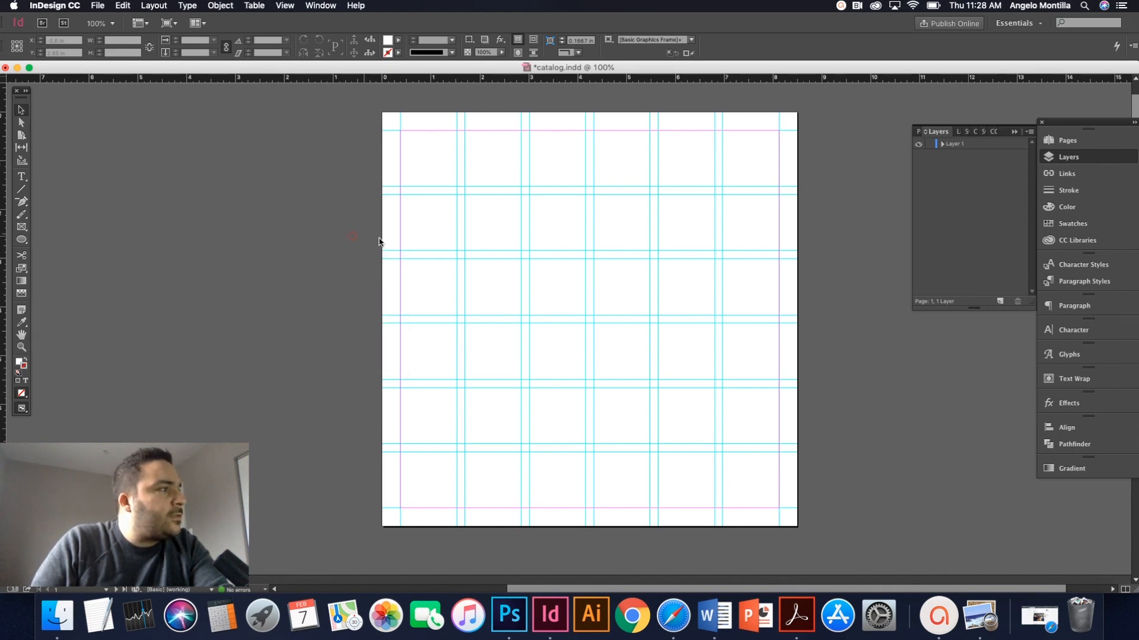
pyautogui.moveTo(232, 206)
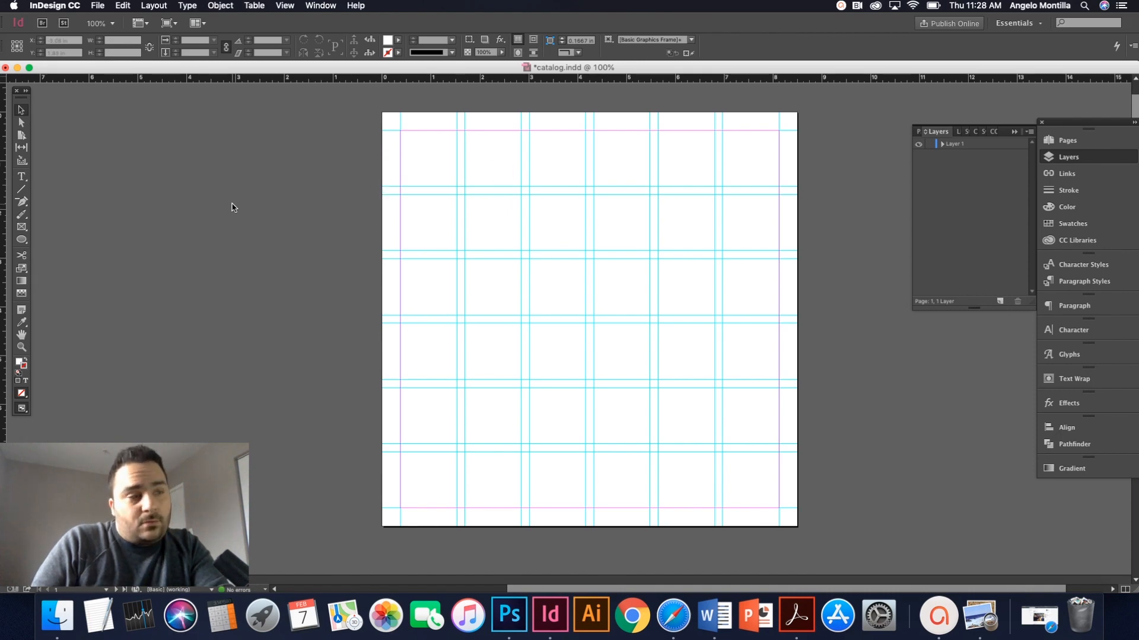
pyautogui.moveTo(334, 185)
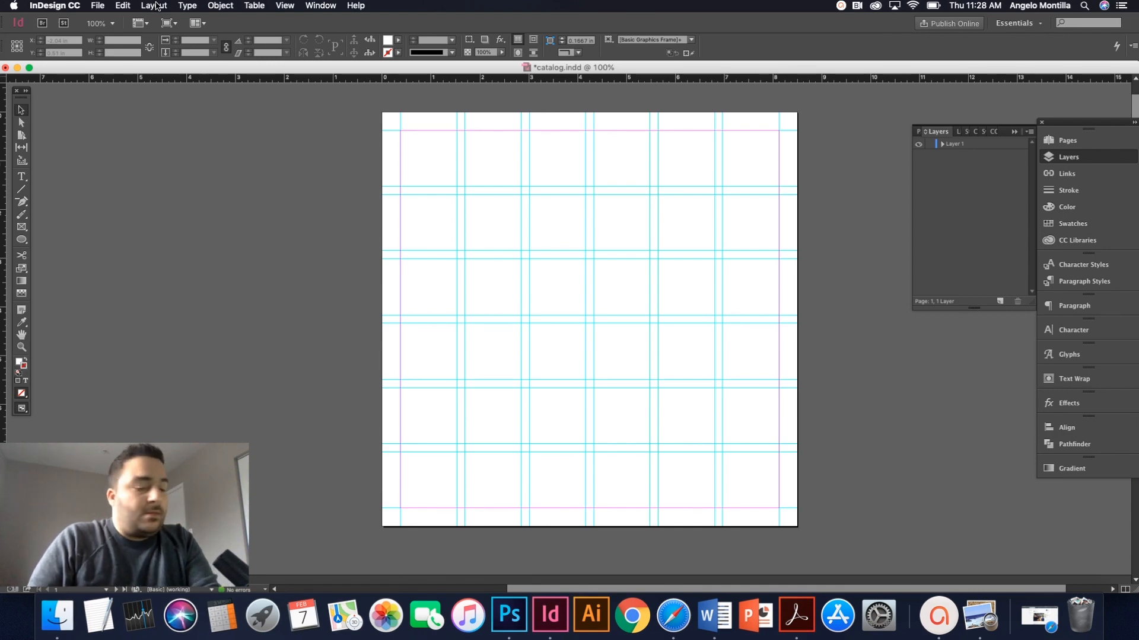
# - Create a 6-row by 6-column guide grid fitted to margins, removing existing ruler guides
pyautogui.click(154, 4)
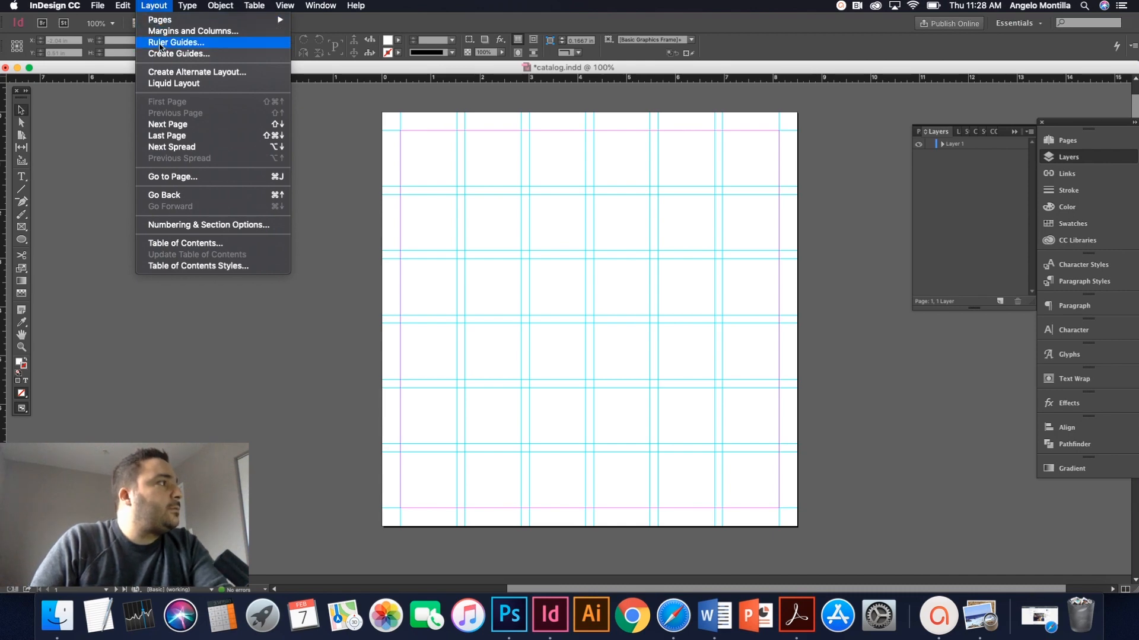
pyautogui.click(185, 54)
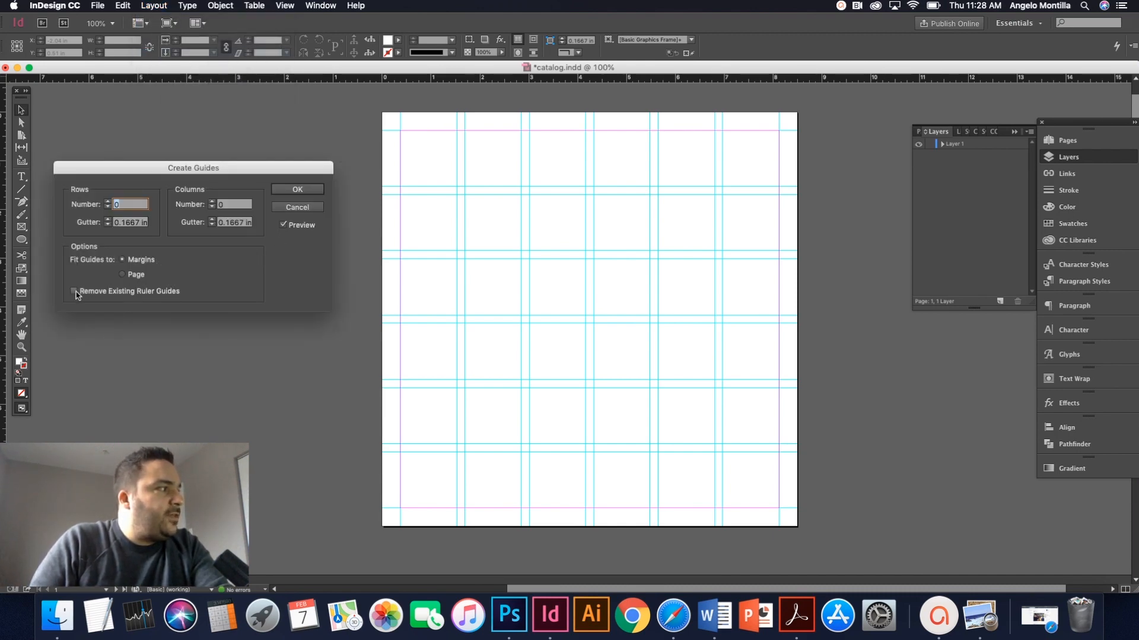
pyautogui.click(74, 292)
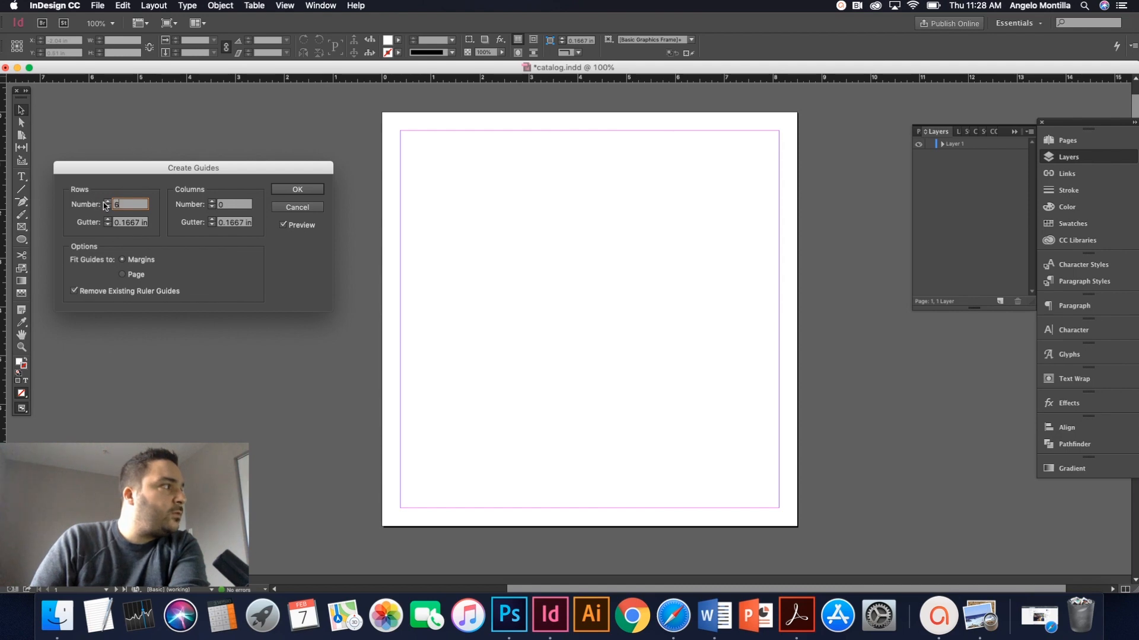
pyautogui.write('6')
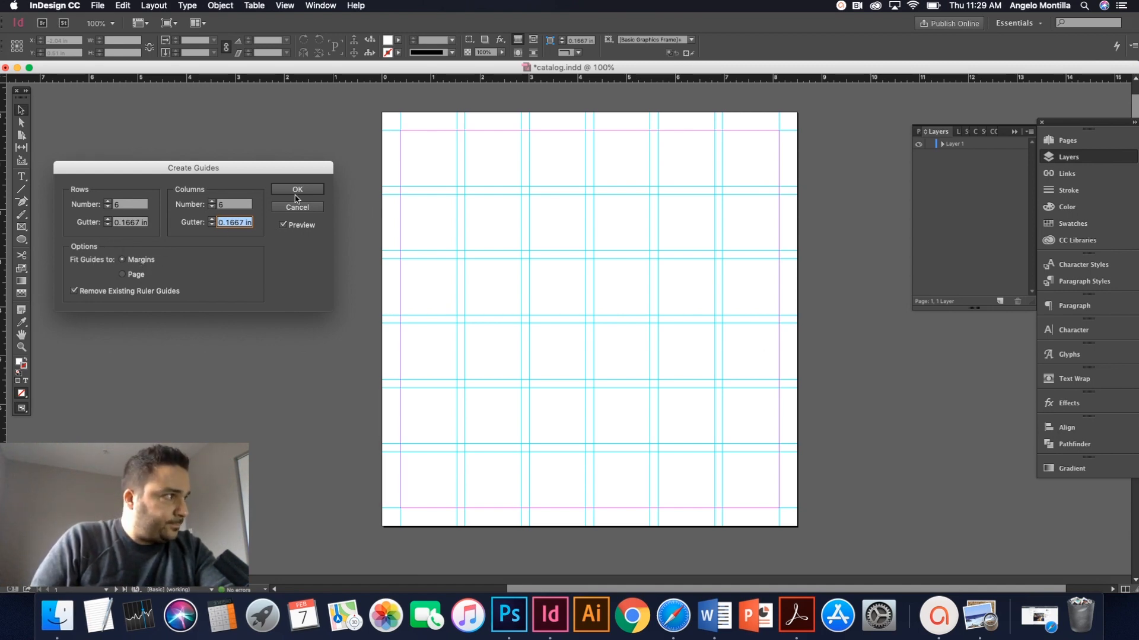
pyautogui.click(296, 188)
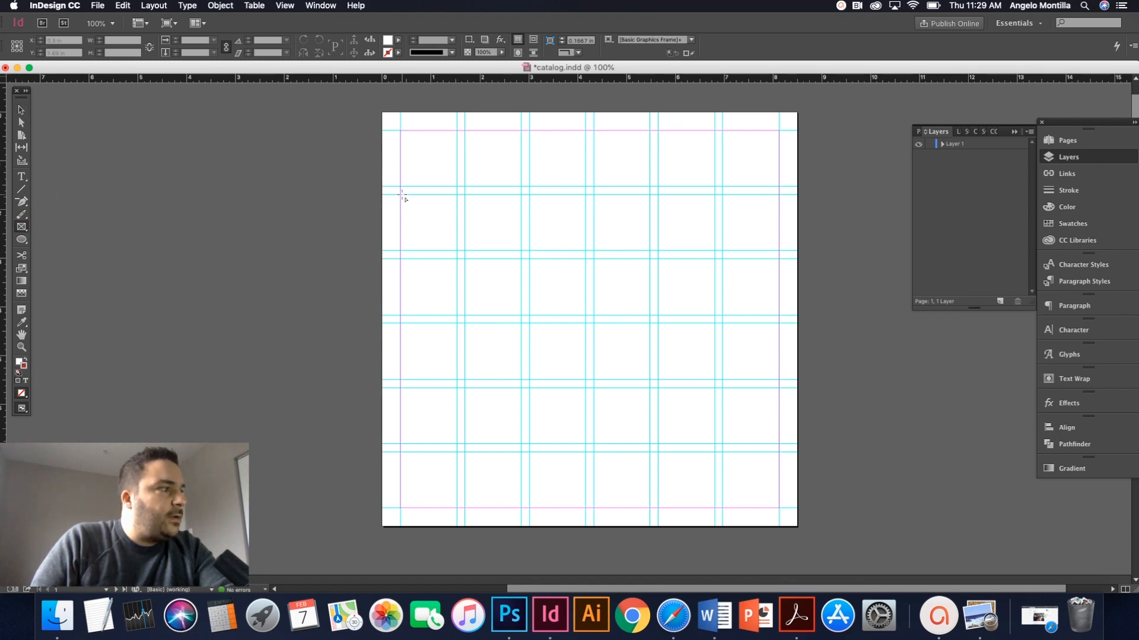
# - Draw a frame across the middle rows and place the family stock photo into it
pyautogui.moveTo(403, 192); pyautogui.dragTo(770, 445)
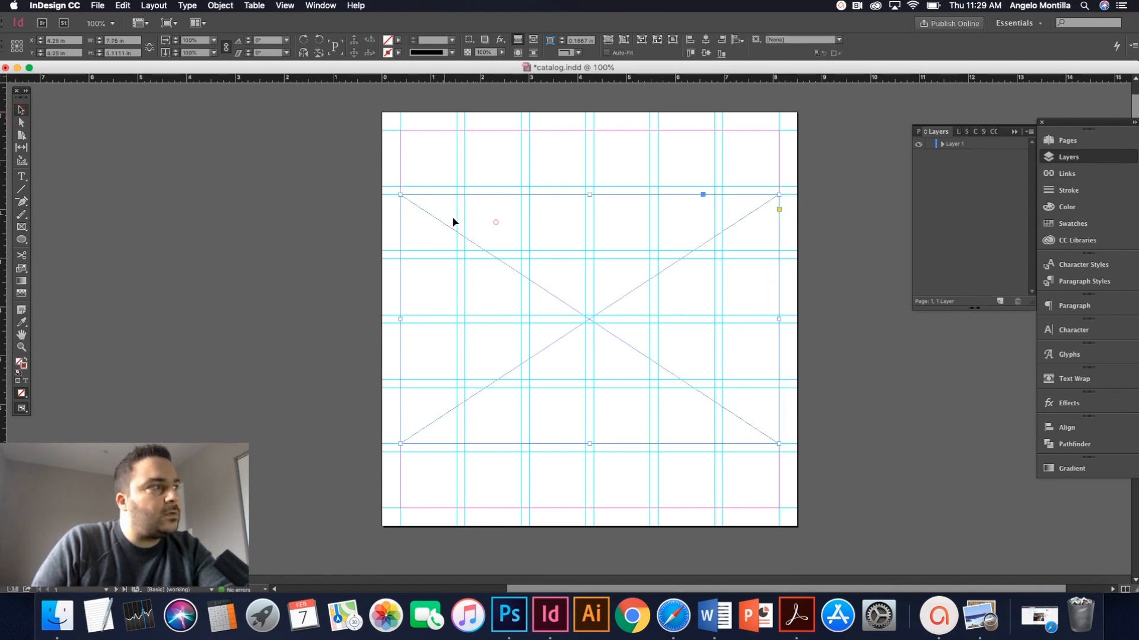
pyautogui.click(98, 4)
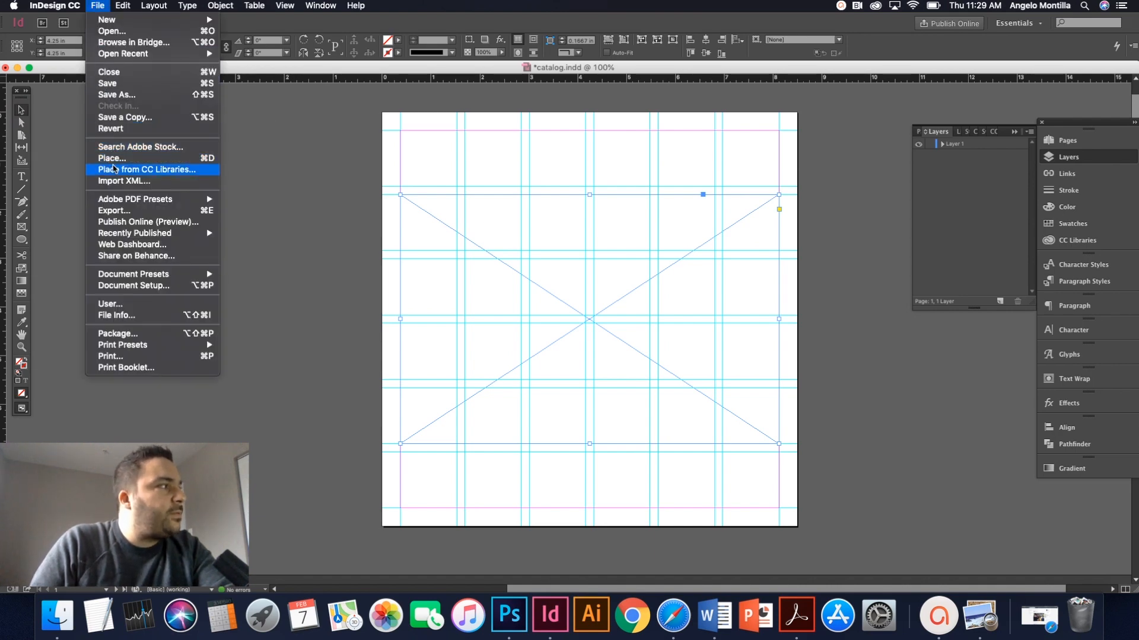
pyautogui.click(112, 158)
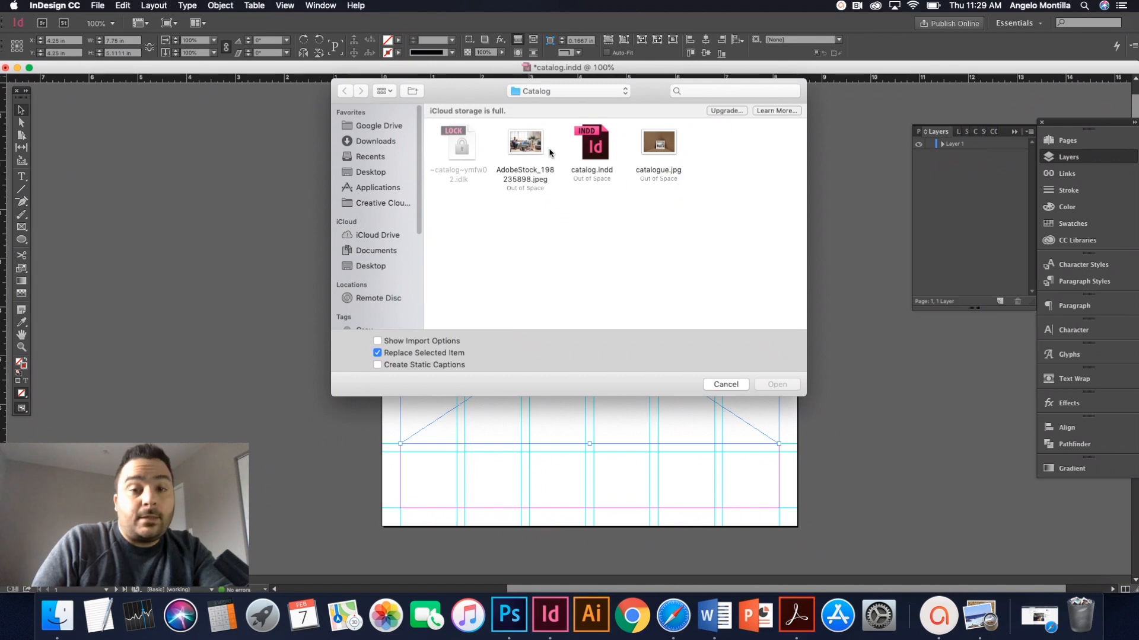
pyautogui.click(524, 142)
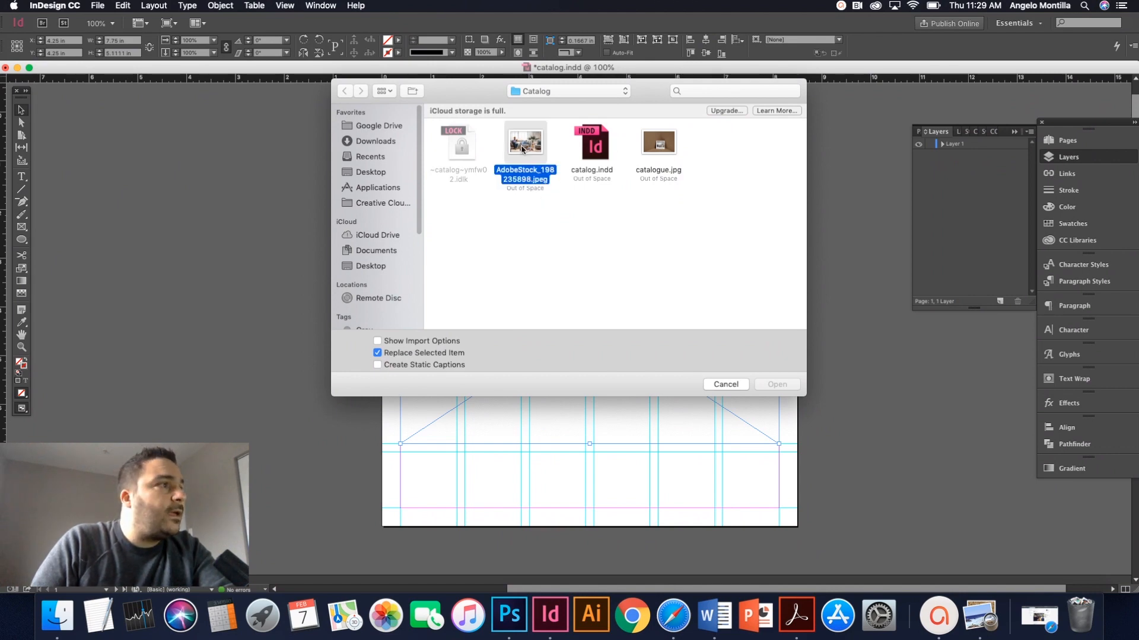
pyautogui.click(777, 384)
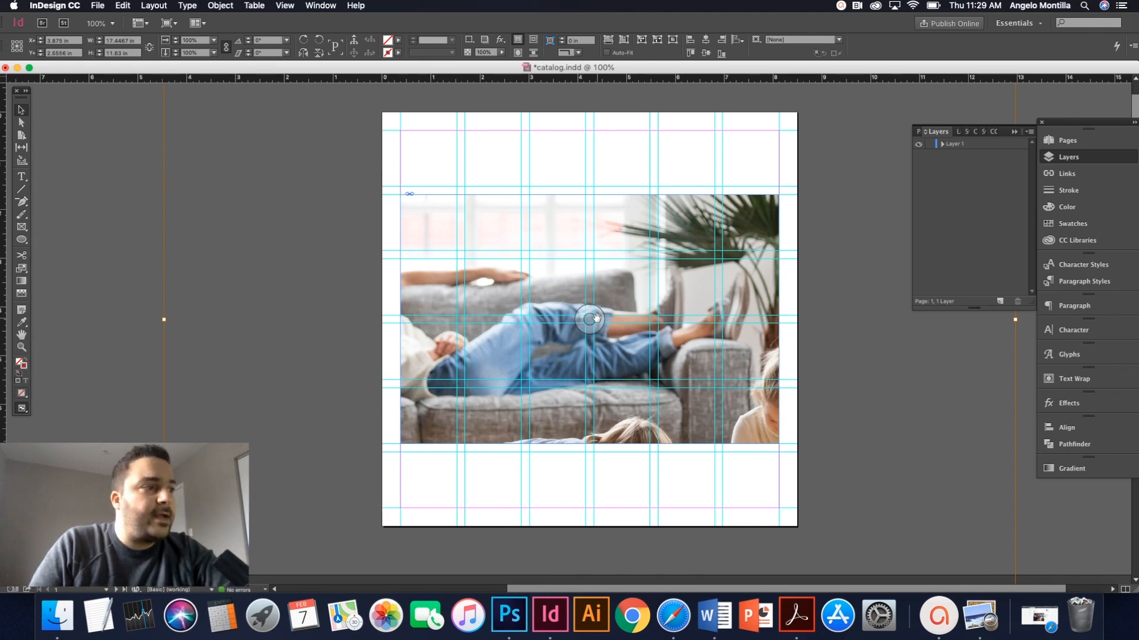
# - Fill the frame proportionally with the placed photo
pyautogui.rightClick(591, 320)
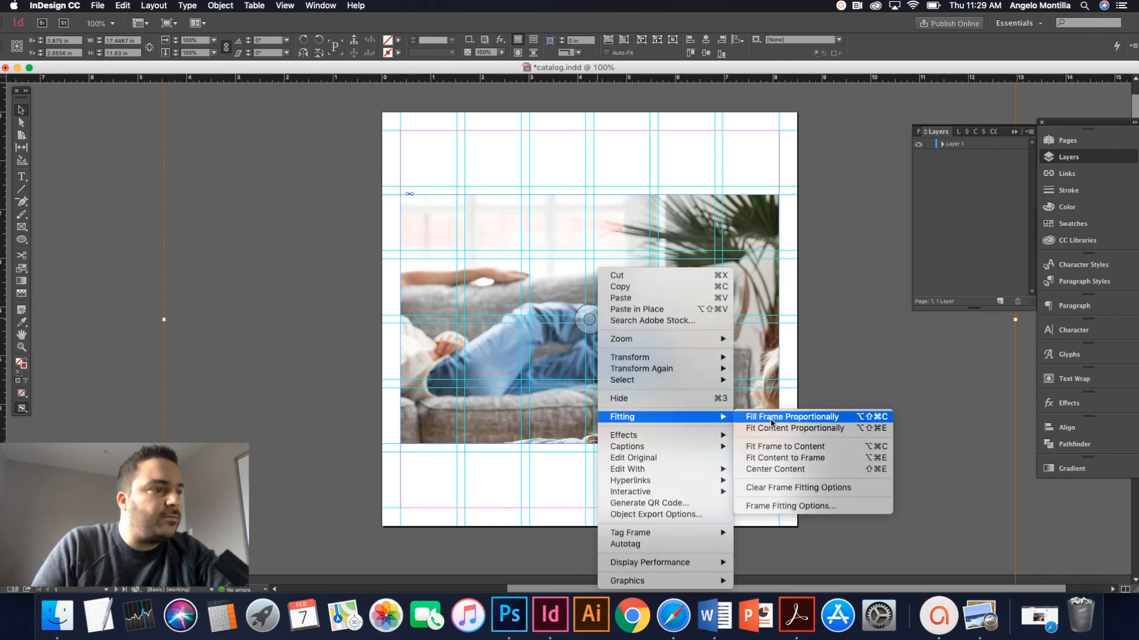
pyautogui.click(792, 418)
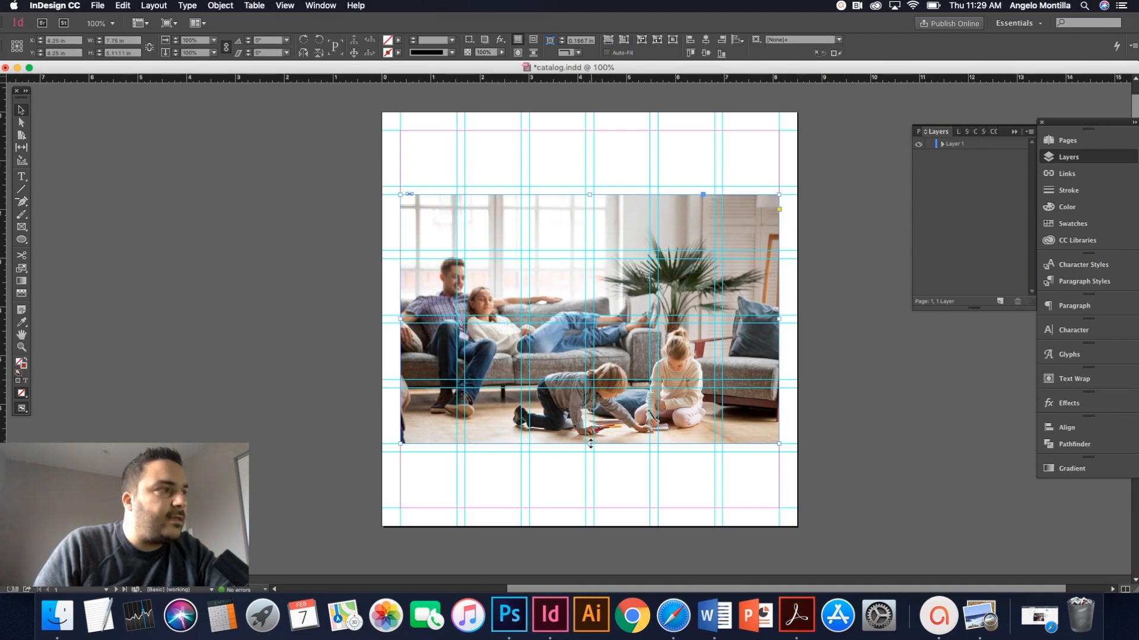
pyautogui.moveTo(450, 192)
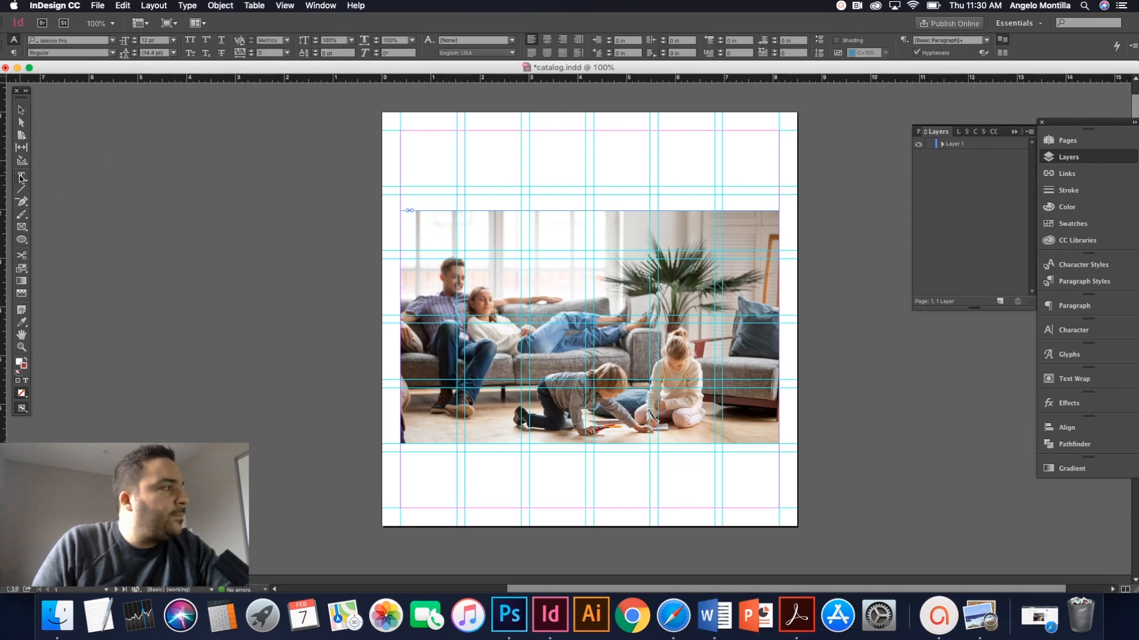
pyautogui.moveTo(20, 178)
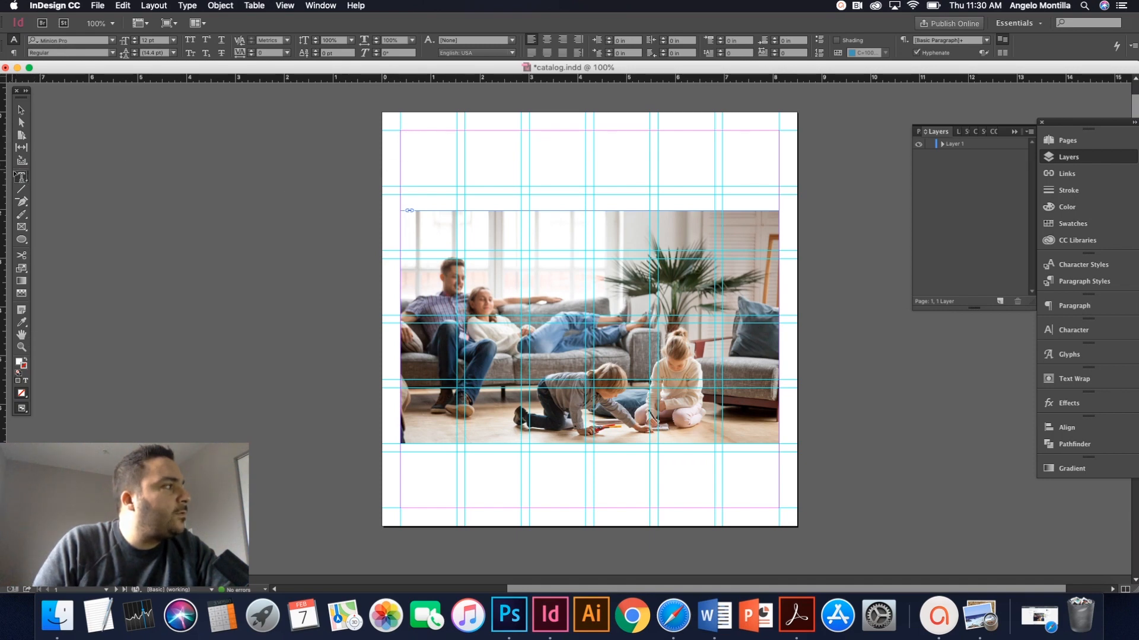
# - Add a page-width ROSEDALE masthead at the top set in Butler Black
pyautogui.moveTo(399, 131); pyautogui.dragTo(704, 176)
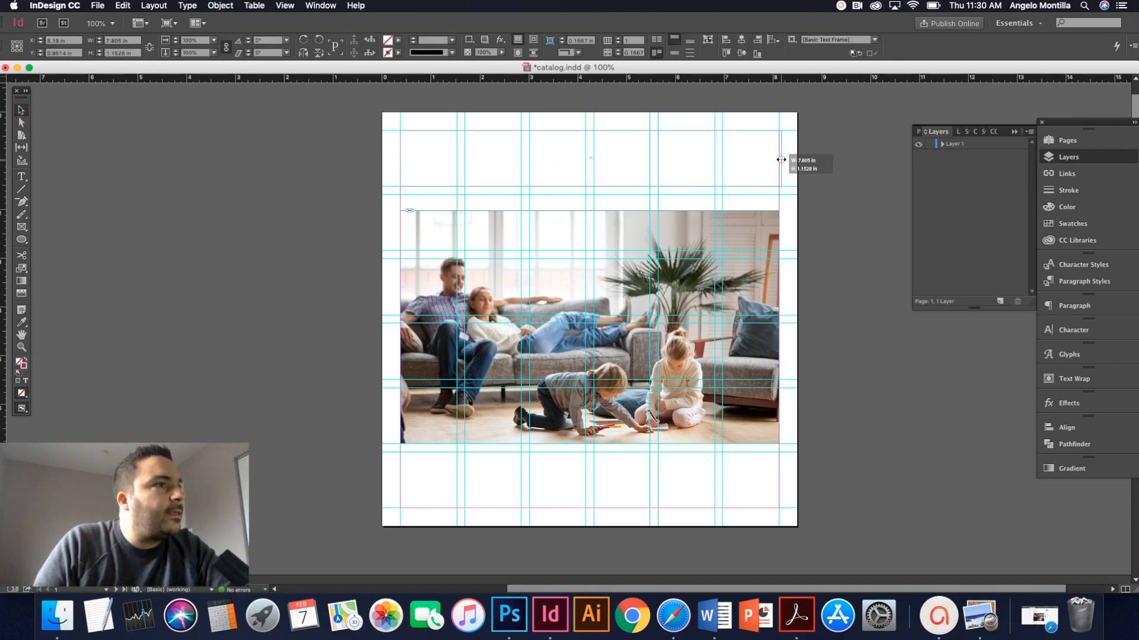
pyautogui.moveTo(782, 159); pyautogui.dragTo(776, 160)
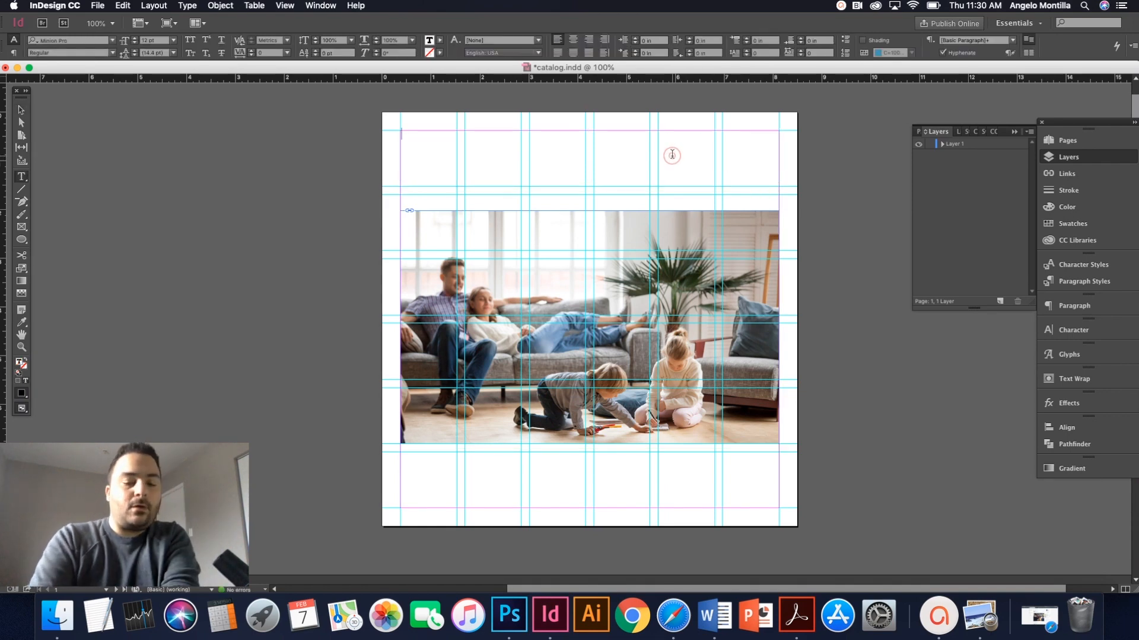
pyautogui.write('ROSEDALE')
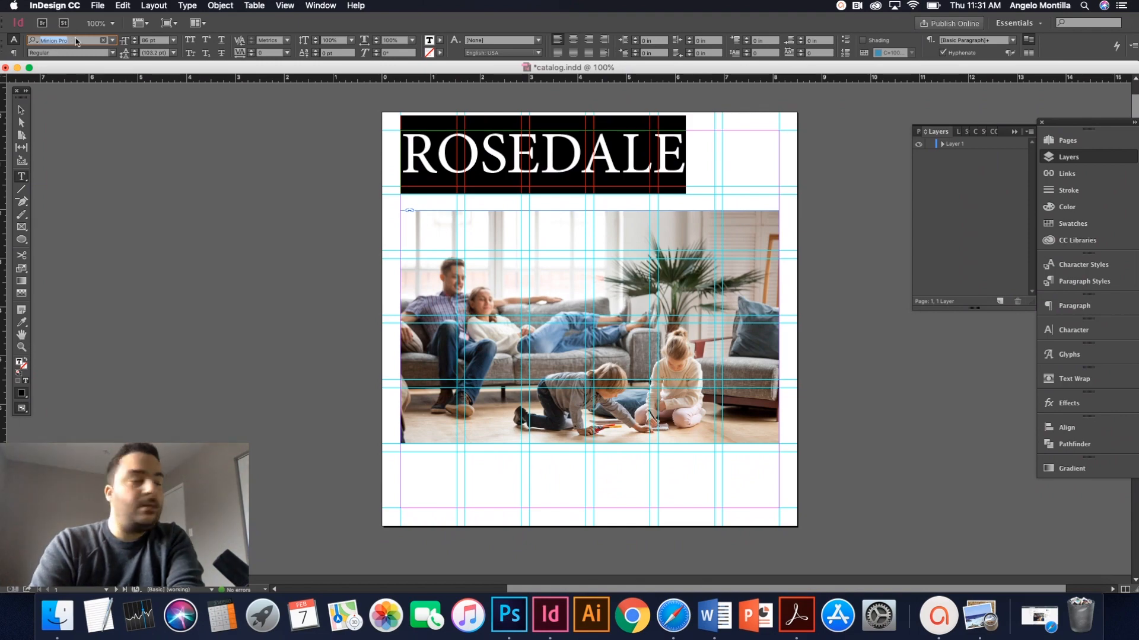
pyautogui.write('butler')
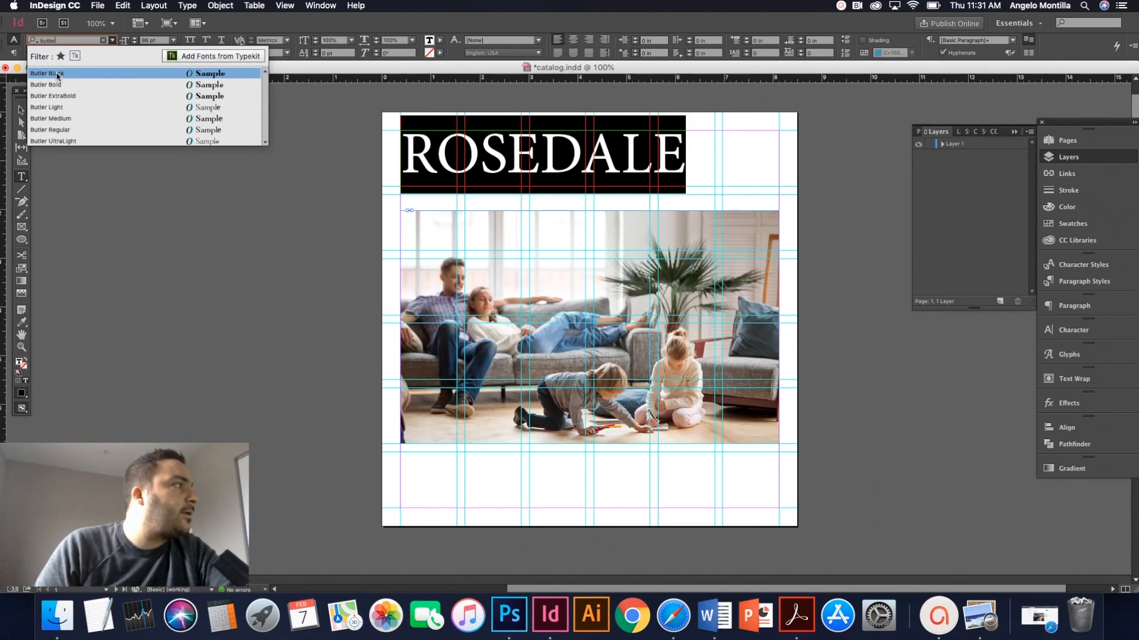
pyautogui.click(45, 74)
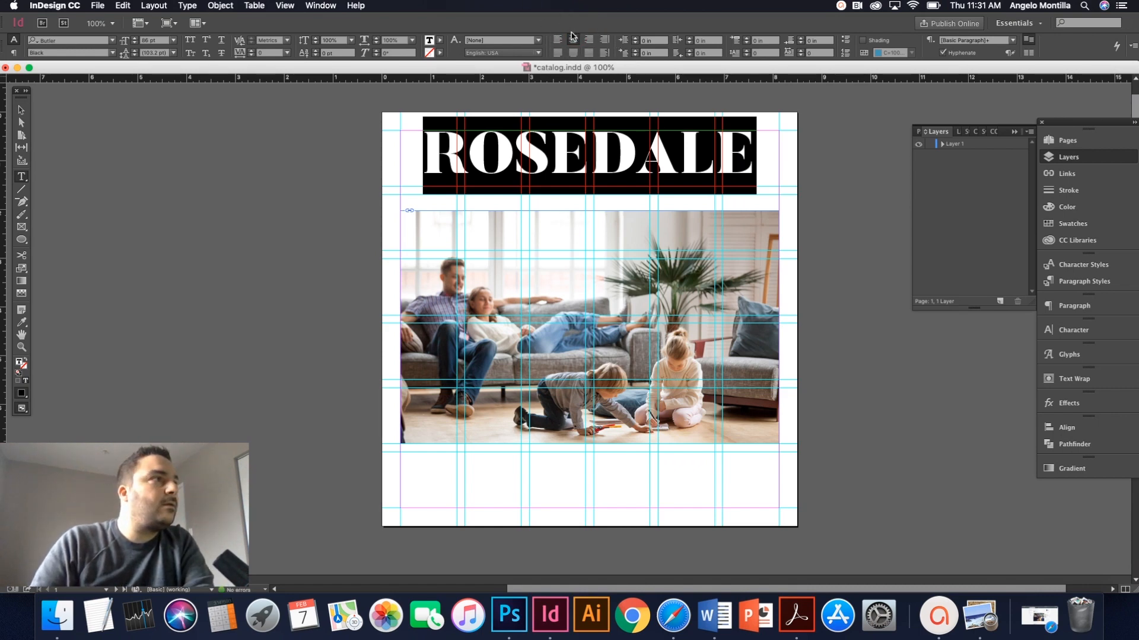
pyautogui.moveTo(572, 39)
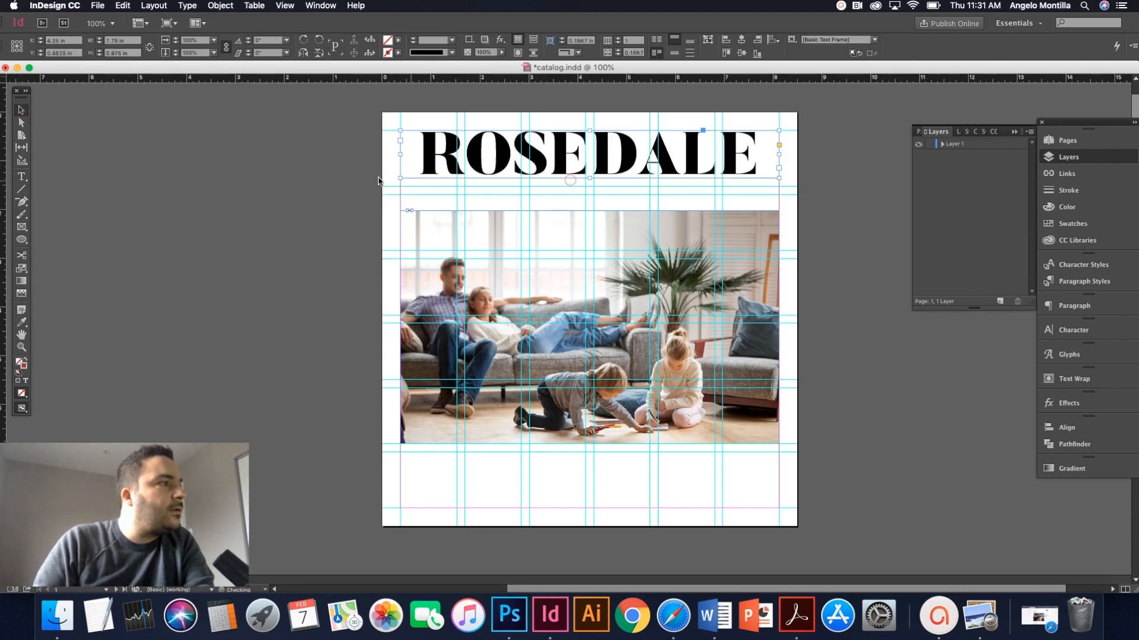
pyautogui.click(588, 332)
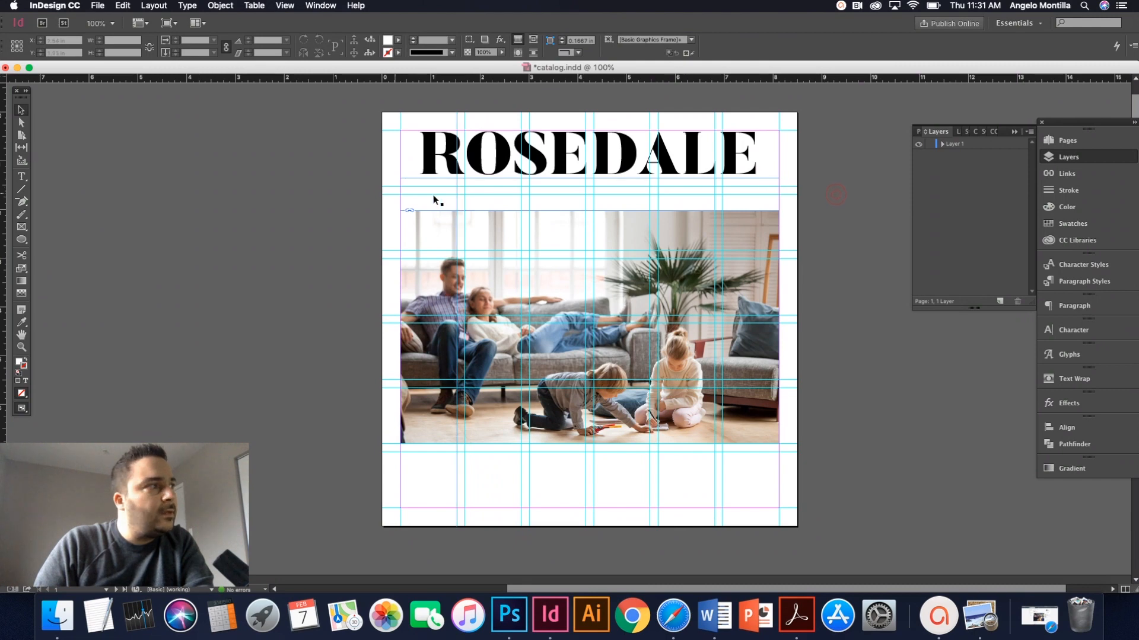
# - Draw a subtitle frame under the masthead and type 2020 PRODUCT CATALOGUE
pyautogui.moveTo(106, 161); pyautogui.dragTo(198, 174)
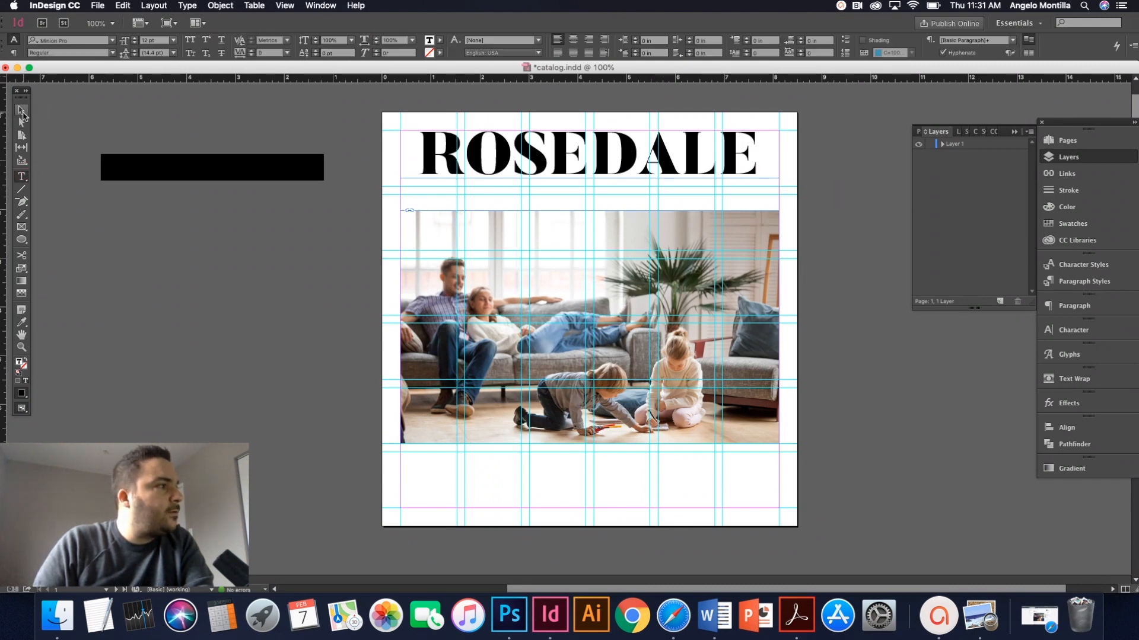
pyautogui.moveTo(410, 188); pyautogui.dragTo(619, 202)
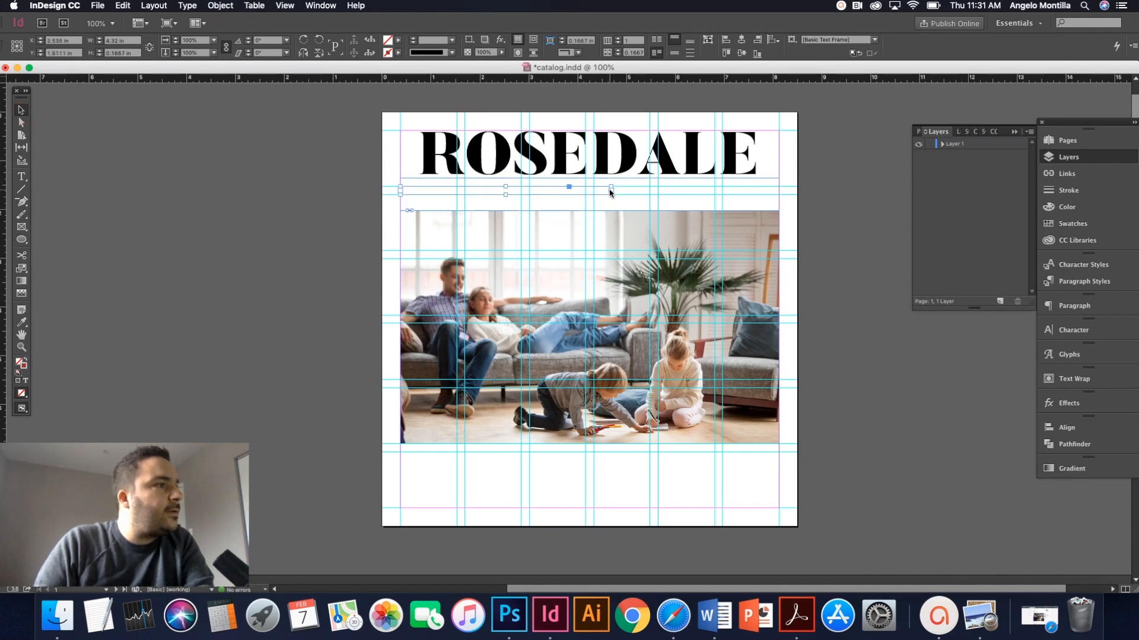
pyautogui.moveTo(609, 190); pyautogui.dragTo(778, 190)
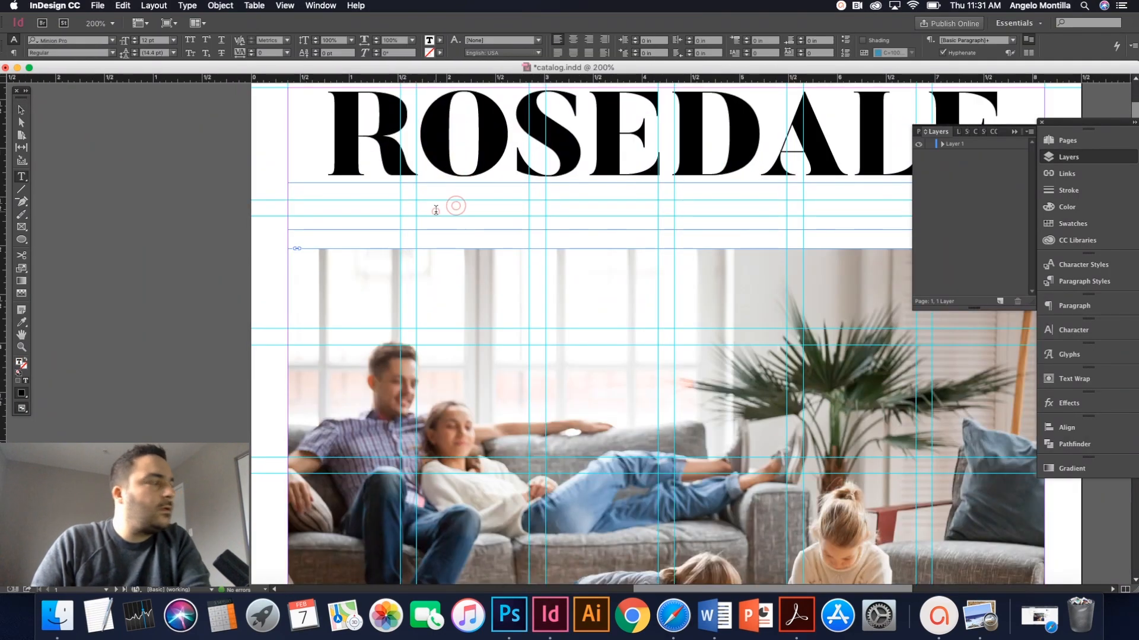
pyautogui.write('2')
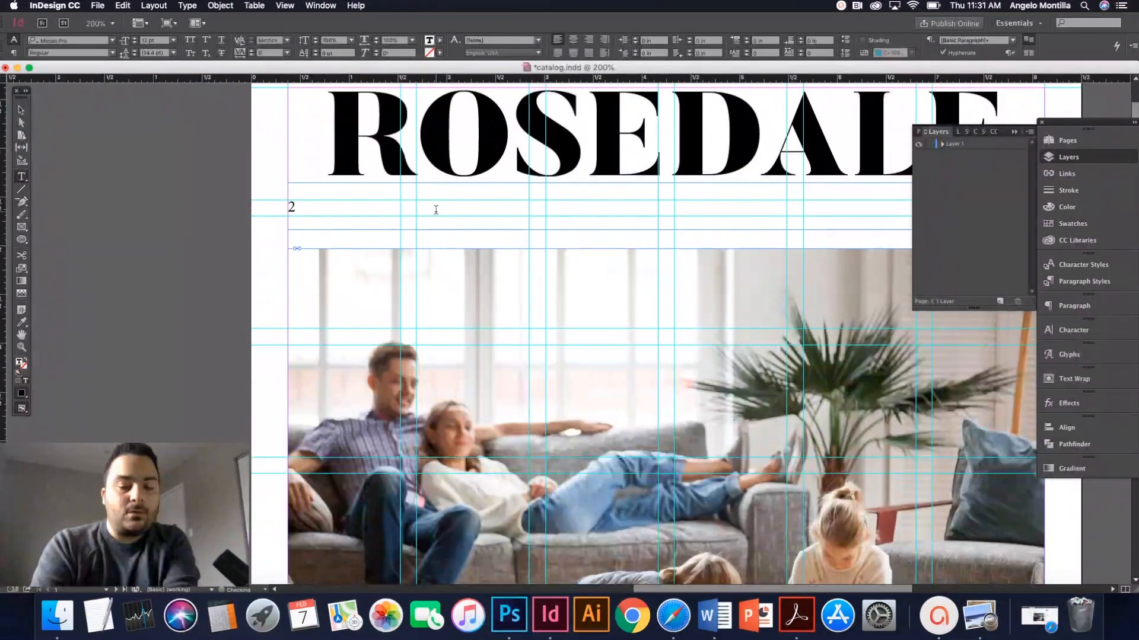
pyautogui.write('020 P')
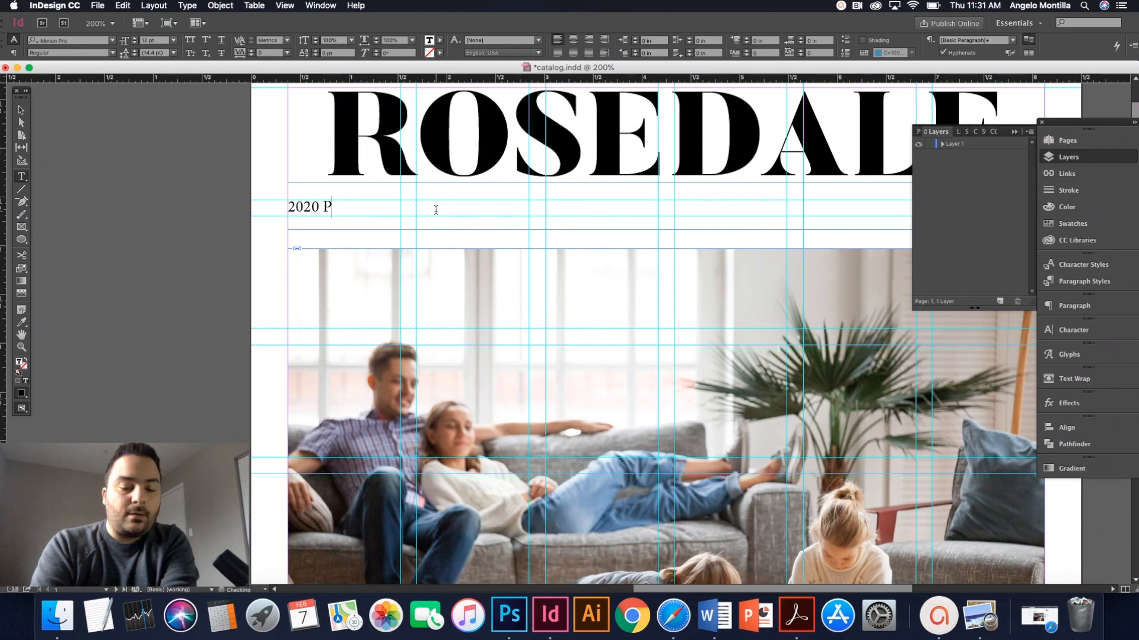
pyautogui.write('RODUCT')
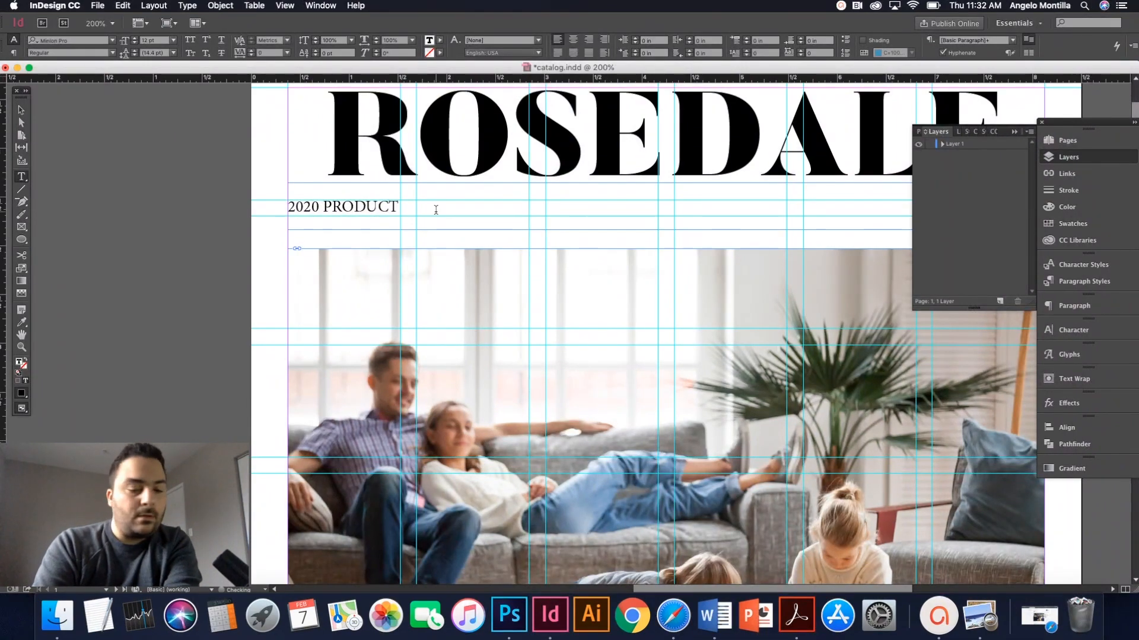
pyautogui.write('CATALOGUE')
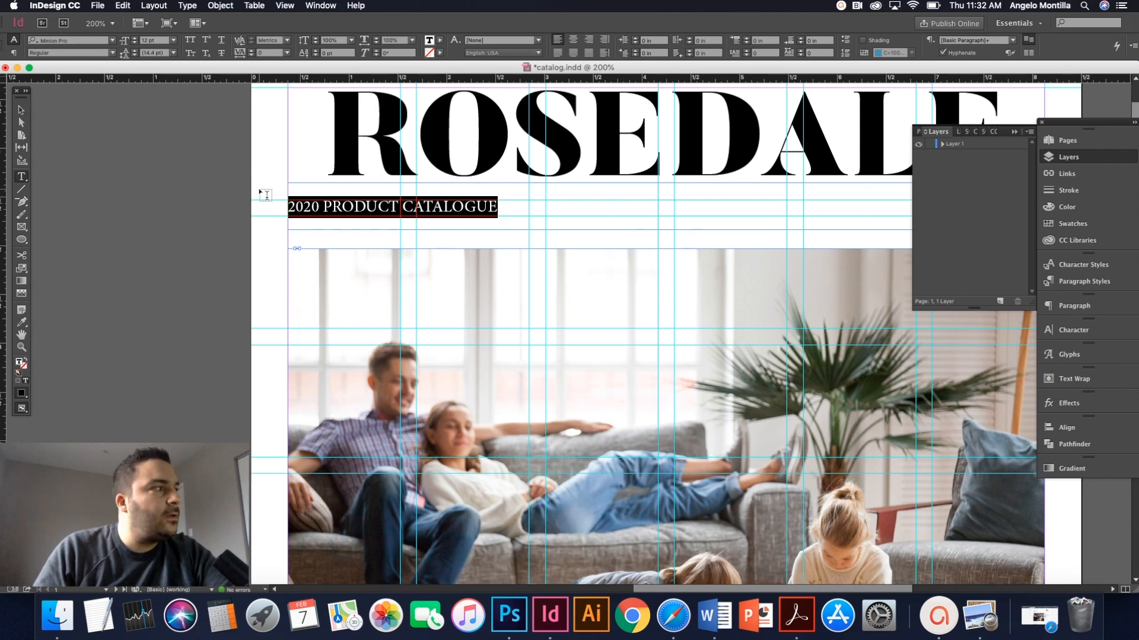
pyautogui.moveTo(164, 22)
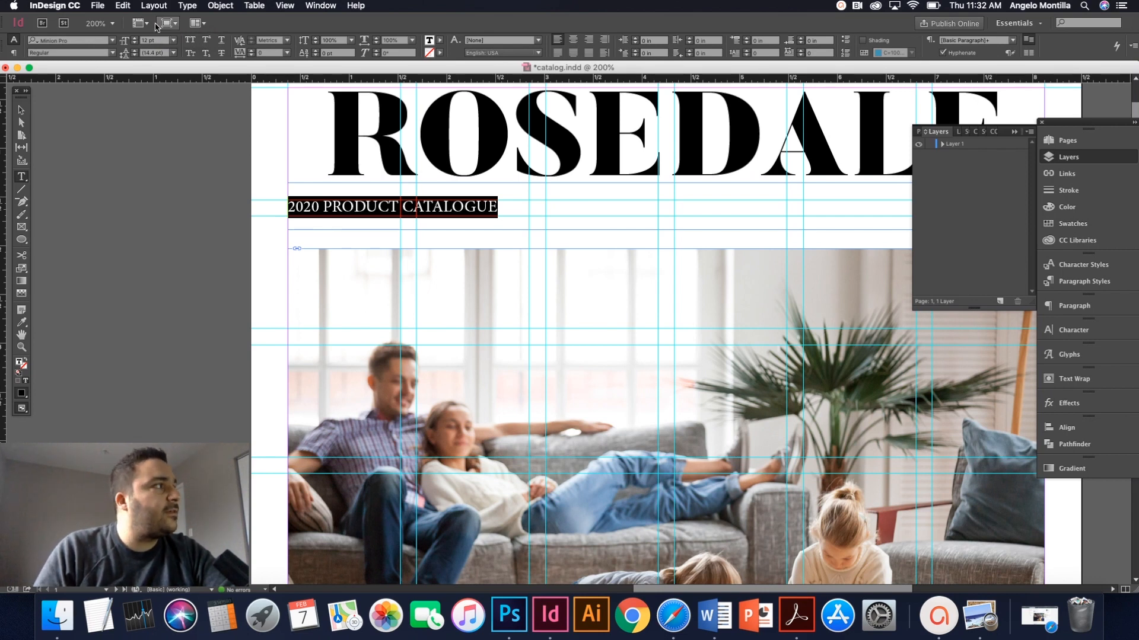
# - Set the subtitle in Gotham Black and centre it beneath the masthead
pyautogui.click(66, 40)
pyautogui.write('gotham')
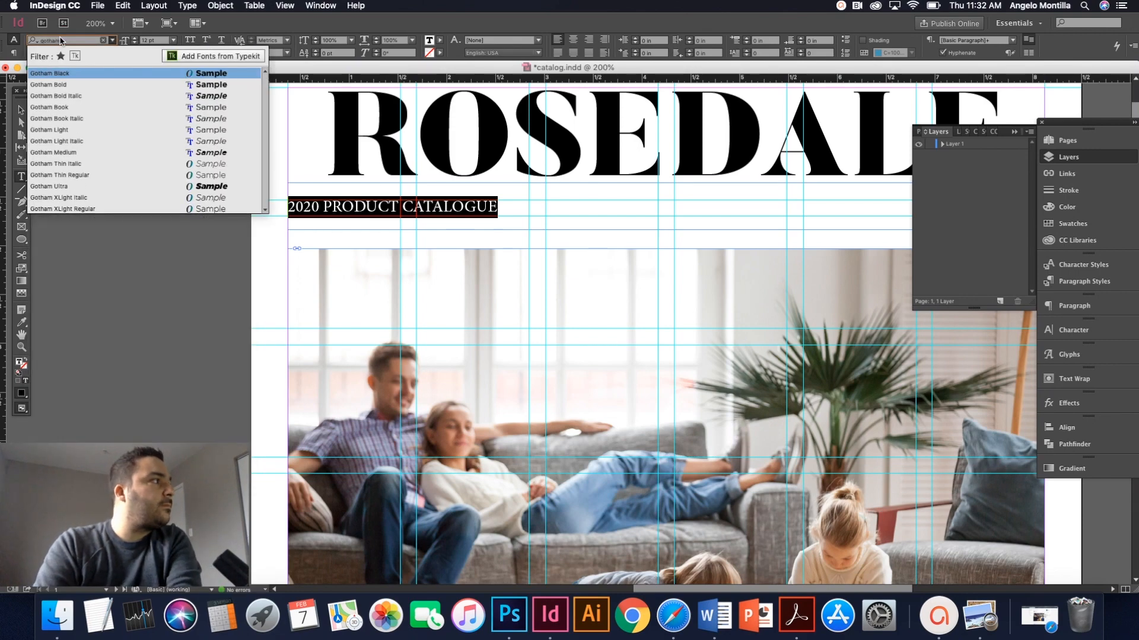
pyautogui.click(49, 73)
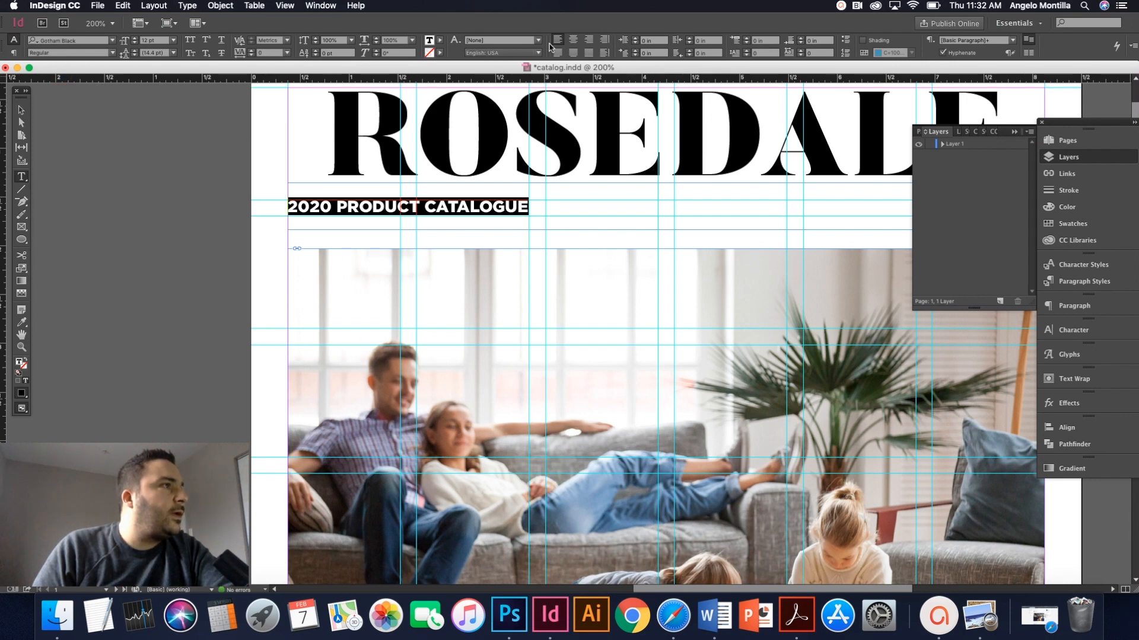
pyautogui.click(574, 39)
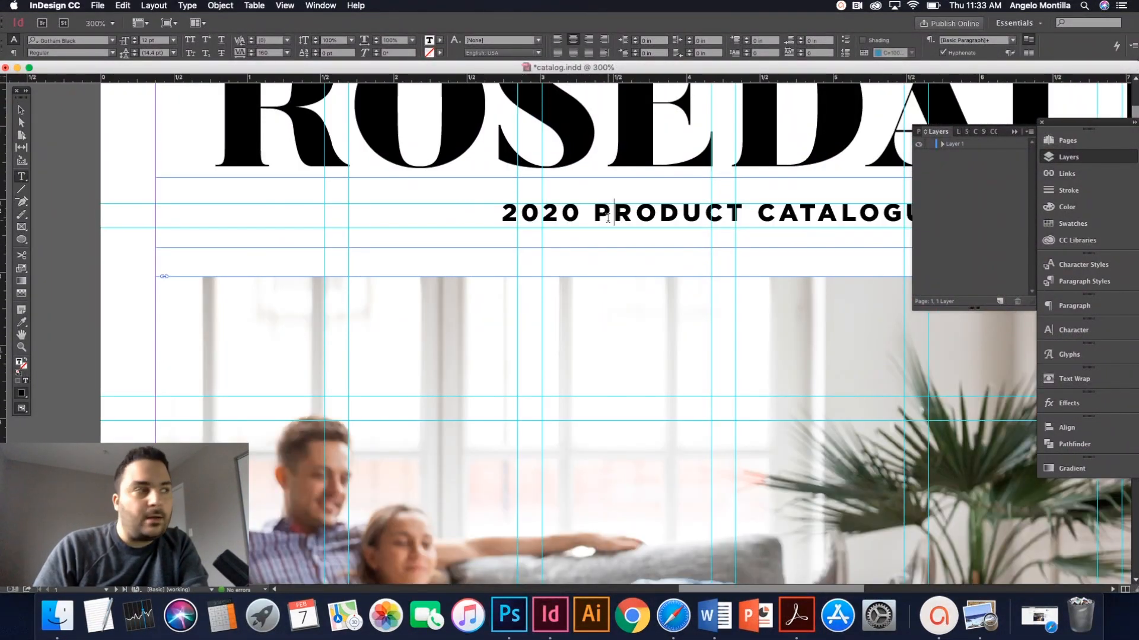
pyautogui.doubleClick(667, 214)
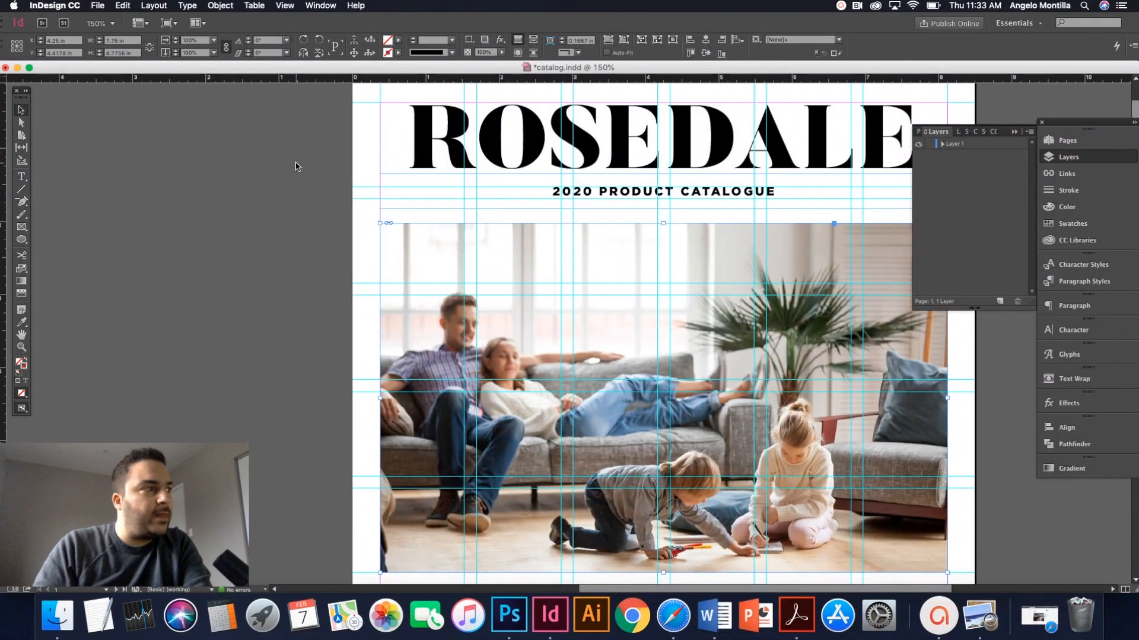
pyautogui.moveTo(851, 178)
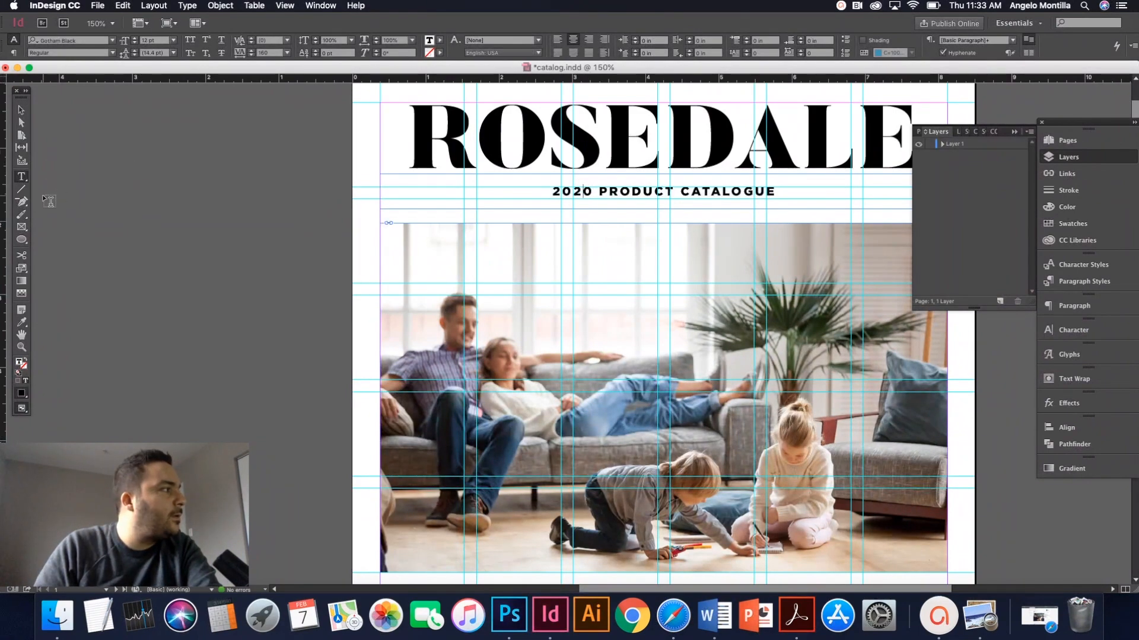
pyautogui.moveTo(22, 228)
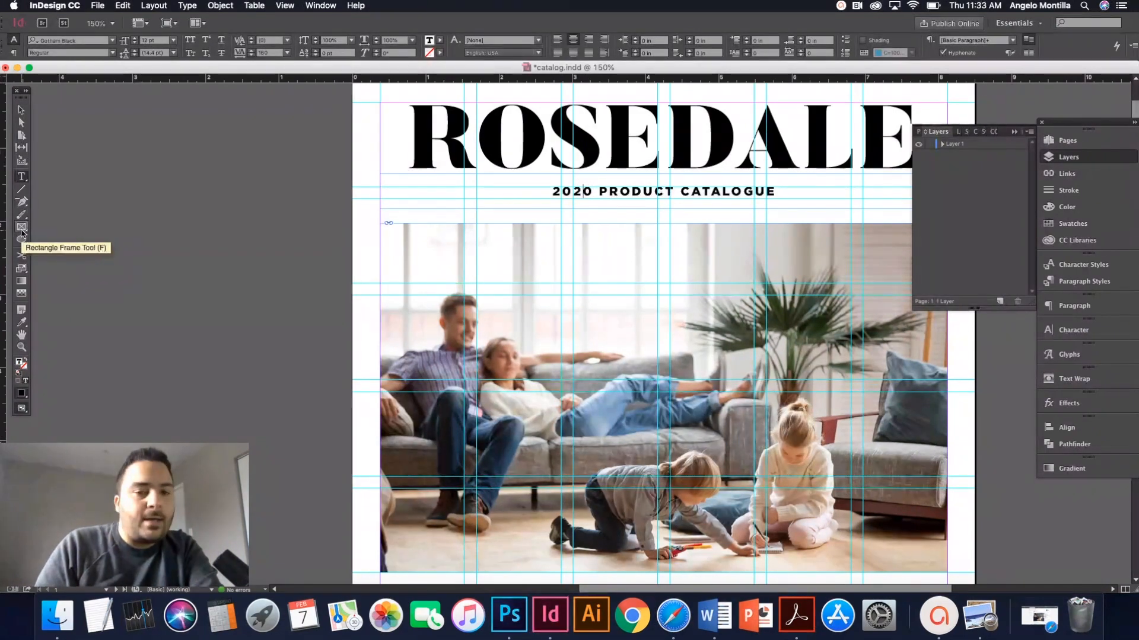
# - Draw a black-filled bar across the subtitle row with the text reversed out in white
pyautogui.moveTo(381, 186); pyautogui.dragTo(662, 209)
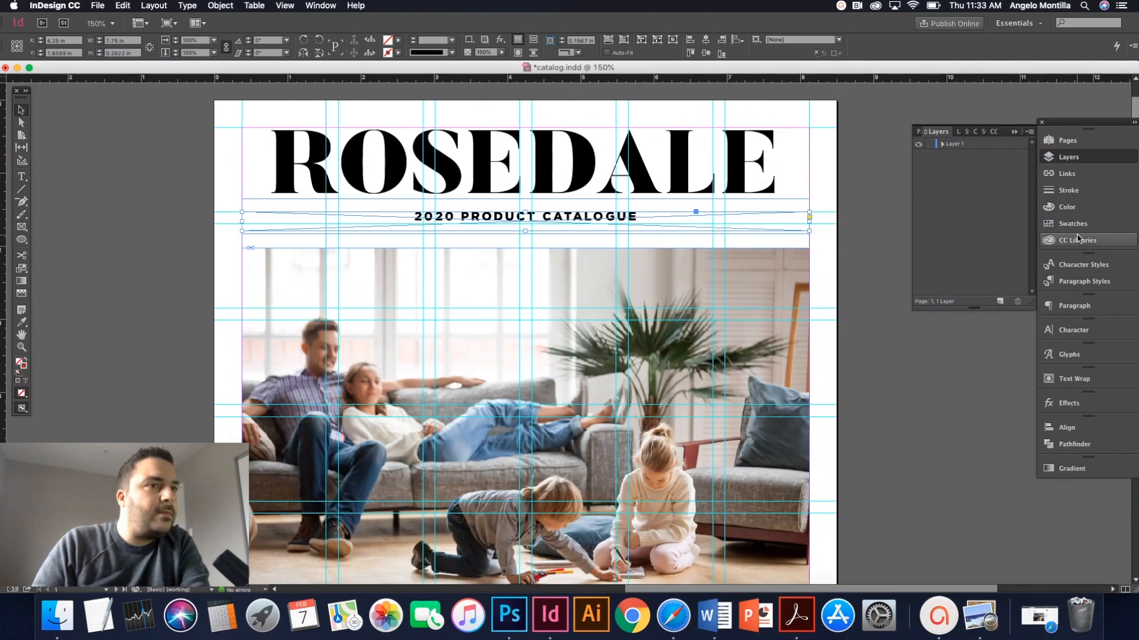
pyautogui.click(1072, 223)
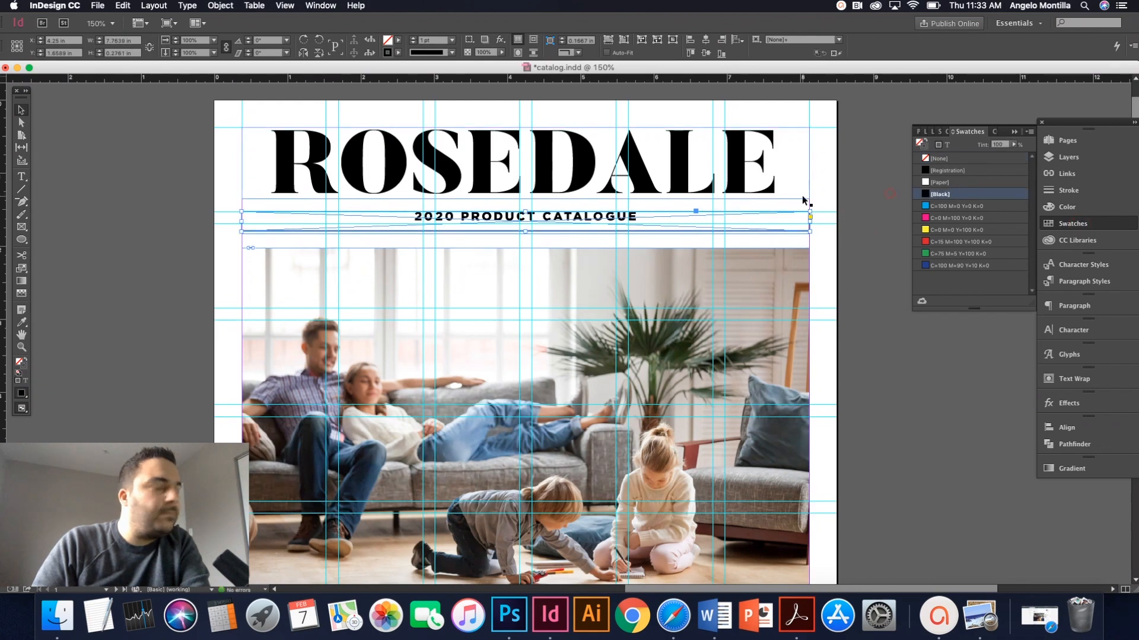
pyautogui.click(940, 157)
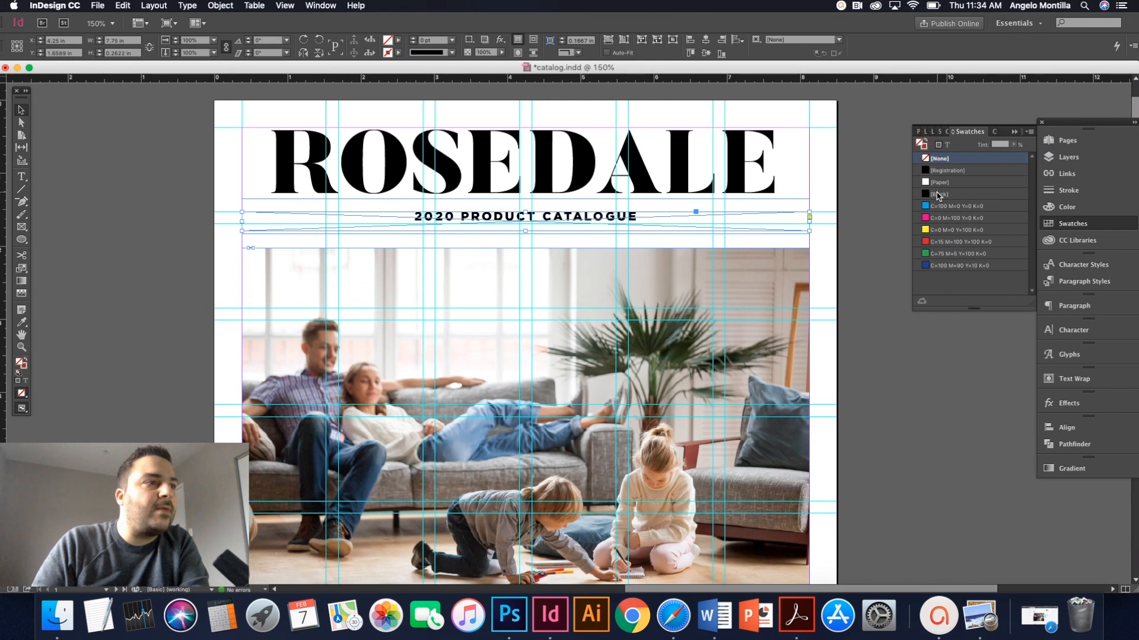
pyautogui.click(938, 194)
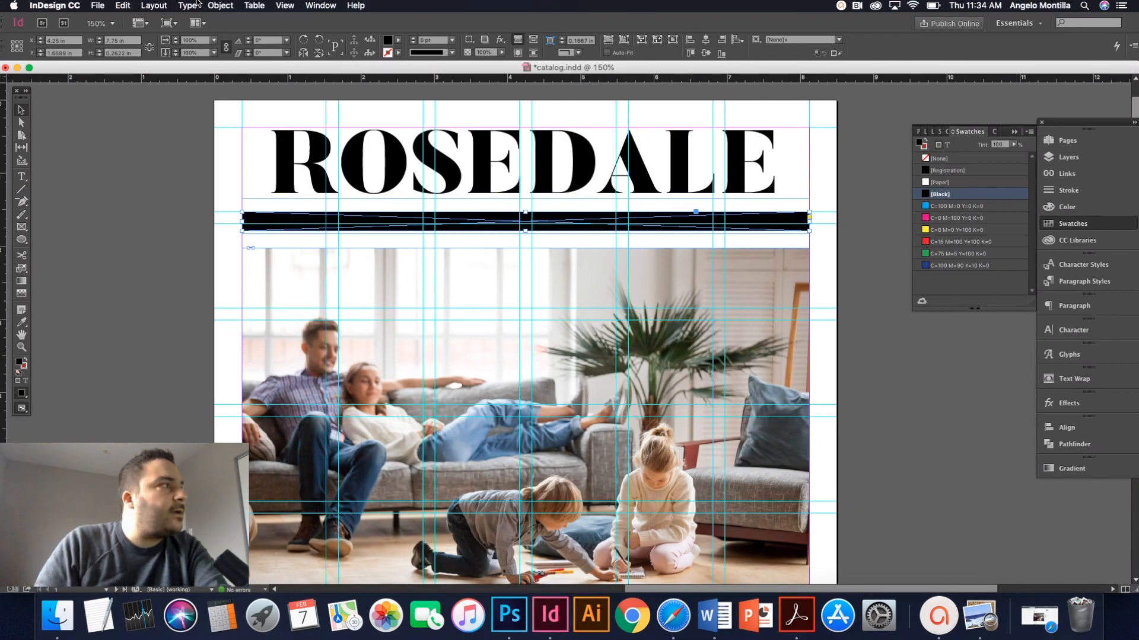
pyautogui.click(221, 5)
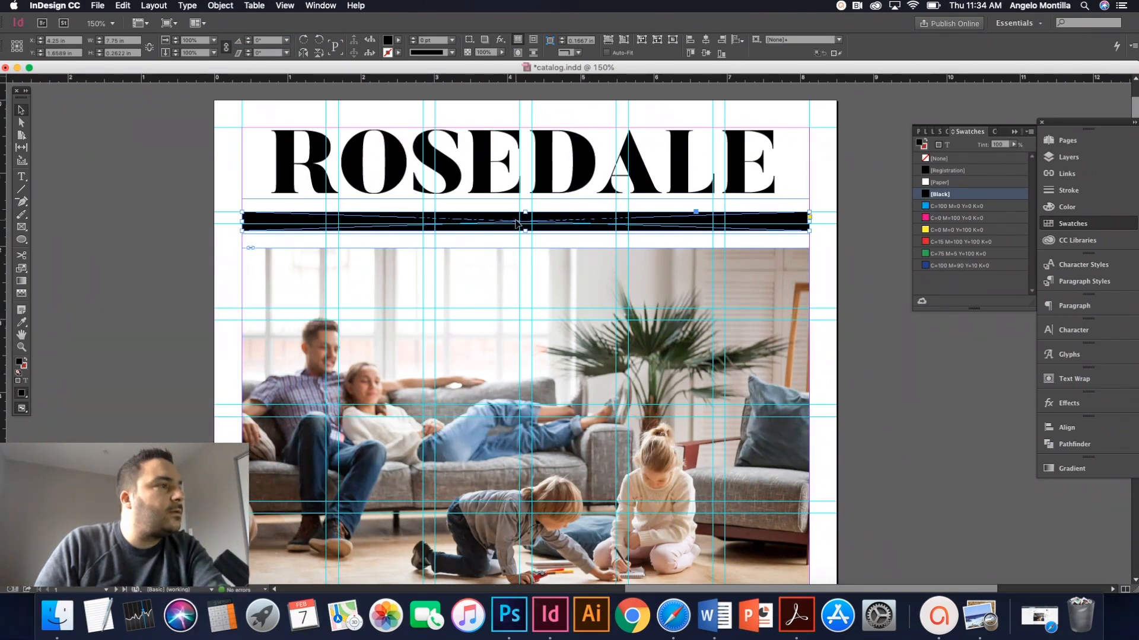
pyautogui.click(465, 229)
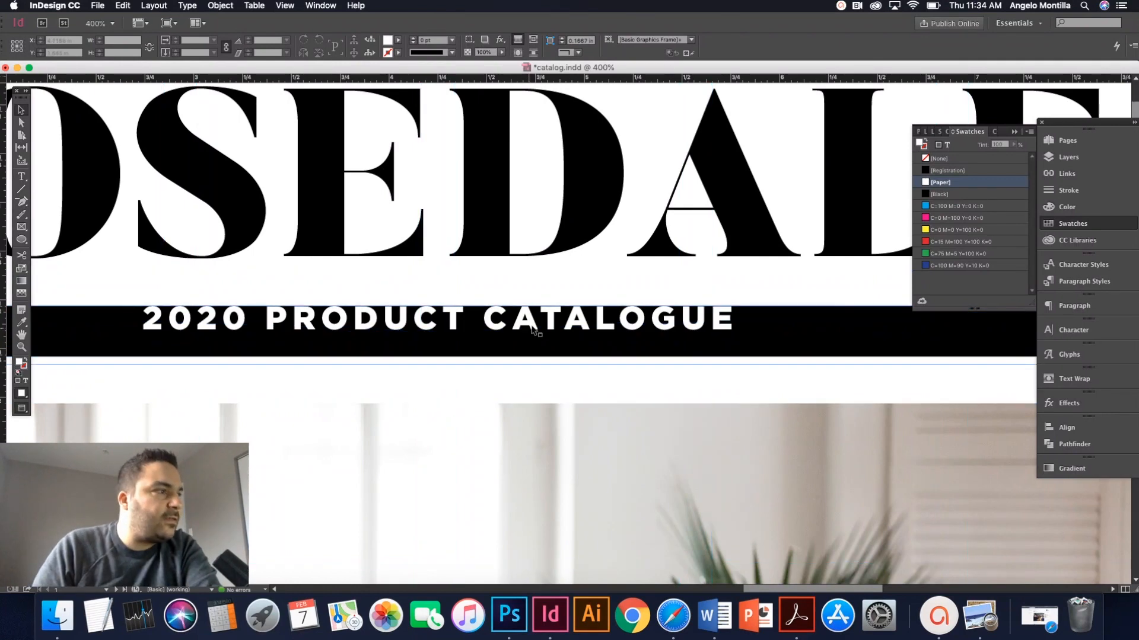
# - Select the subtitle frame to centre its text vertically within the black bar
pyautogui.click(531, 330)
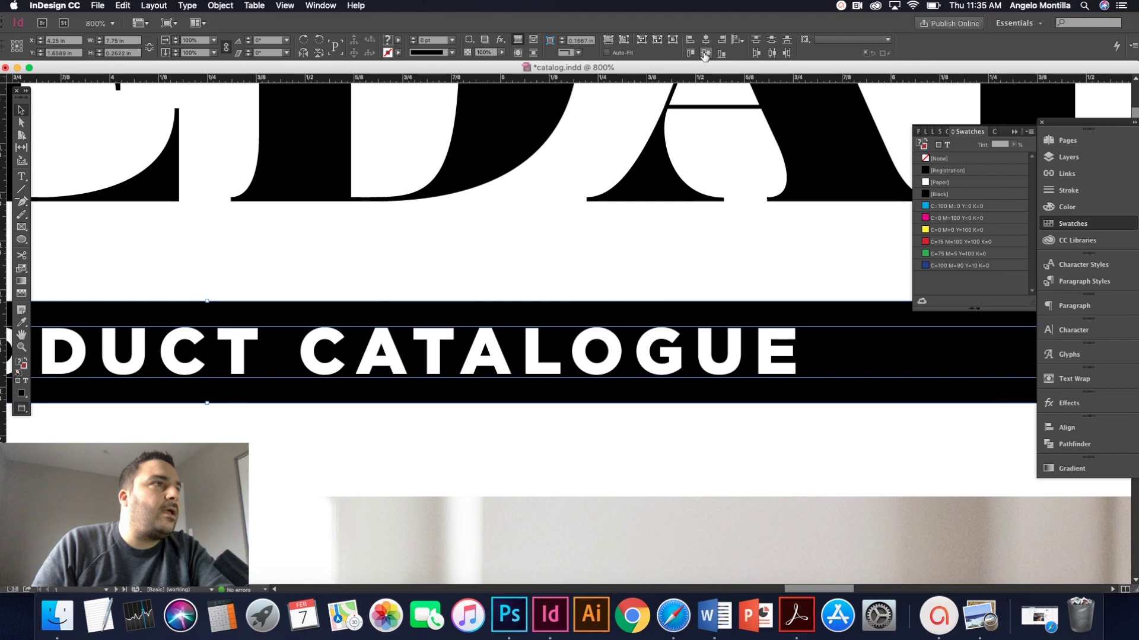
pyautogui.moveTo(702, 53)
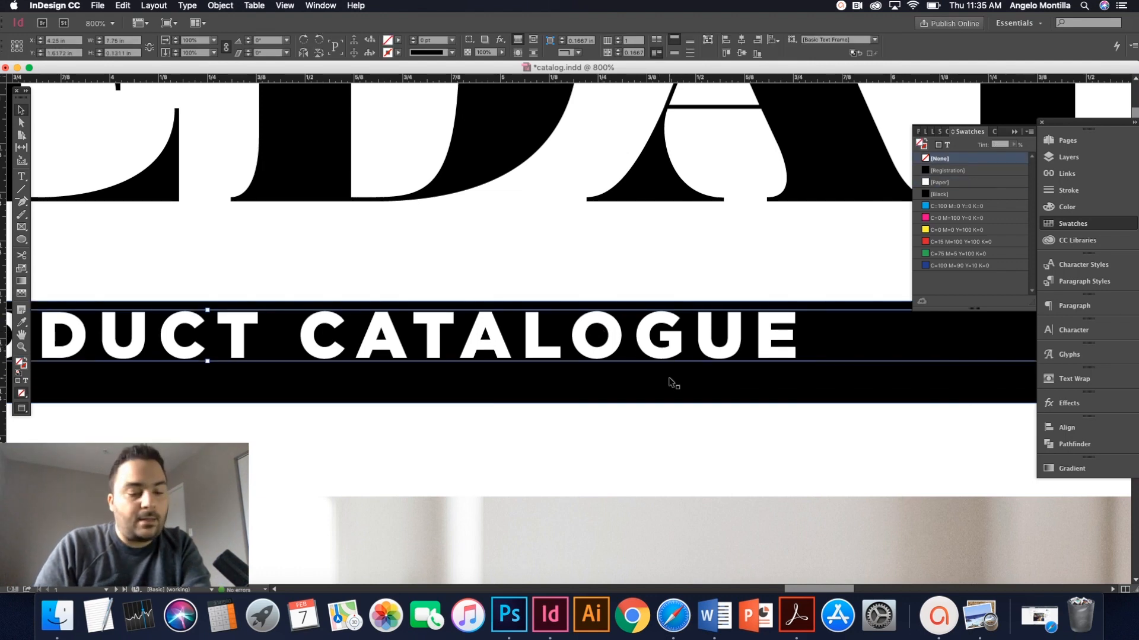
pyautogui.moveTo(678, 386)
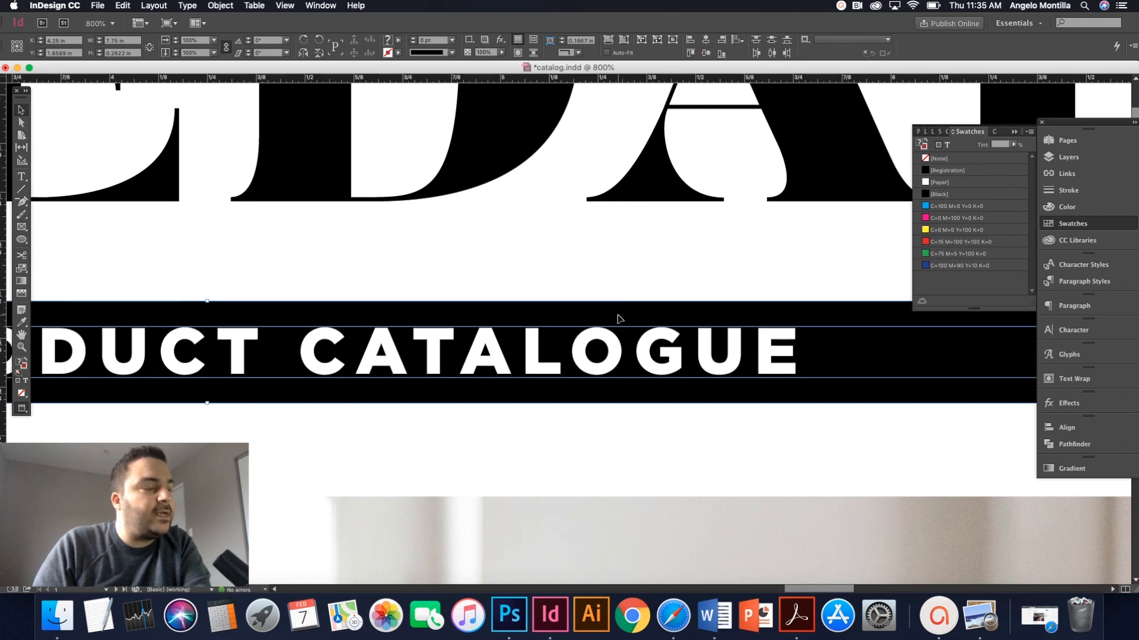
pyautogui.moveTo(615, 295)
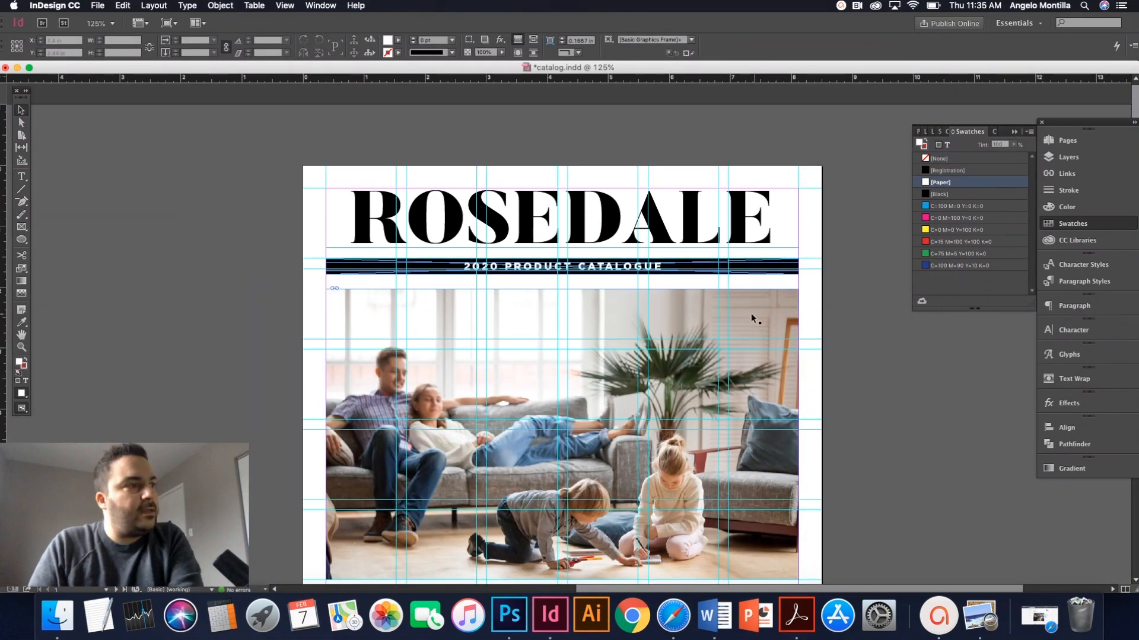
pyautogui.press('Cmd+=')
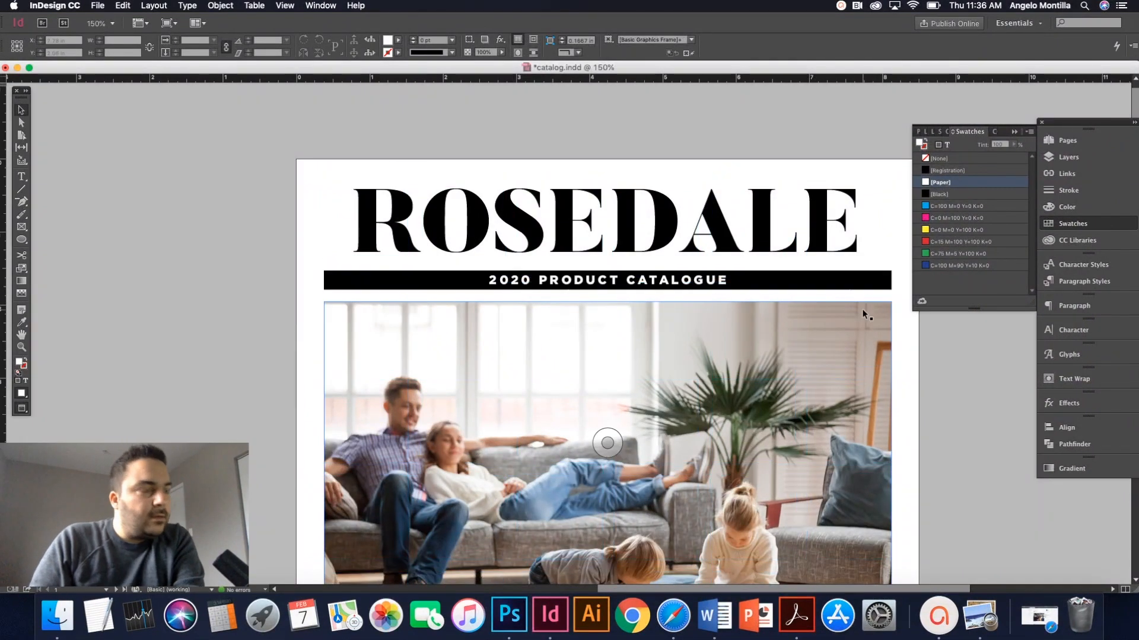
pyautogui.scroll(-3)
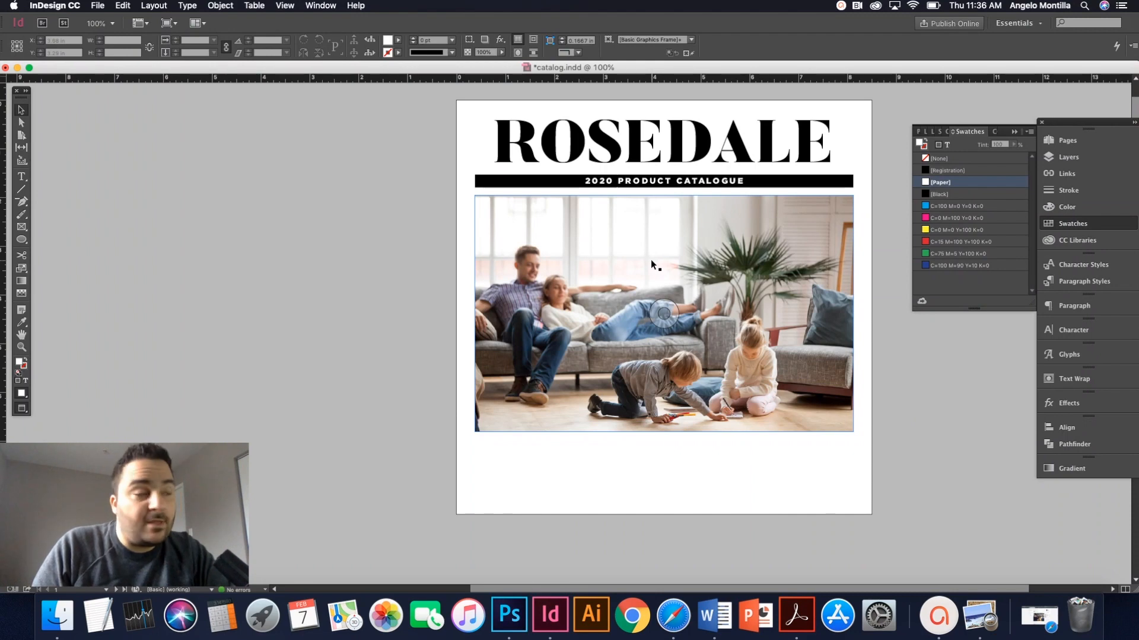
pyautogui.moveTo(680, 295)
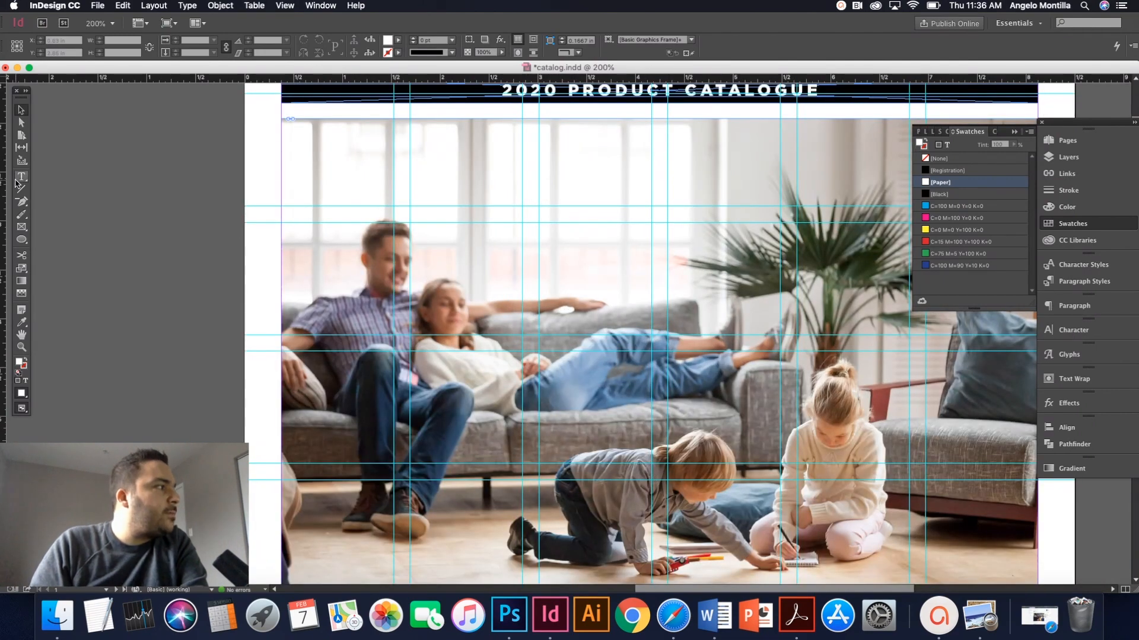
# - Add a Roxdale Couch label above the couch set in Gotham
pyautogui.click(21, 176)
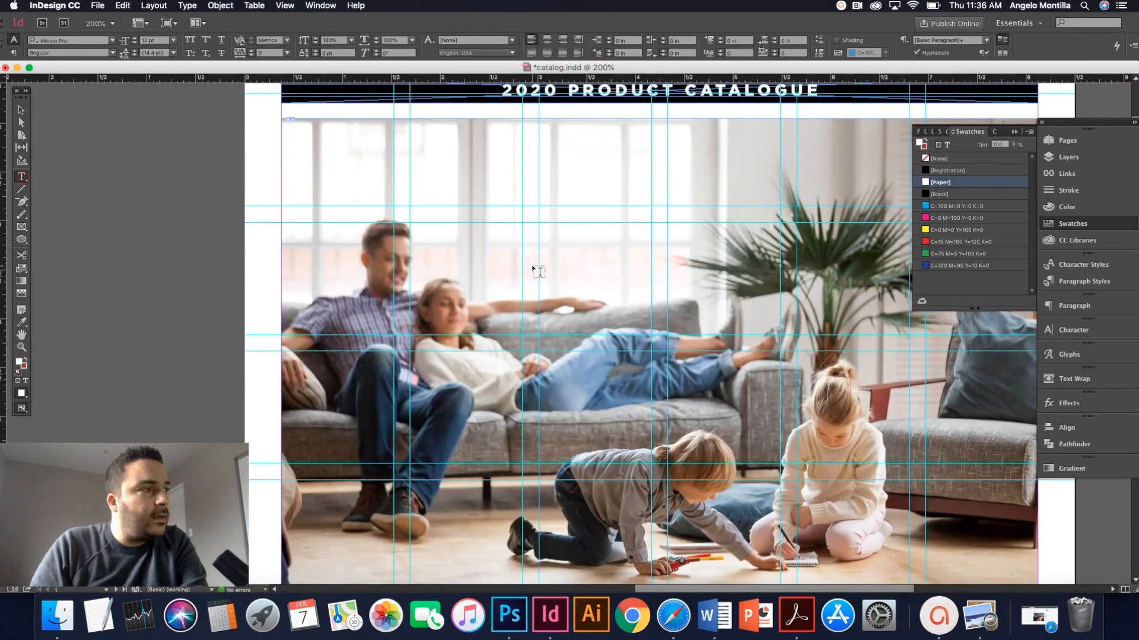
pyautogui.moveTo(538, 254); pyautogui.dragTo(651, 274)
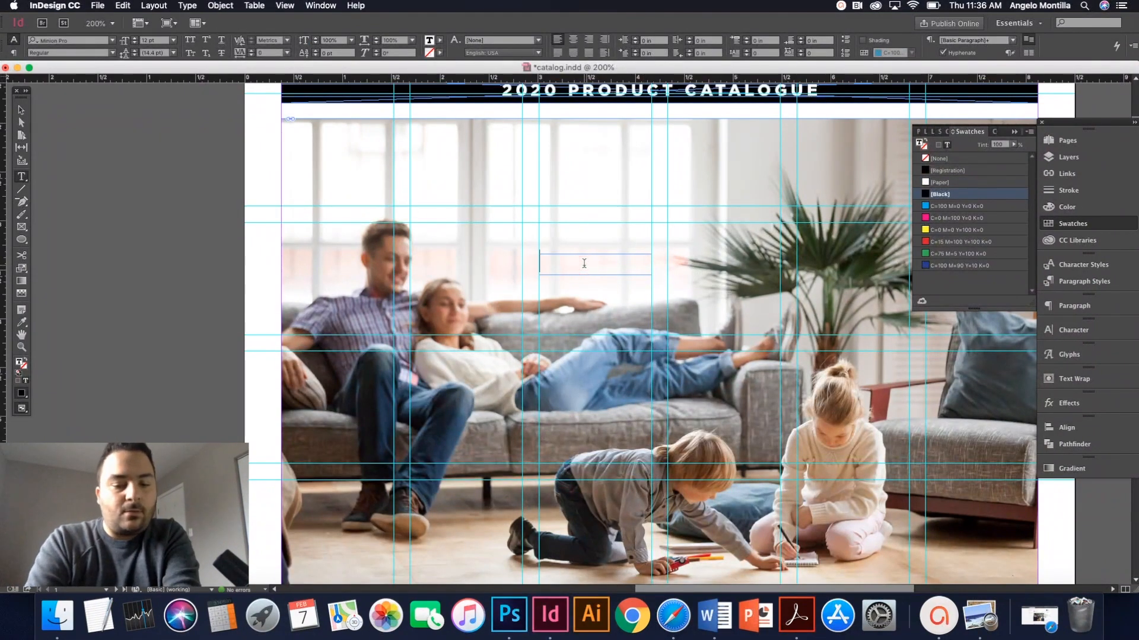
pyautogui.write('Roxdale')
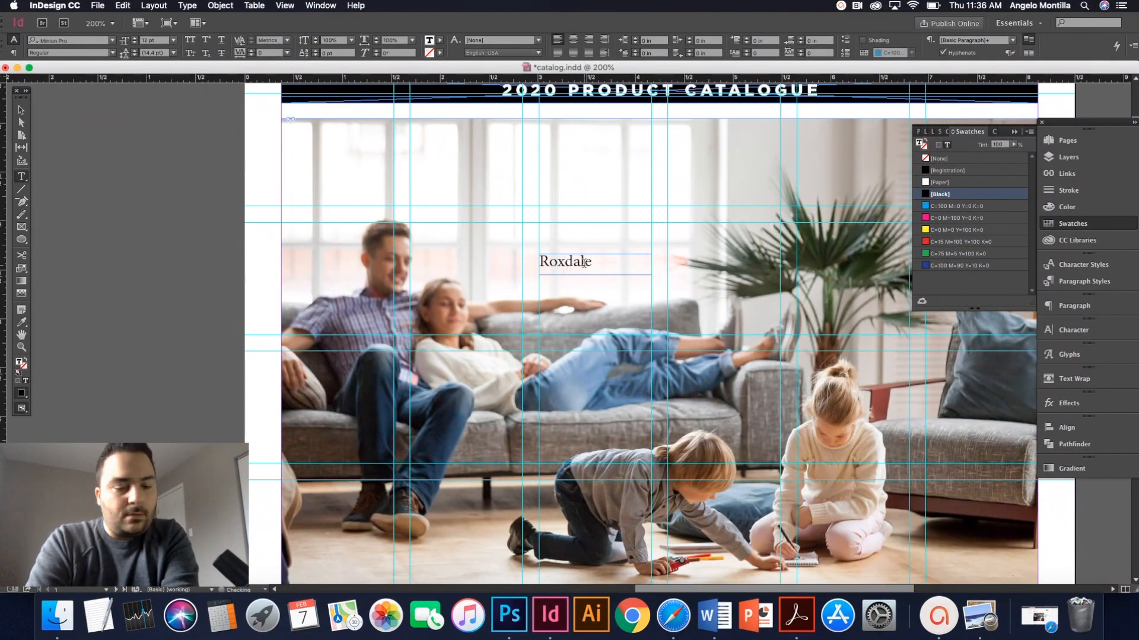
pyautogui.write('Couch')
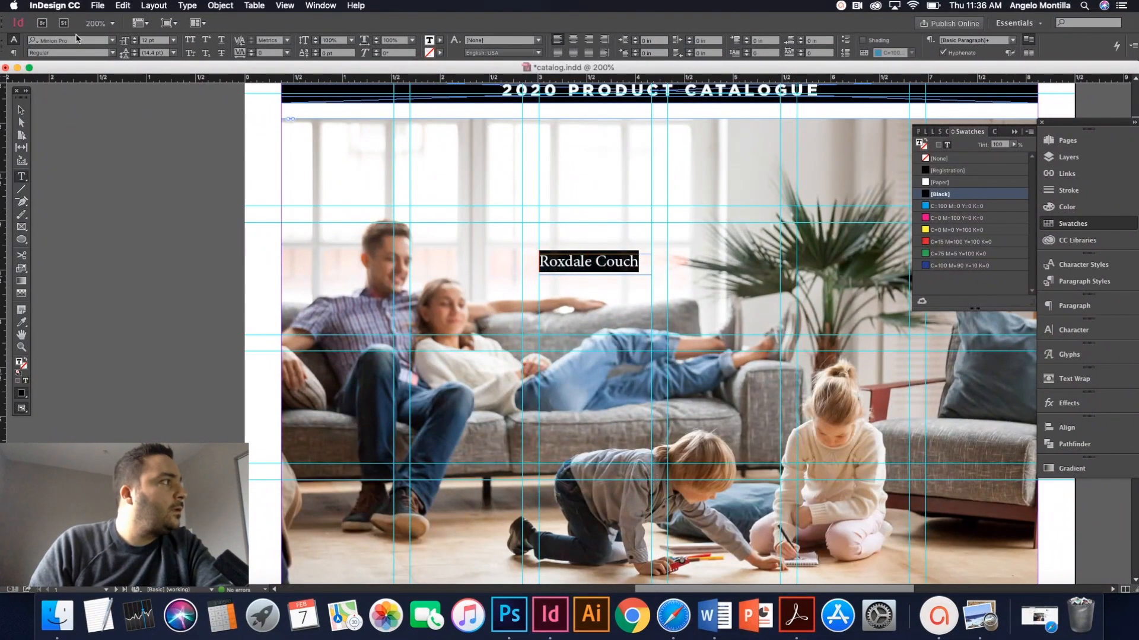
pyautogui.click(64, 40)
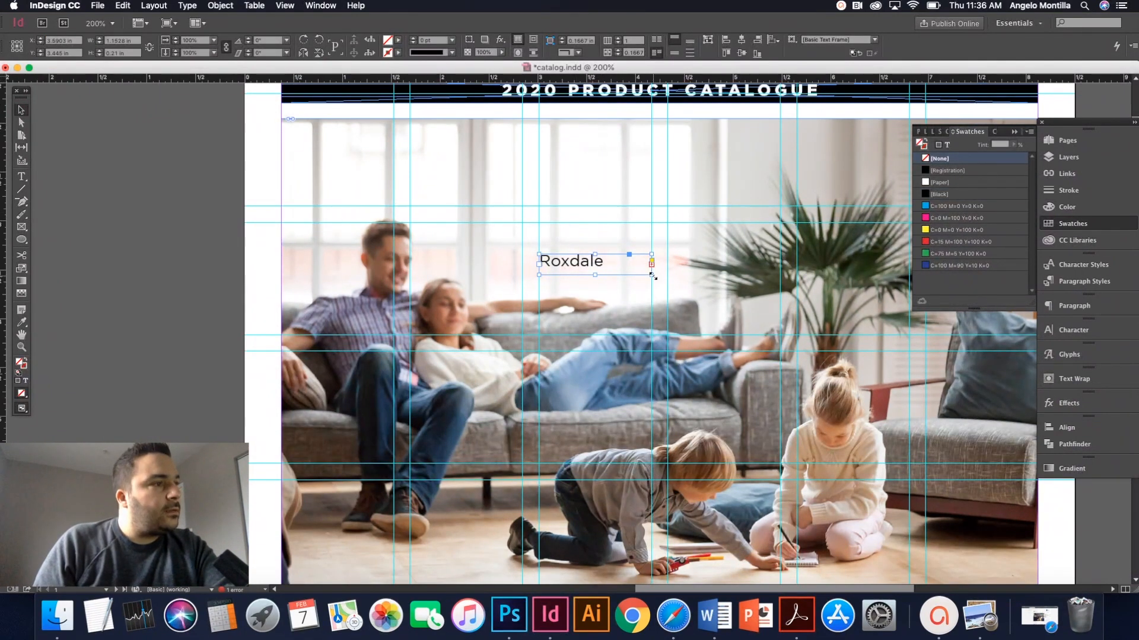
pyautogui.write('Couch')
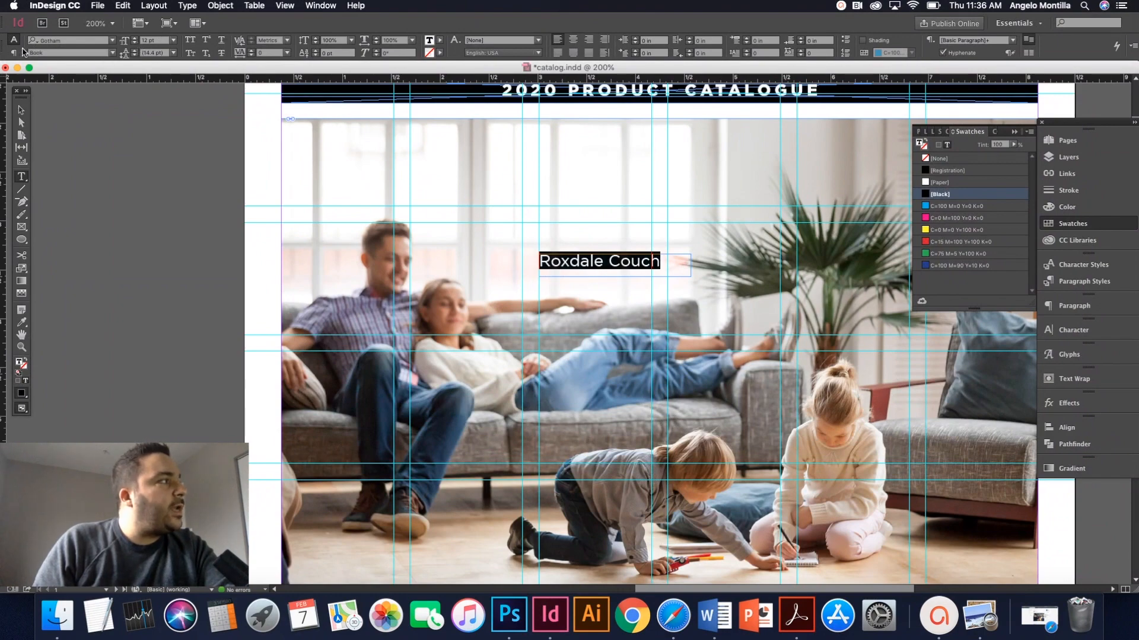
# - Add a second line with the $599 price in Gotham Bold
pyautogui.click(20, 109)
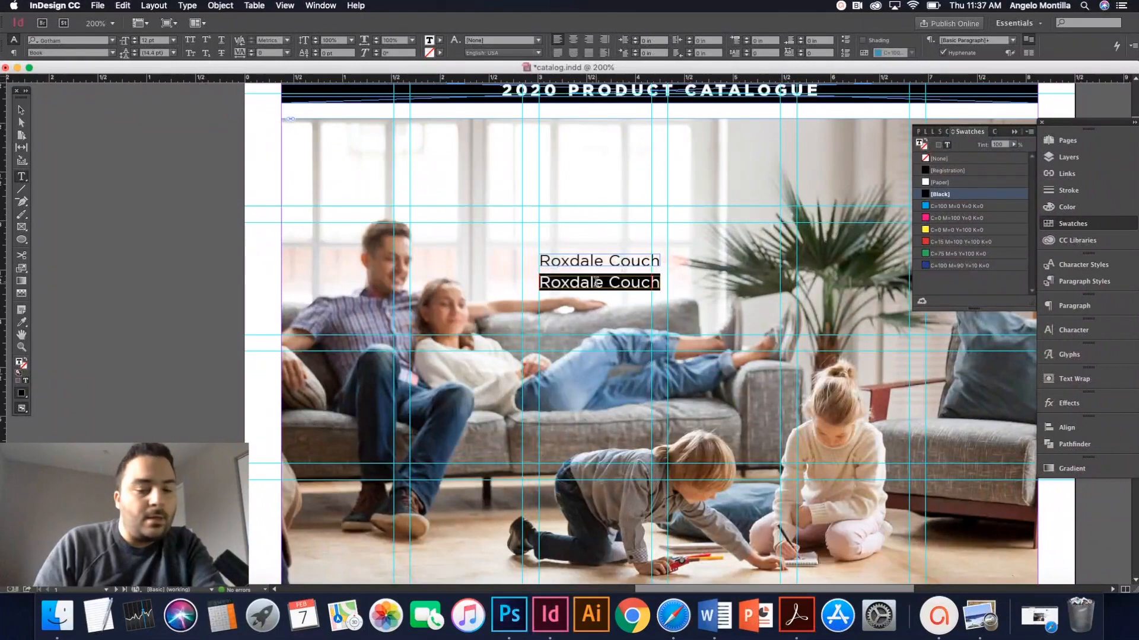
pyautogui.write('$5')
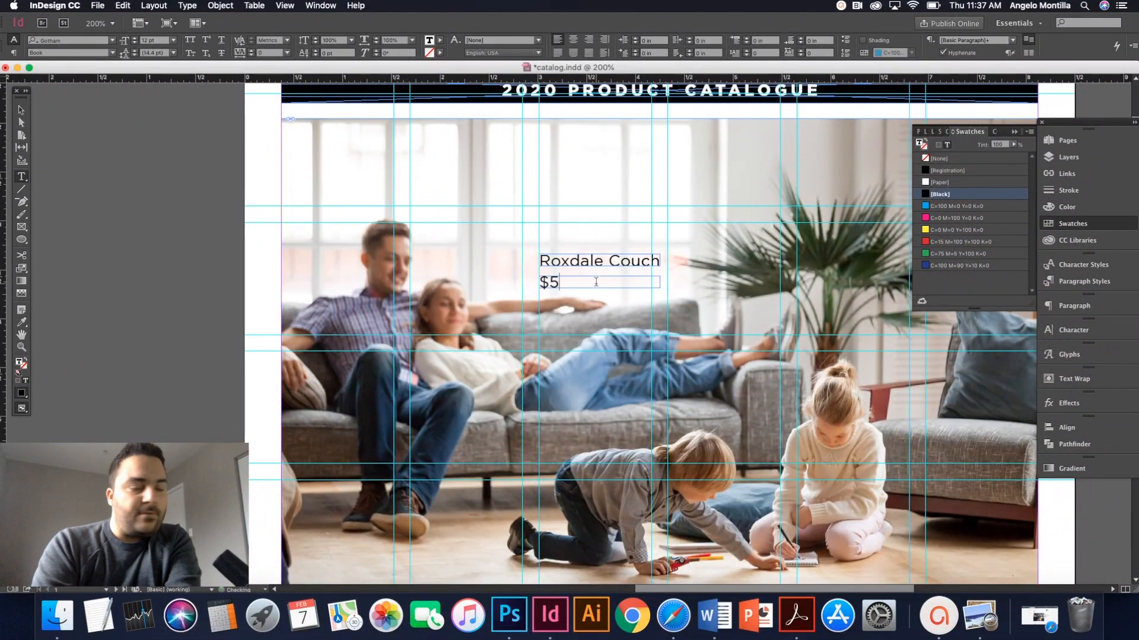
pyautogui.write('99')
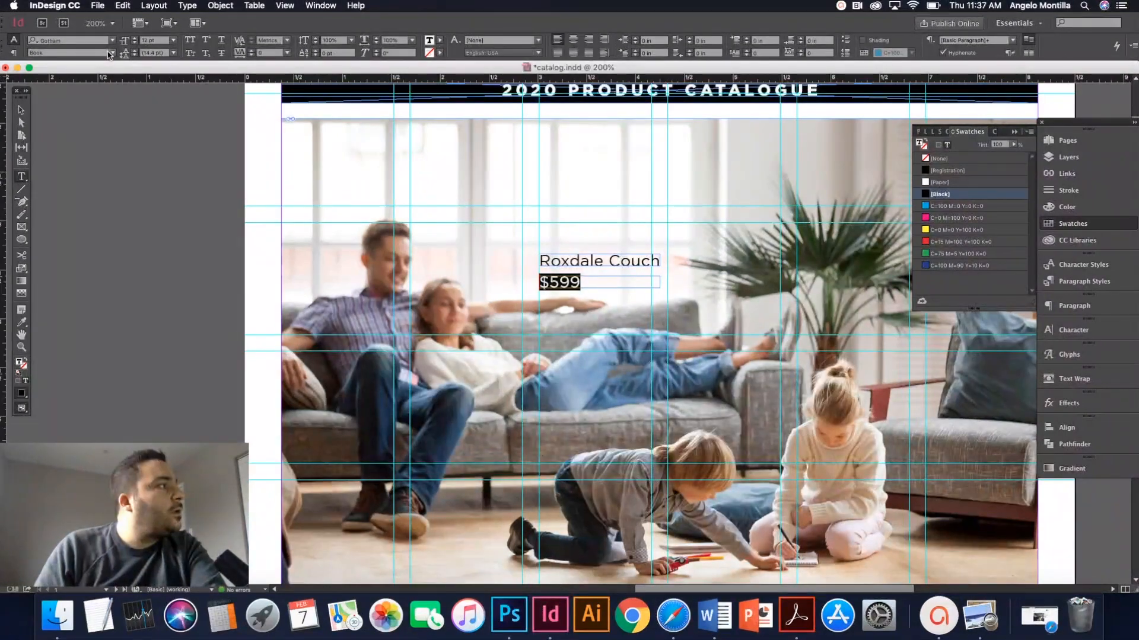
pyautogui.click(111, 53)
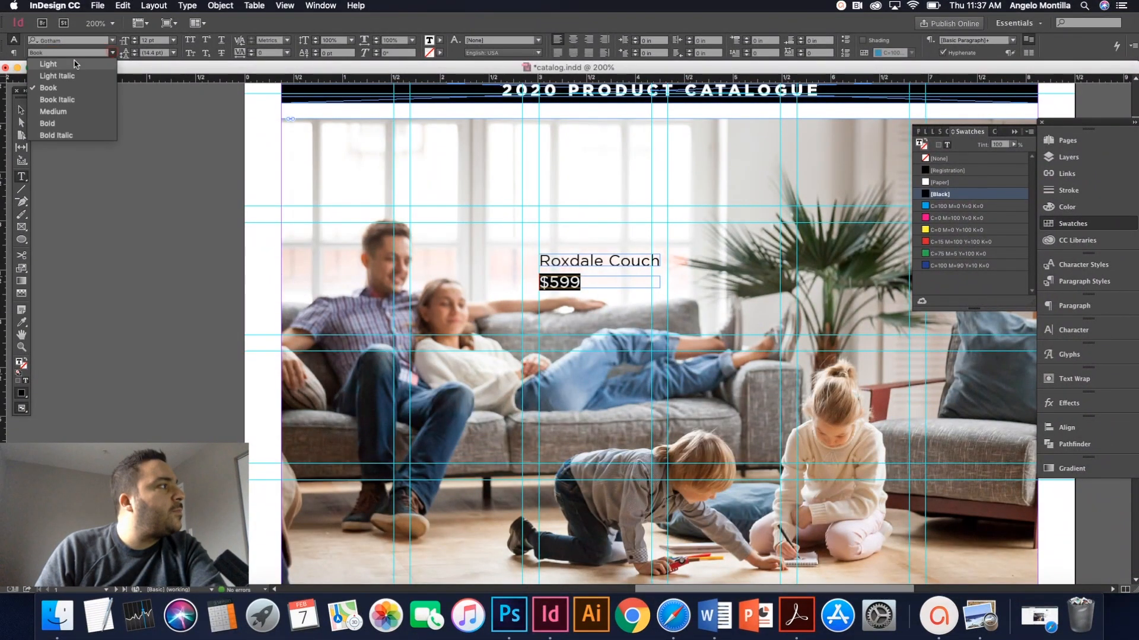
pyautogui.click(46, 123)
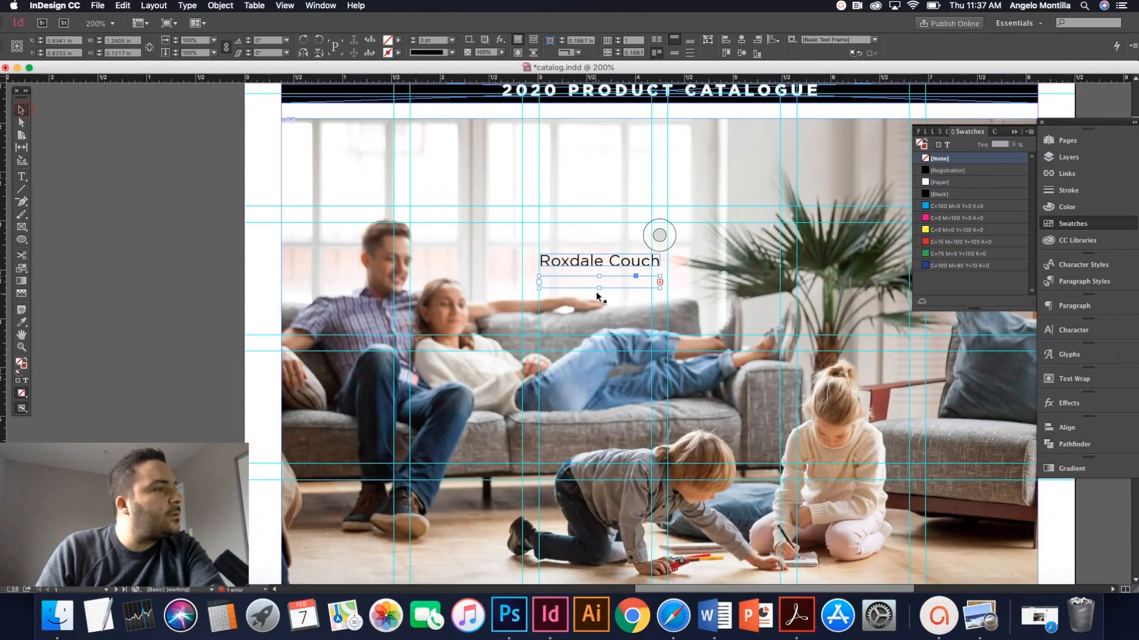
pyautogui.write('$599')
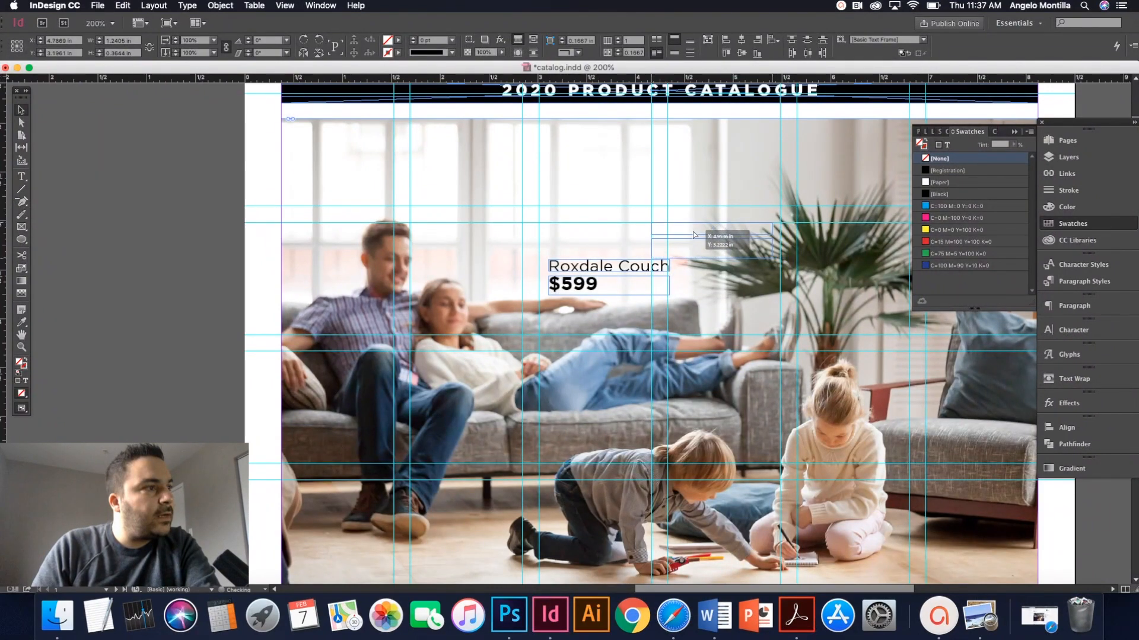
# - Reposition the label over the photo, settling it just above the couch
pyautogui.moveTo(608, 274); pyautogui.dragTo(711, 237)
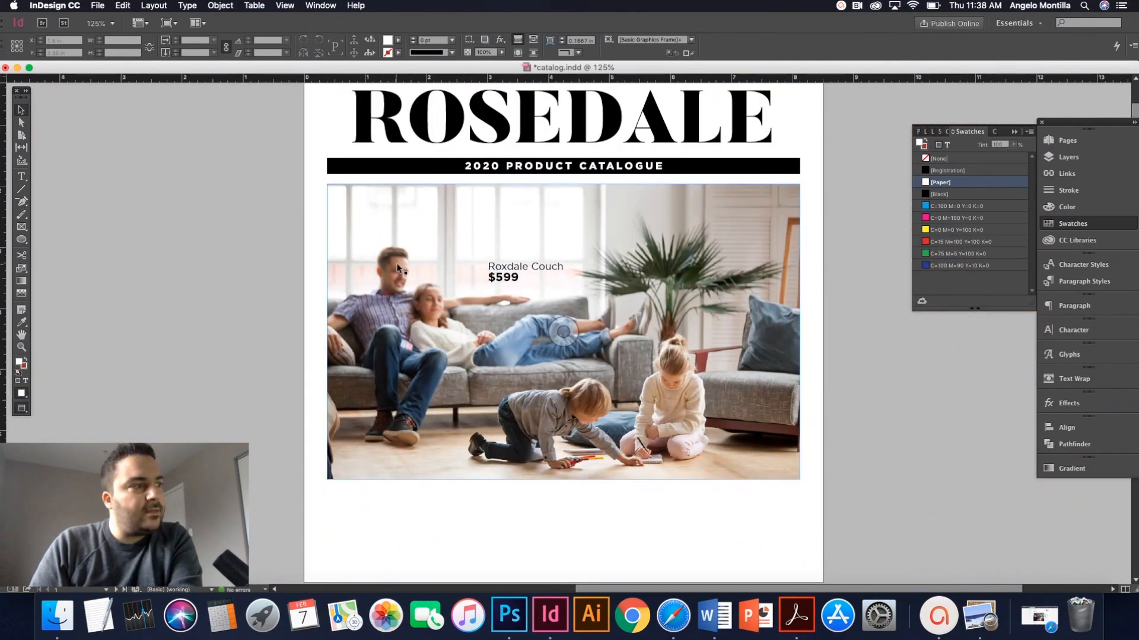
pyautogui.moveTo(733, 190); pyautogui.dragTo(806, 211)
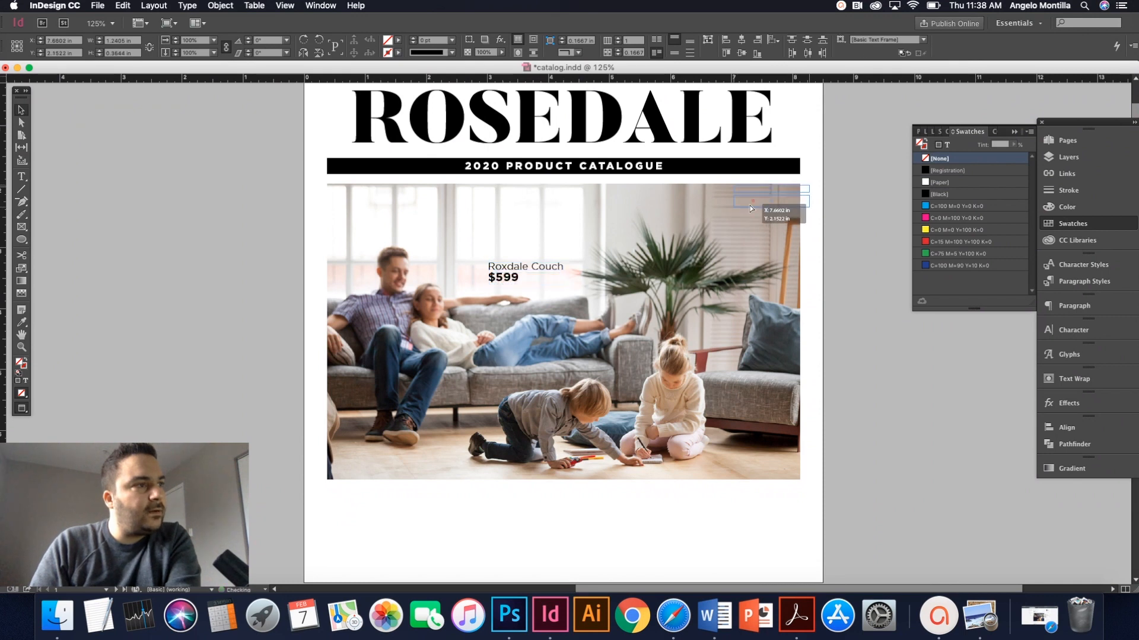
pyautogui.moveTo(509, 272); pyautogui.dragTo(752, 212)
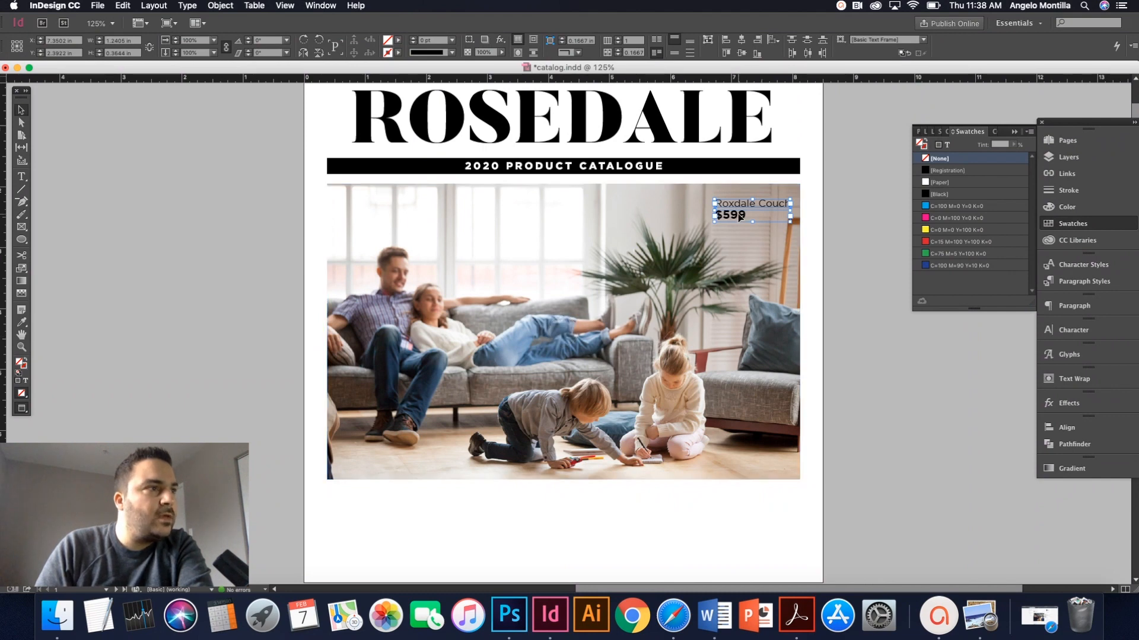
pyautogui.moveTo(733, 208); pyautogui.dragTo(525, 273)
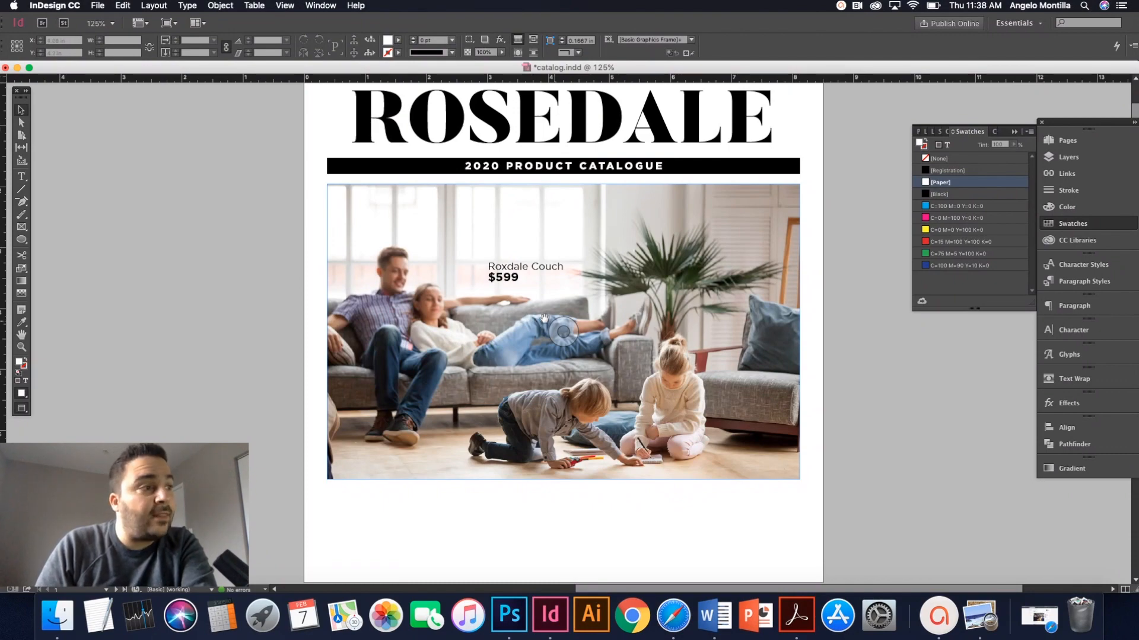
# - Drag the Rosedale Fine Furniture logo from page two onto the cover's photo corner
pyautogui.scroll(-3)
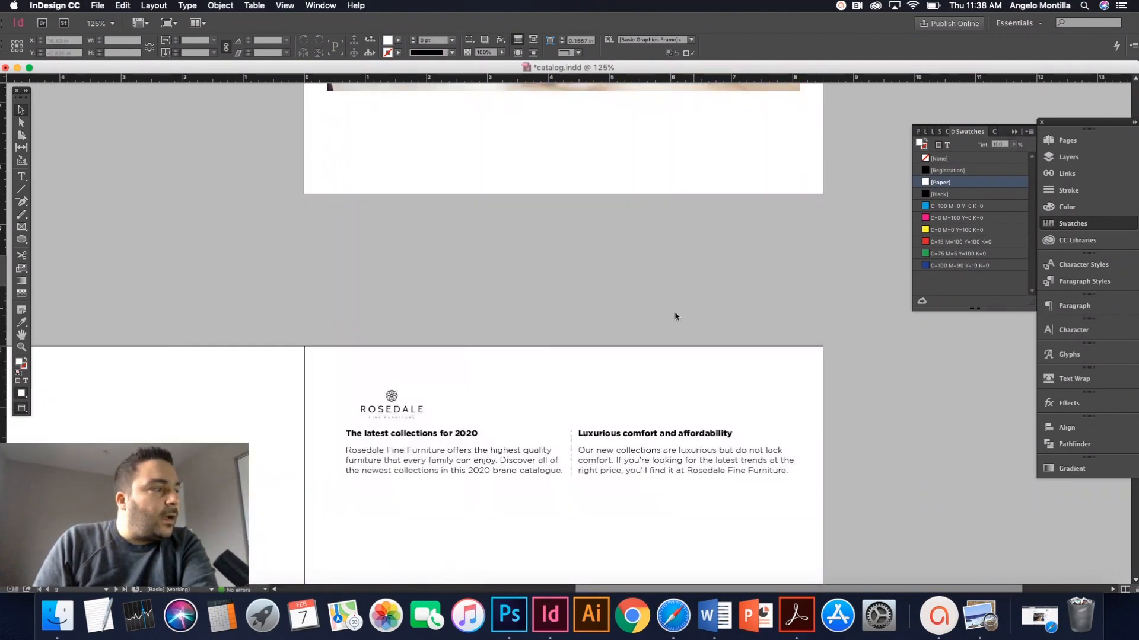
pyautogui.moveTo(434, 212); pyautogui.dragTo(509, 241)
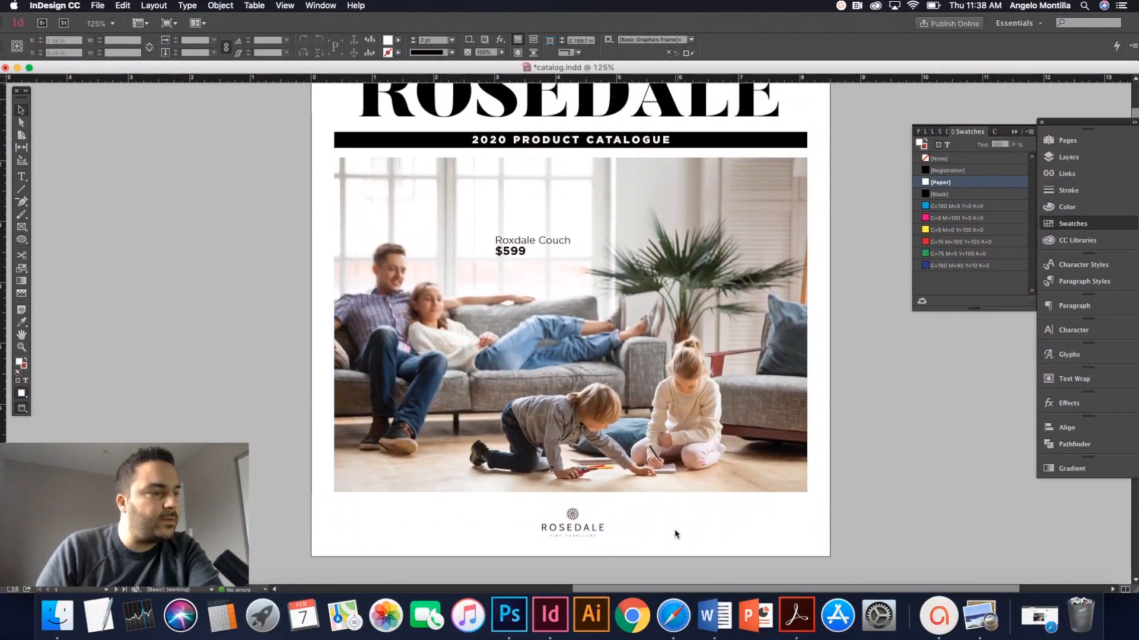
pyautogui.moveTo(745, 512)
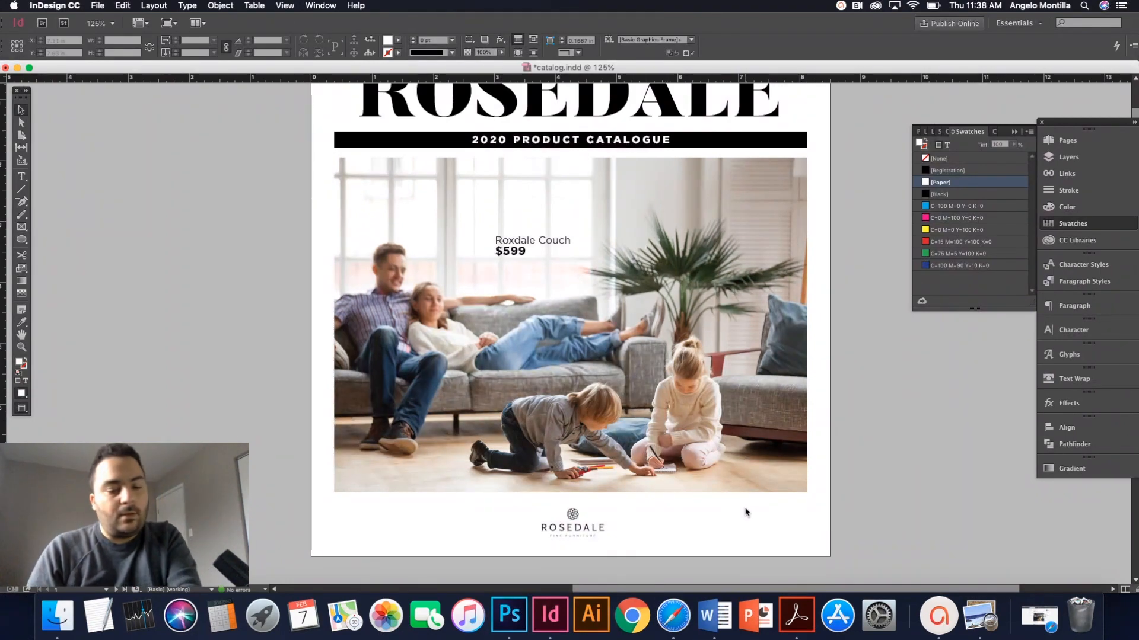
pyautogui.click(570, 328)
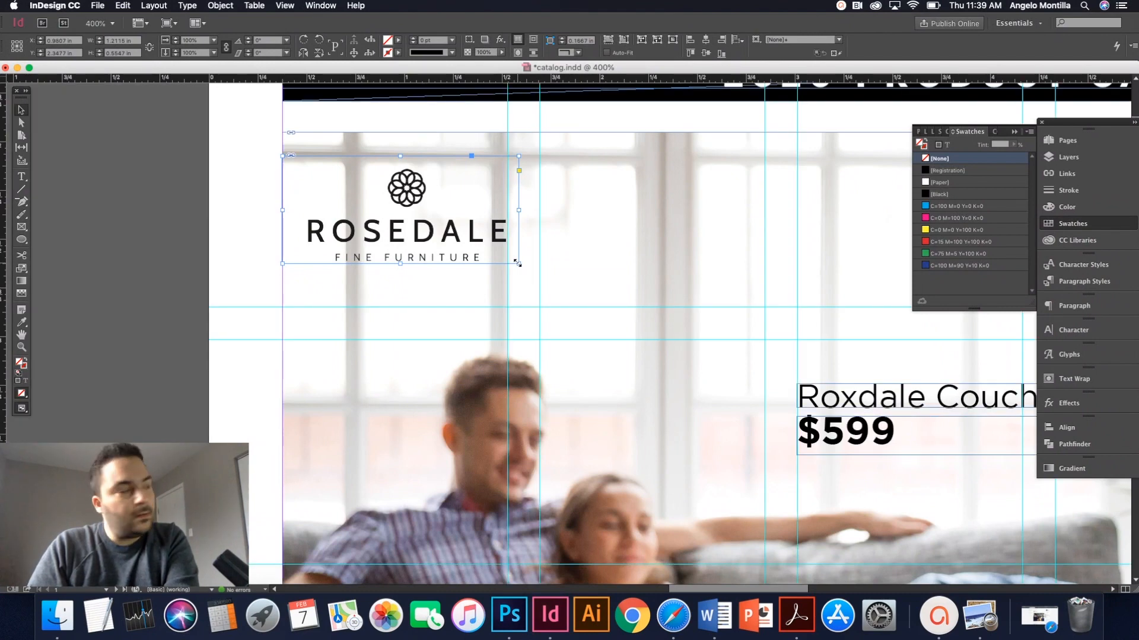
# - Enlarge the Rosedale logo and nudge it into the photo's upper-left corner
pyautogui.moveTo(517, 264); pyautogui.dragTo(530, 274)
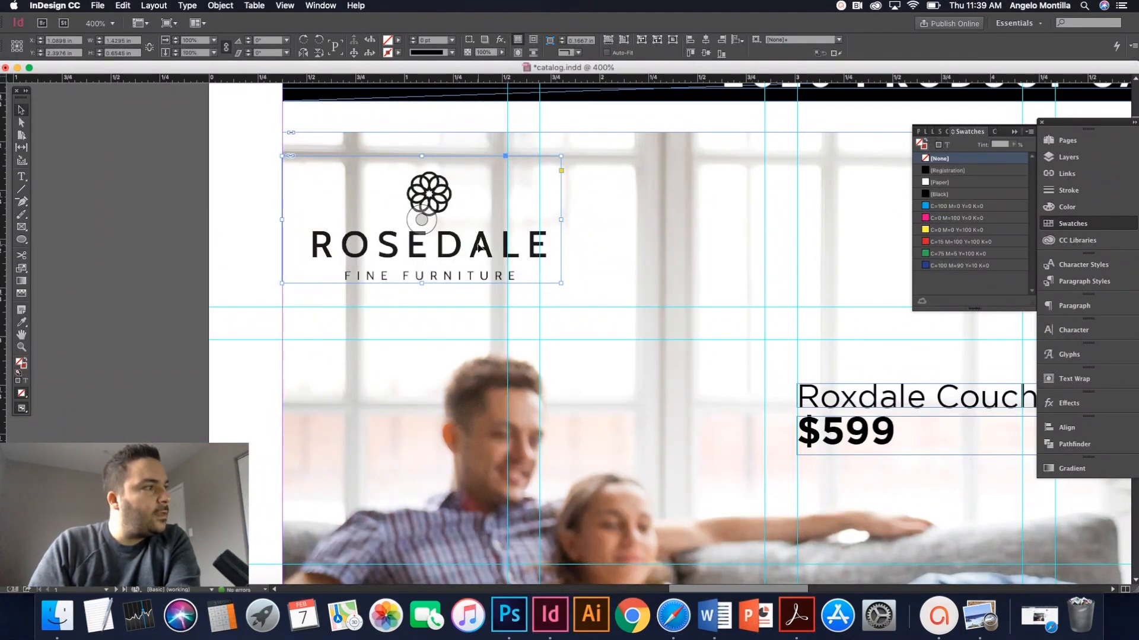
pyautogui.moveTo(421, 219); pyautogui.dragTo(411, 218)
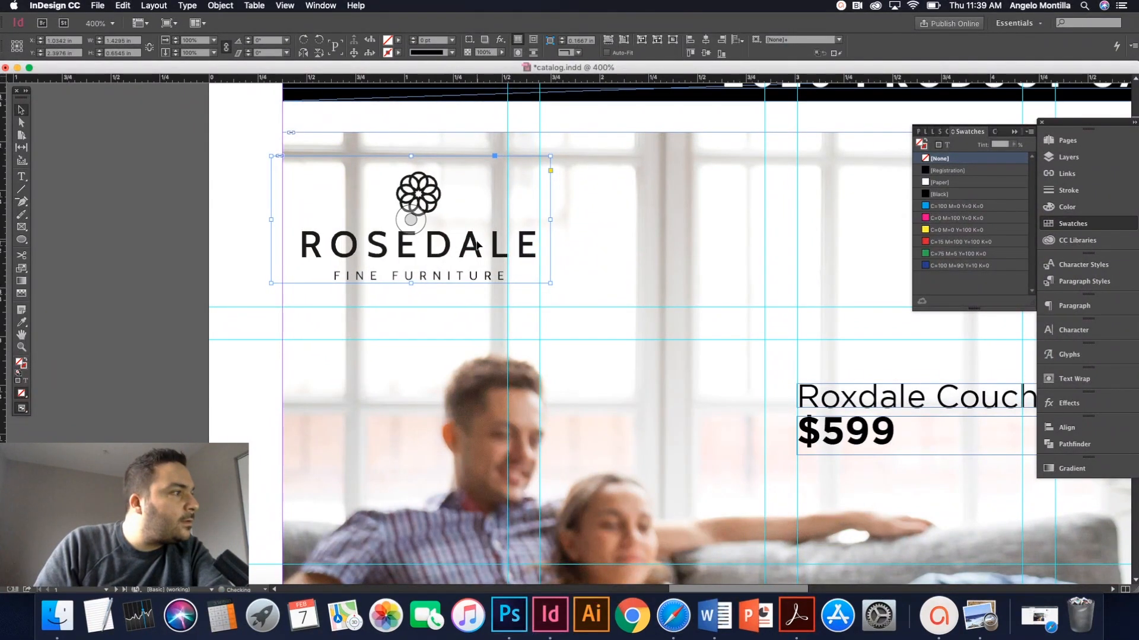
pyautogui.moveTo(417, 219); pyautogui.dragTo(383, 219)
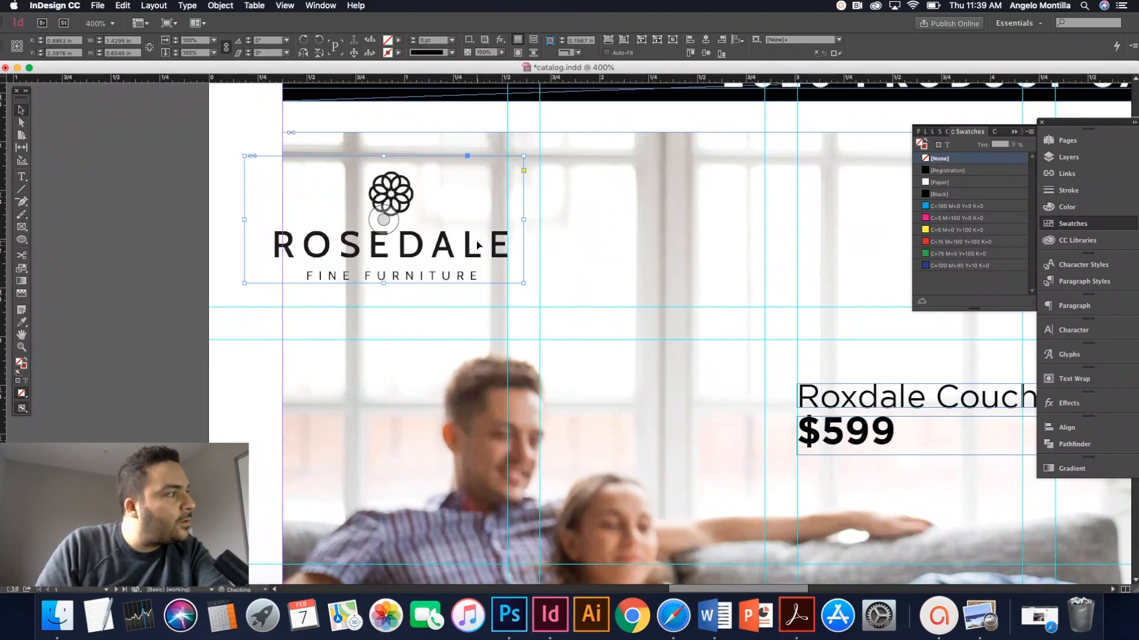
pyautogui.moveTo(383, 218); pyautogui.dragTo(392, 218)
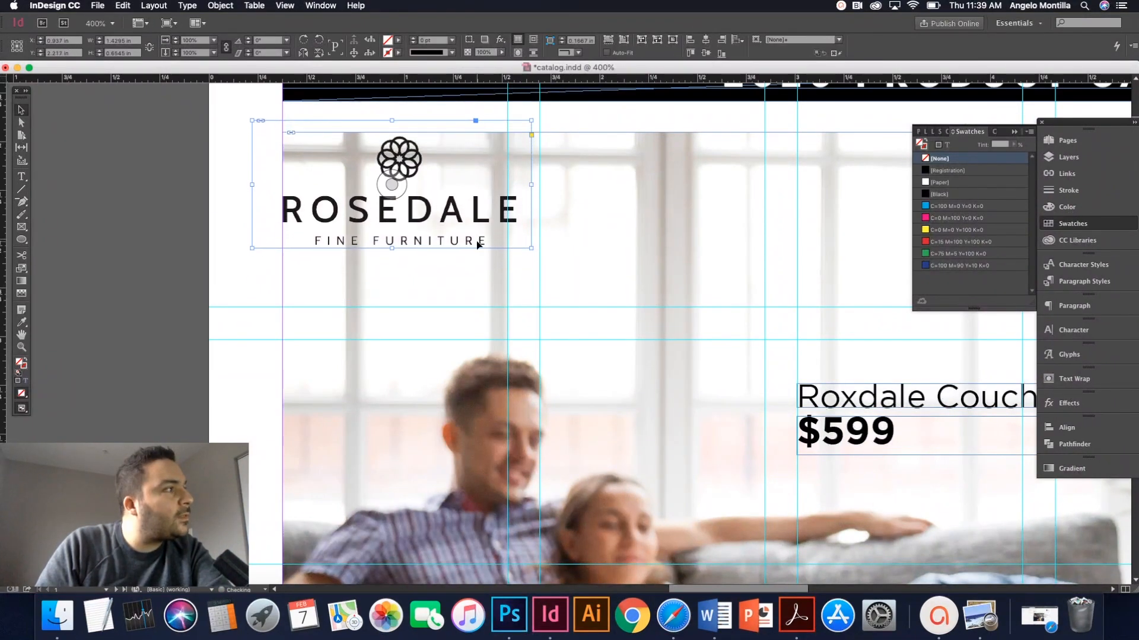
pyautogui.moveTo(393, 185); pyautogui.dragTo(393, 203)
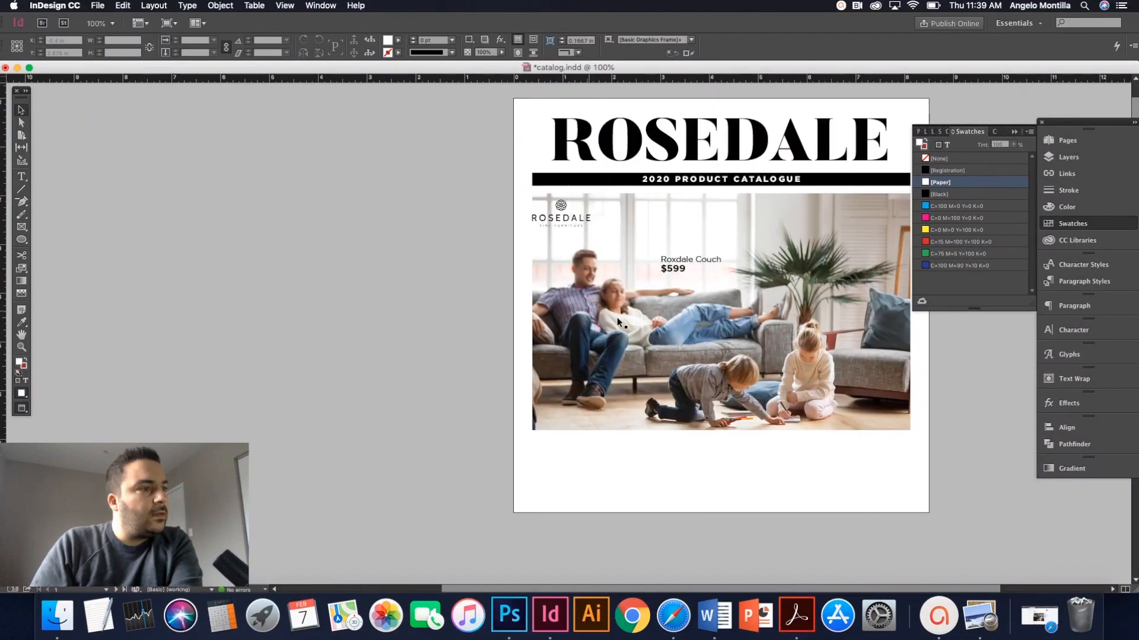
# - Pick up the two-column intro text on the second page for the cover
pyautogui.scroll(-3)
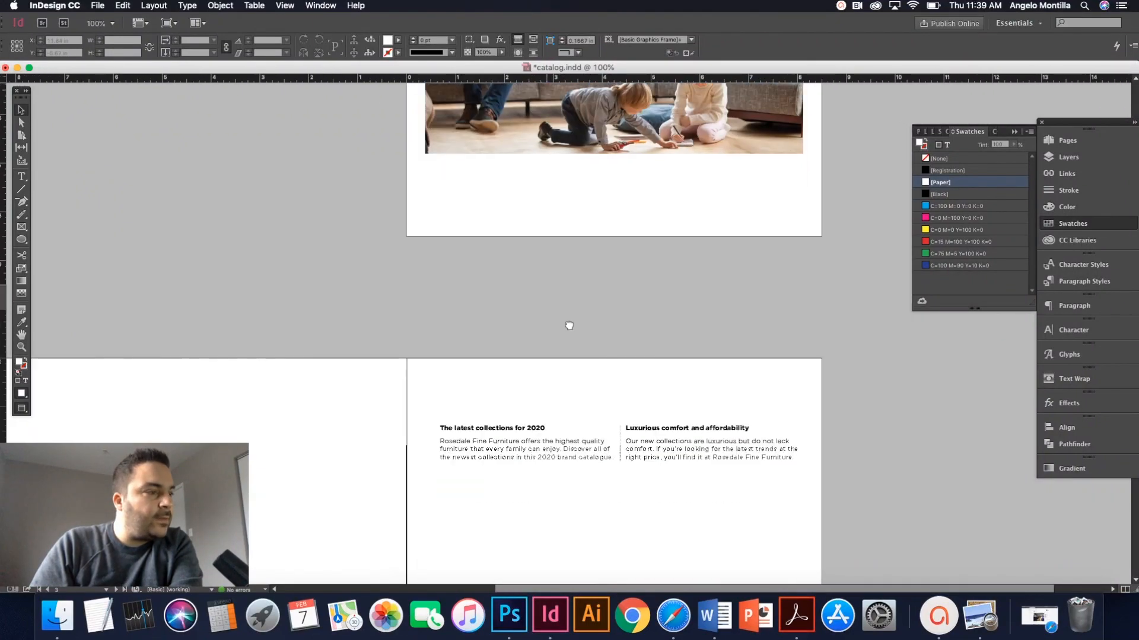
pyautogui.click(683, 448)
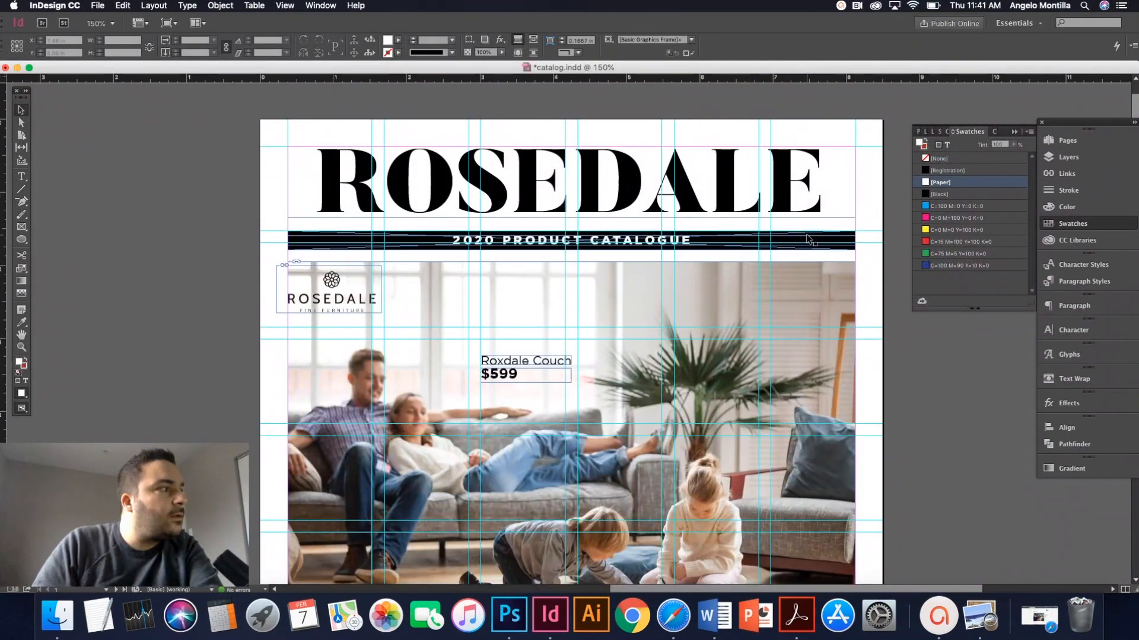
# - Draw a vertical divider line in the gutter between the two text columns with the Line Tool
pyautogui.scroll(-3)
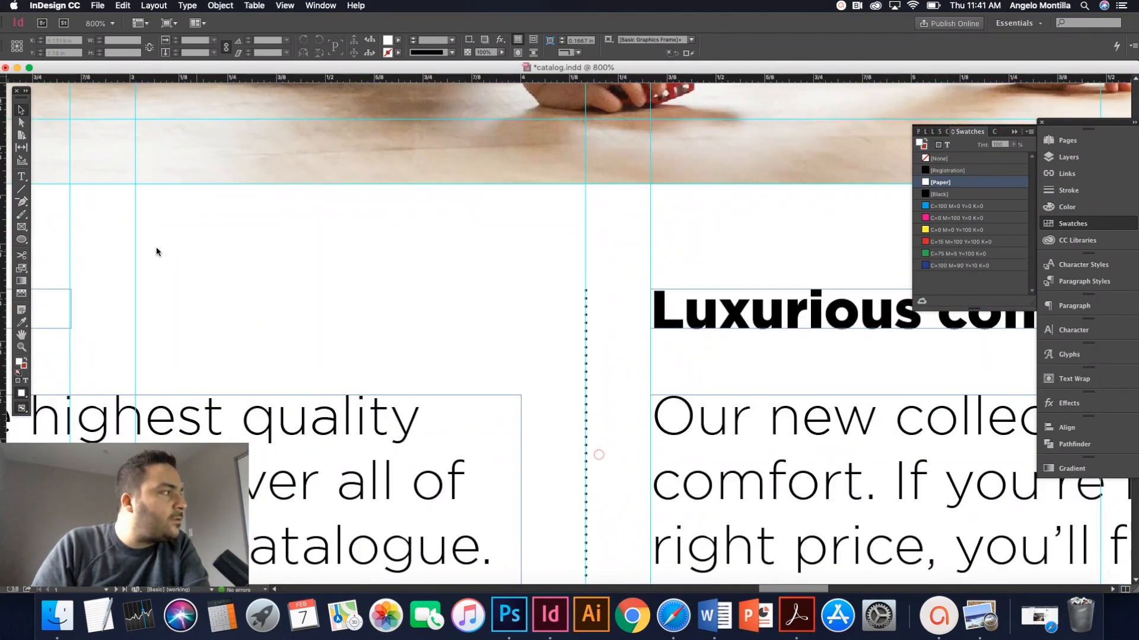
pyautogui.moveTo(22, 192)
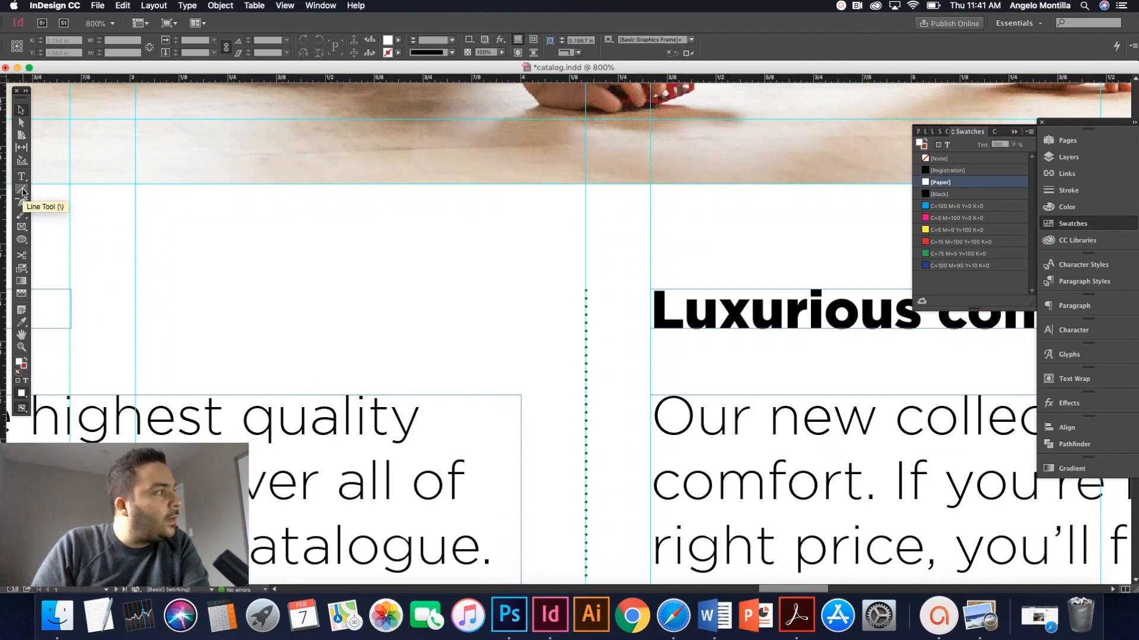
pyautogui.click(21, 190)
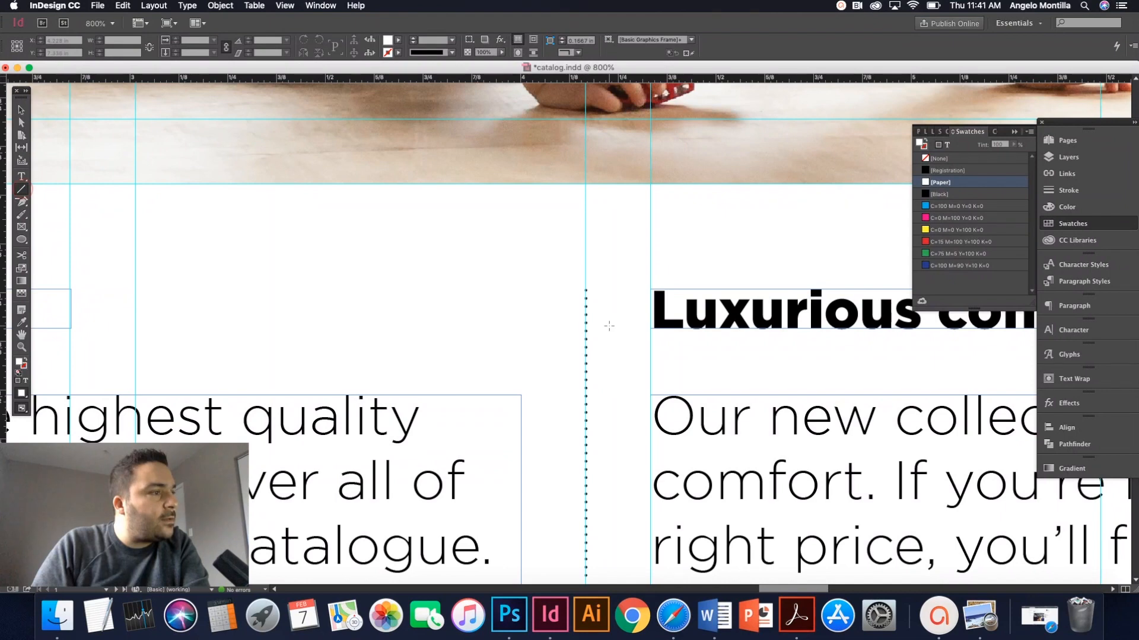
pyautogui.moveTo(618, 290)
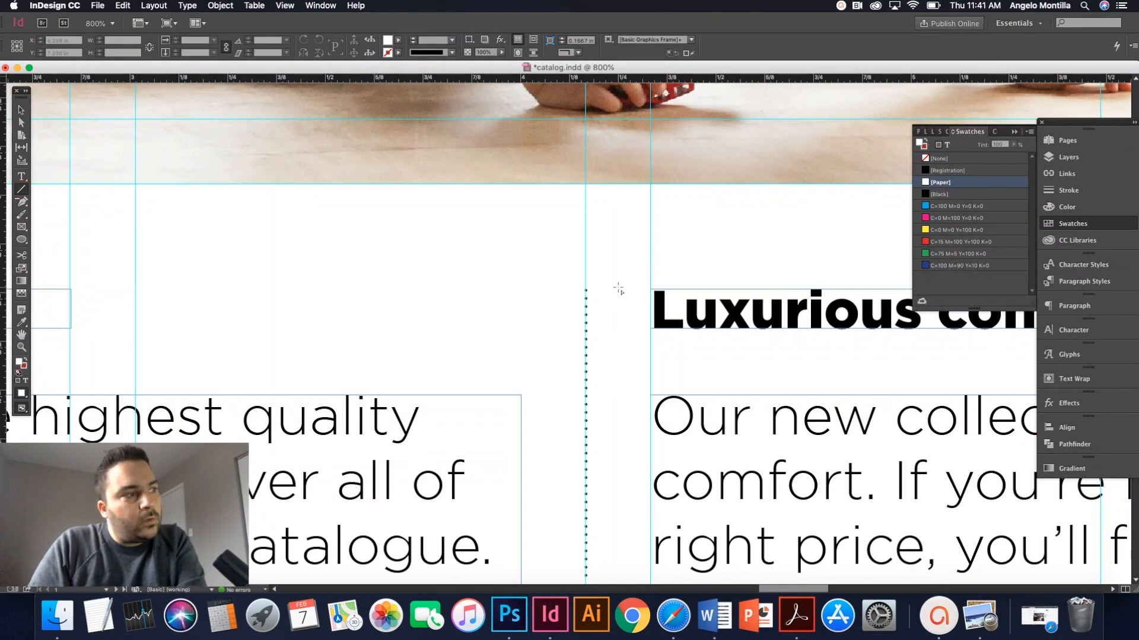
pyautogui.moveTo(617, 287); pyautogui.dragTo(623, 445)
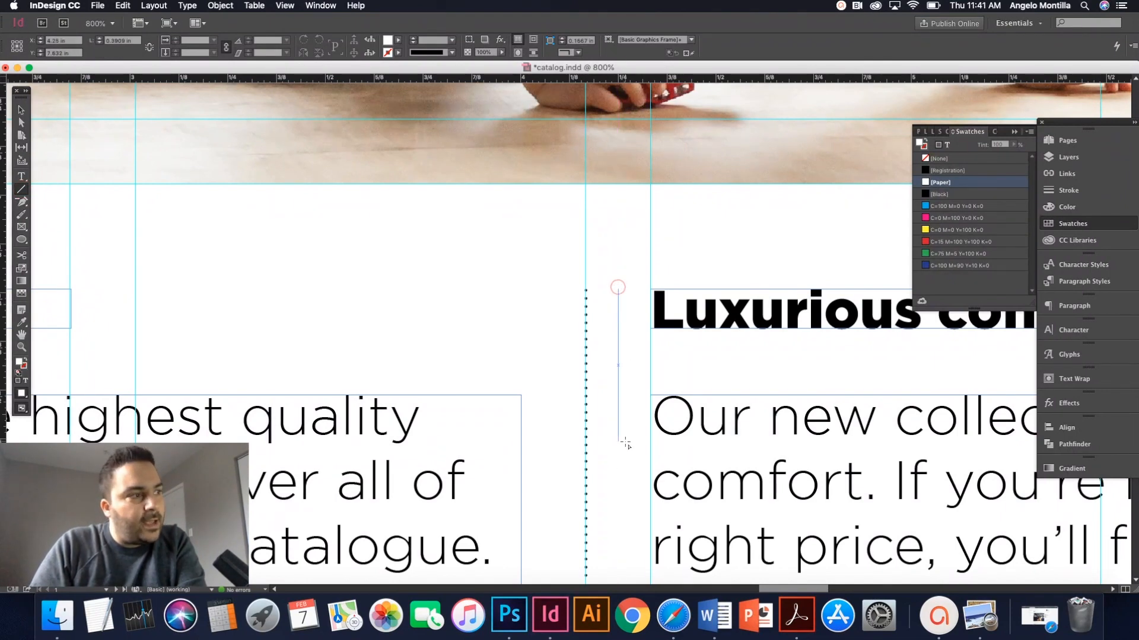
pyautogui.scroll(-3)
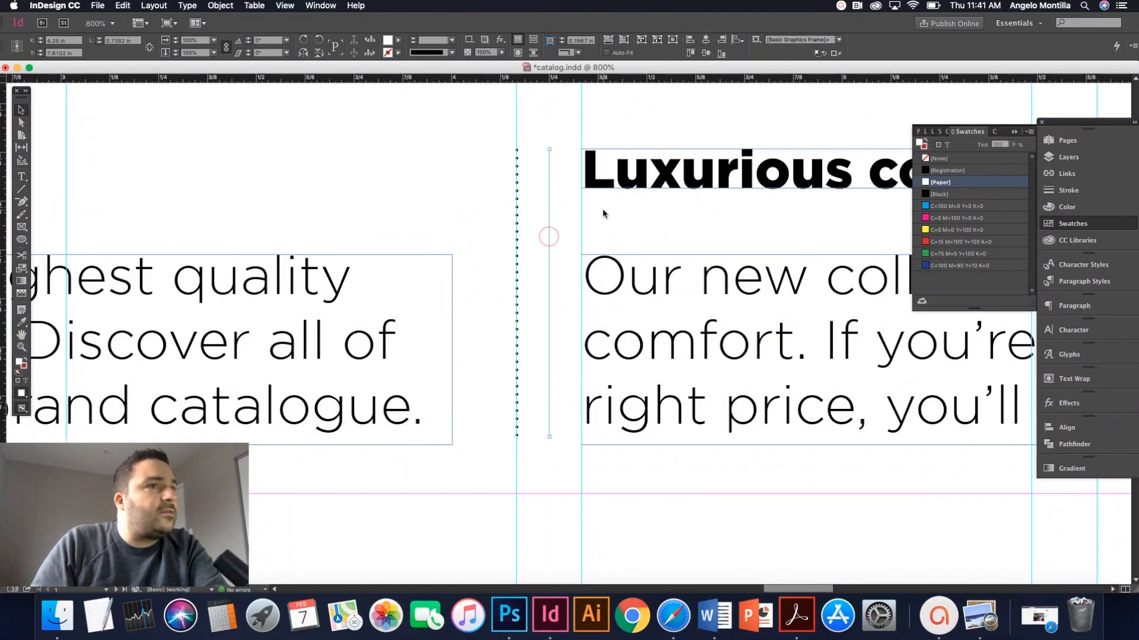
pyautogui.click(1069, 190)
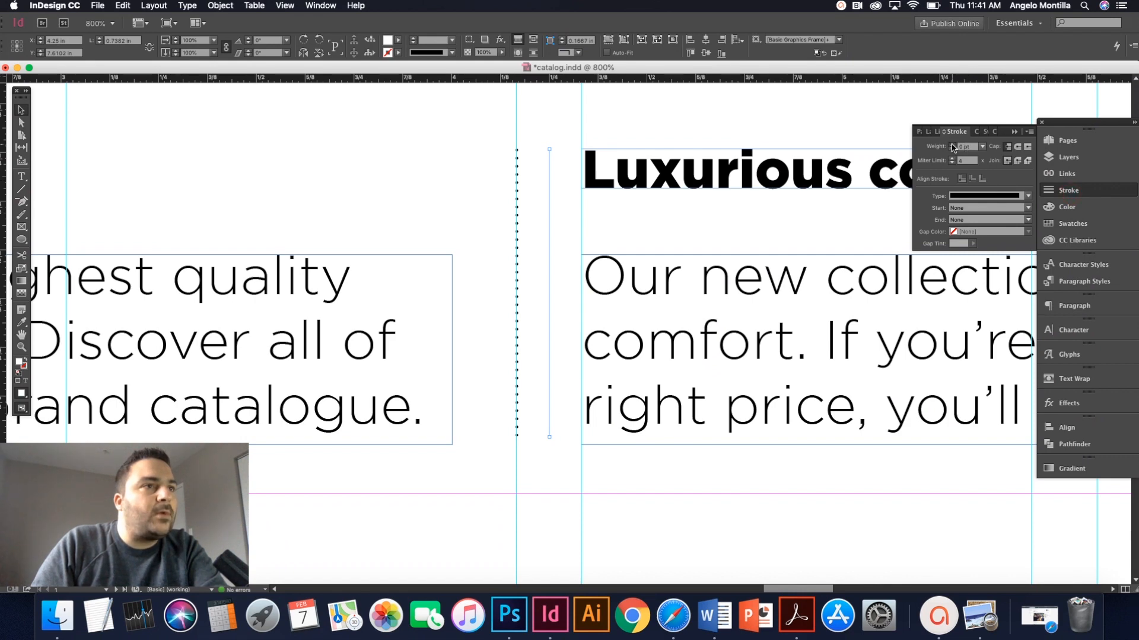
# - Give the new divider a Black, Dotted, 0.25 pt stroke matching the existing rule
pyautogui.click(1073, 223)
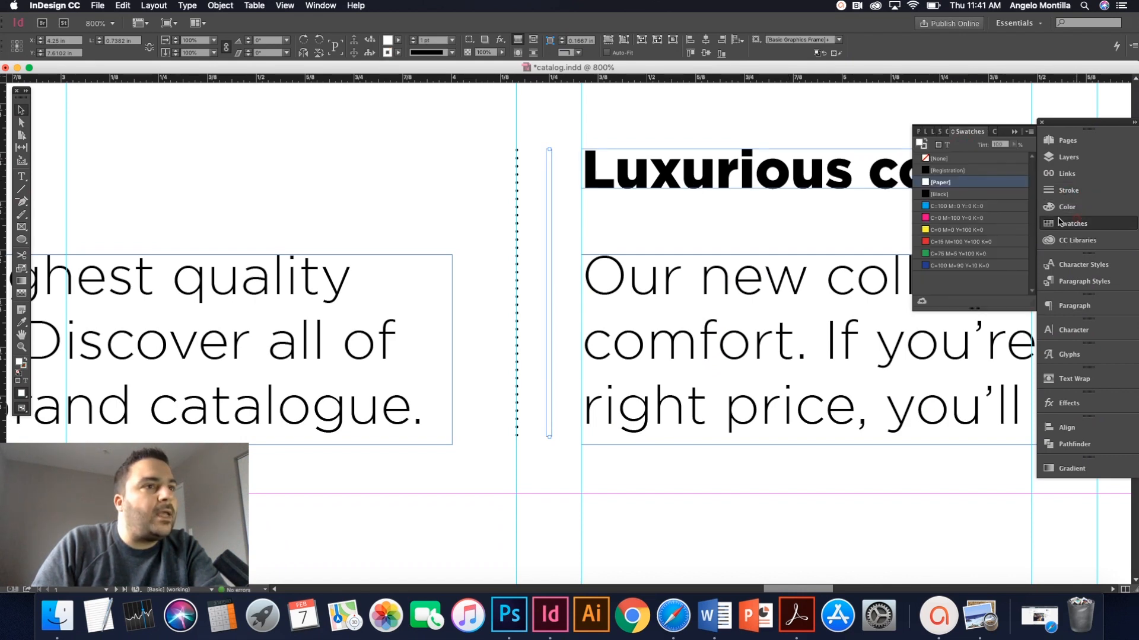
pyautogui.click(939, 194)
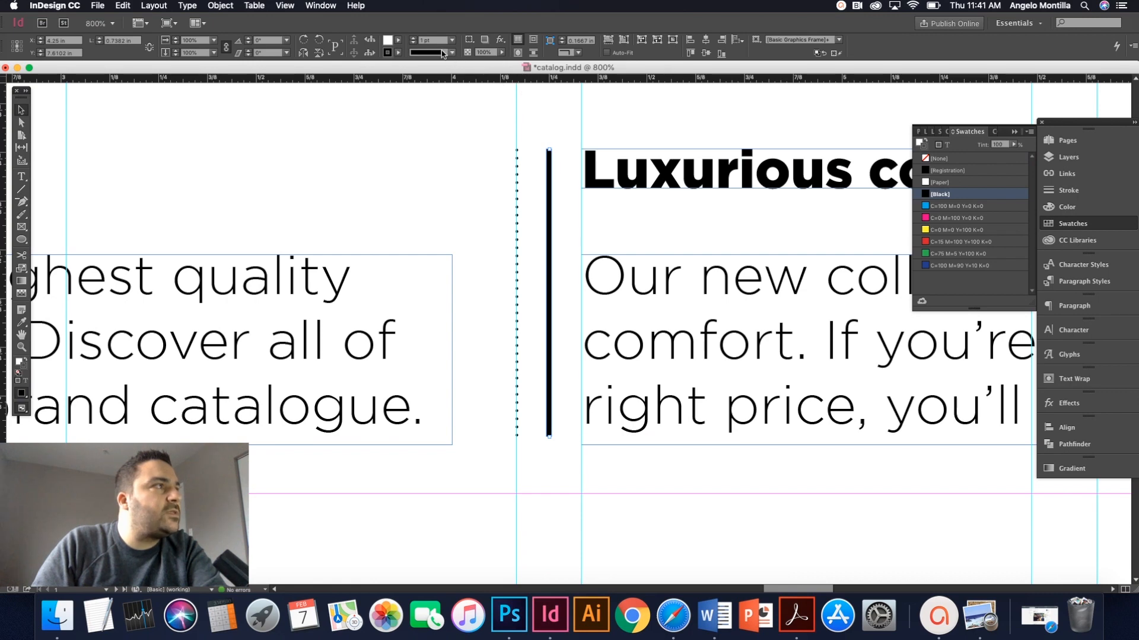
pyautogui.click(451, 53)
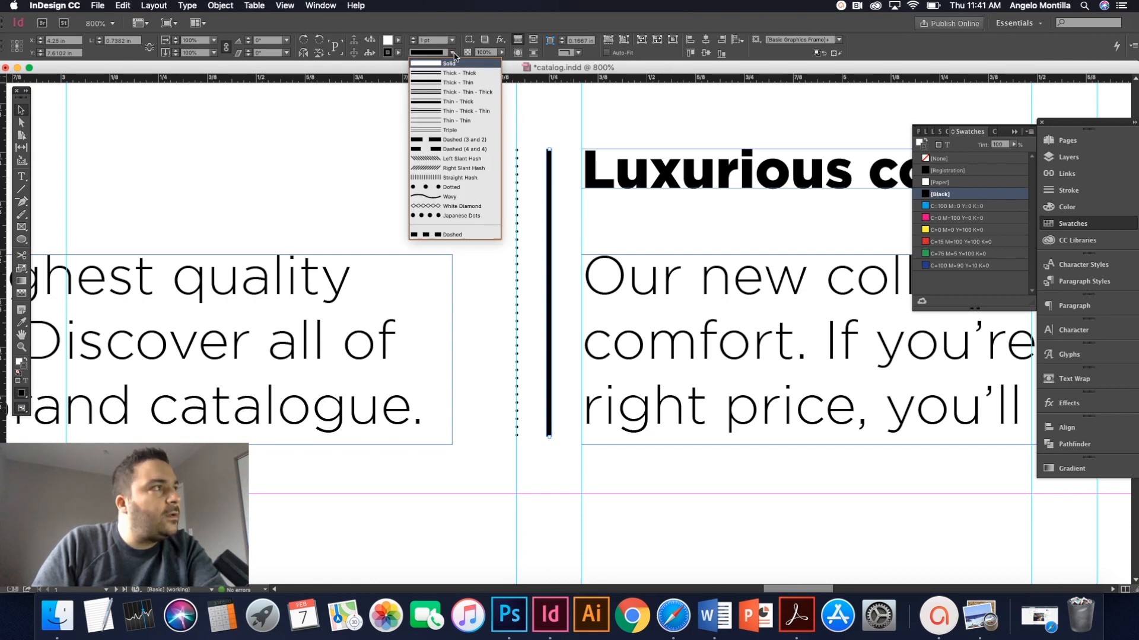
pyautogui.moveTo(449, 82)
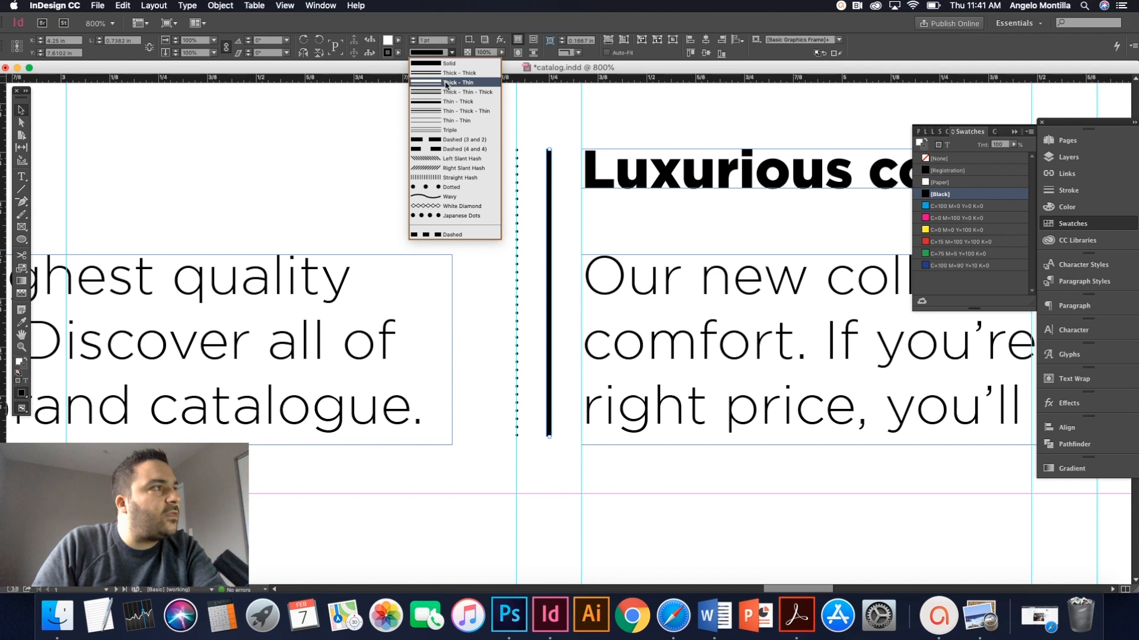
pyautogui.moveTo(456, 92)
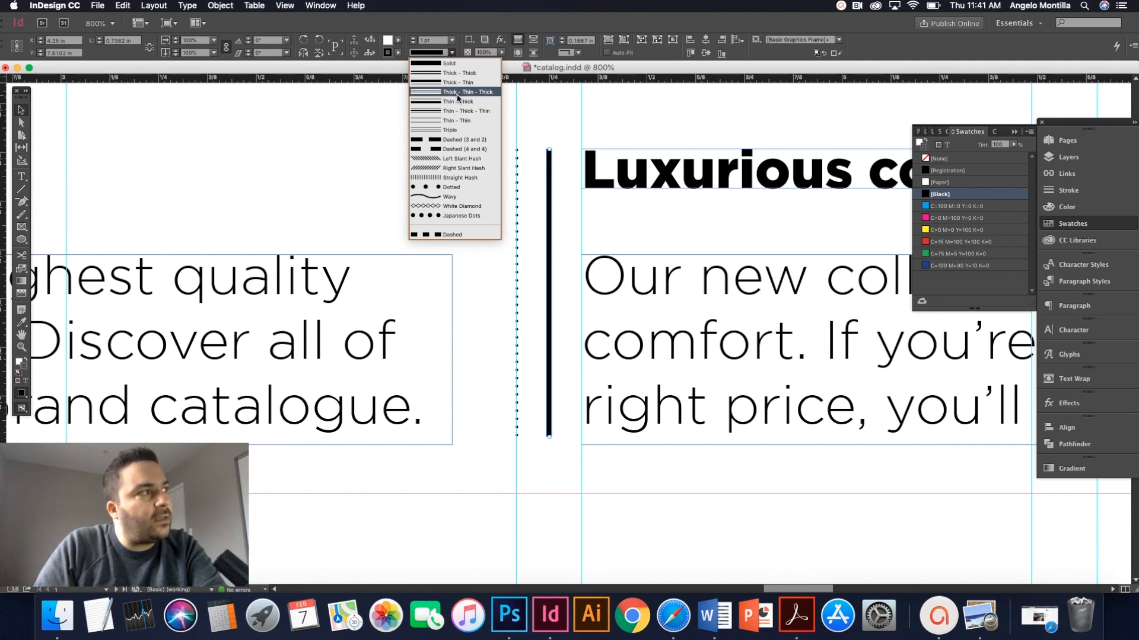
pyautogui.click(446, 188)
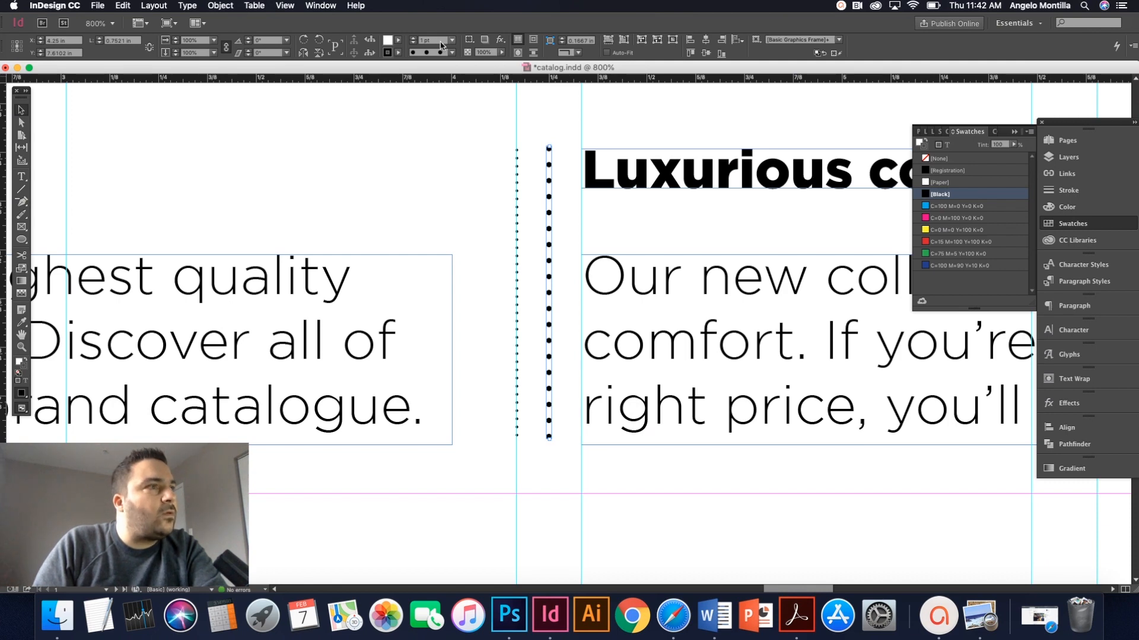
pyautogui.click(453, 39)
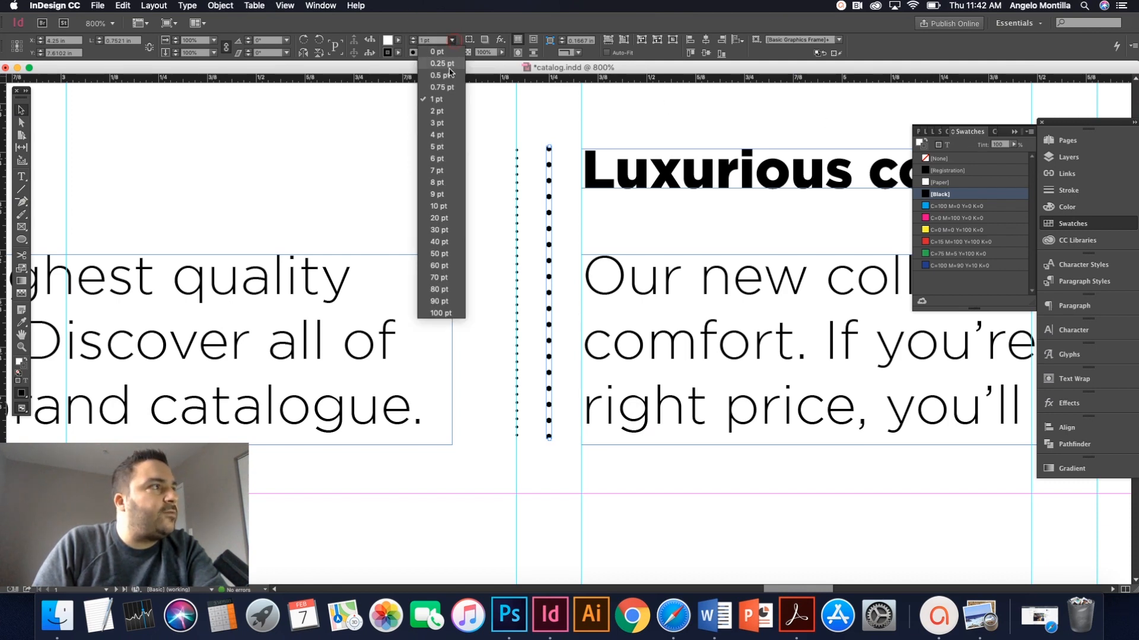
pyautogui.click(434, 76)
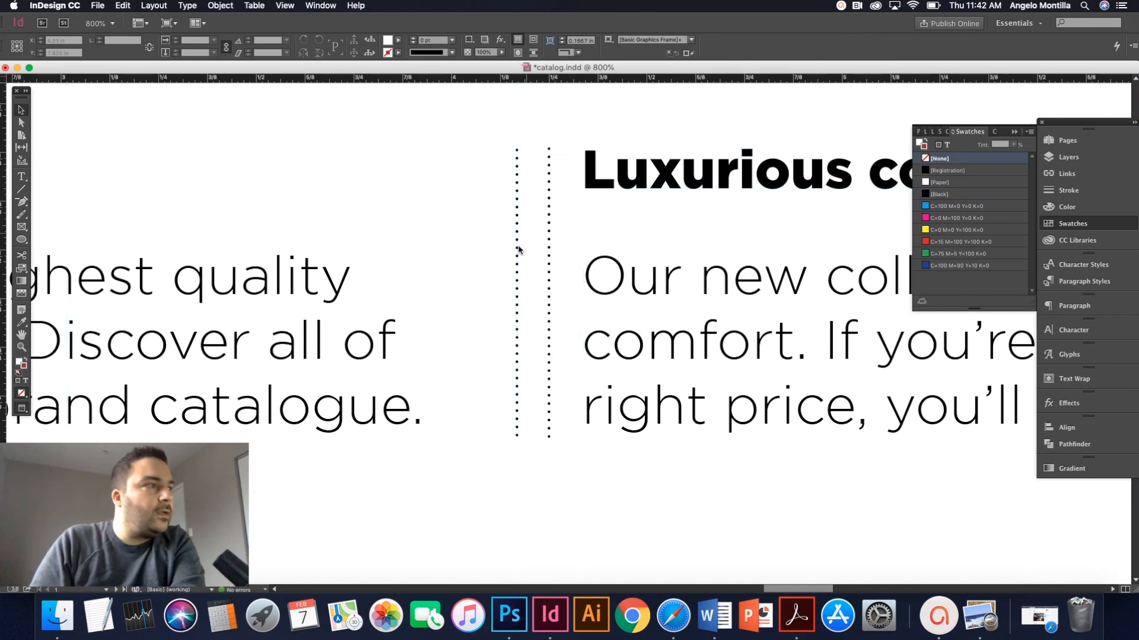
pyautogui.moveTo(545, 262)
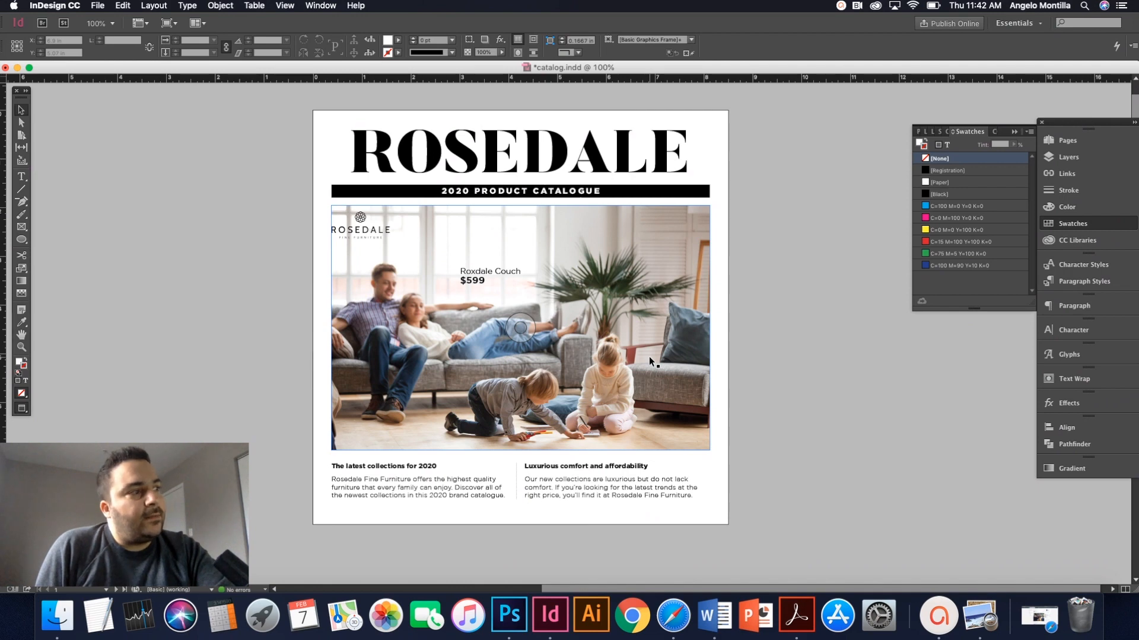
# - Nudge the Roxdale Couch price label slightly right over the photo and deselect
pyautogui.click(364, 234)
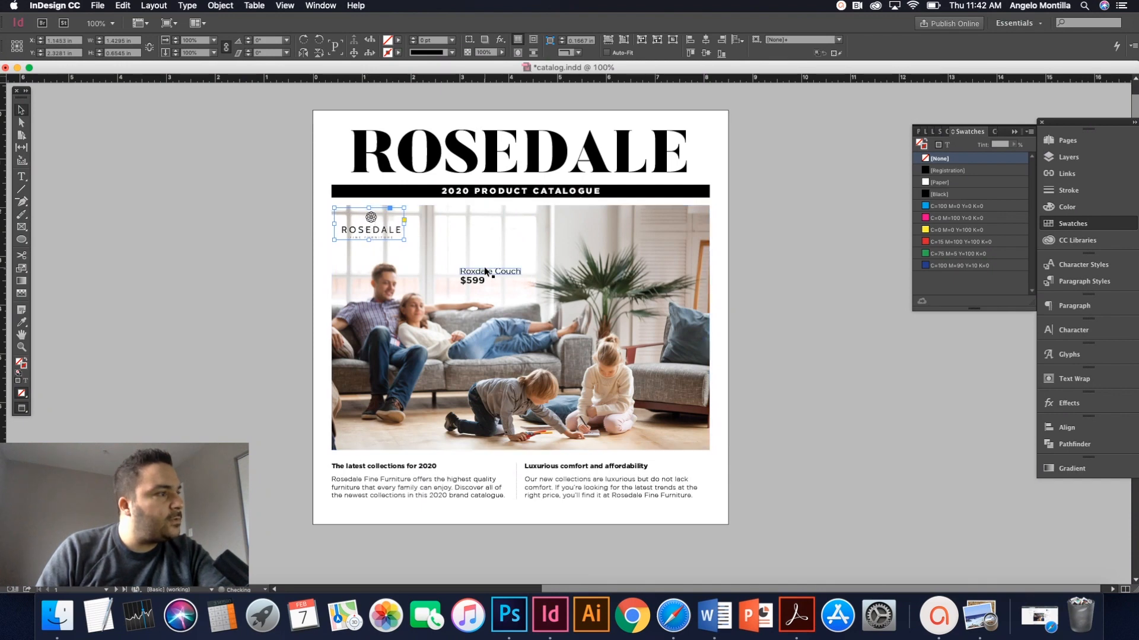
pyautogui.click(487, 278)
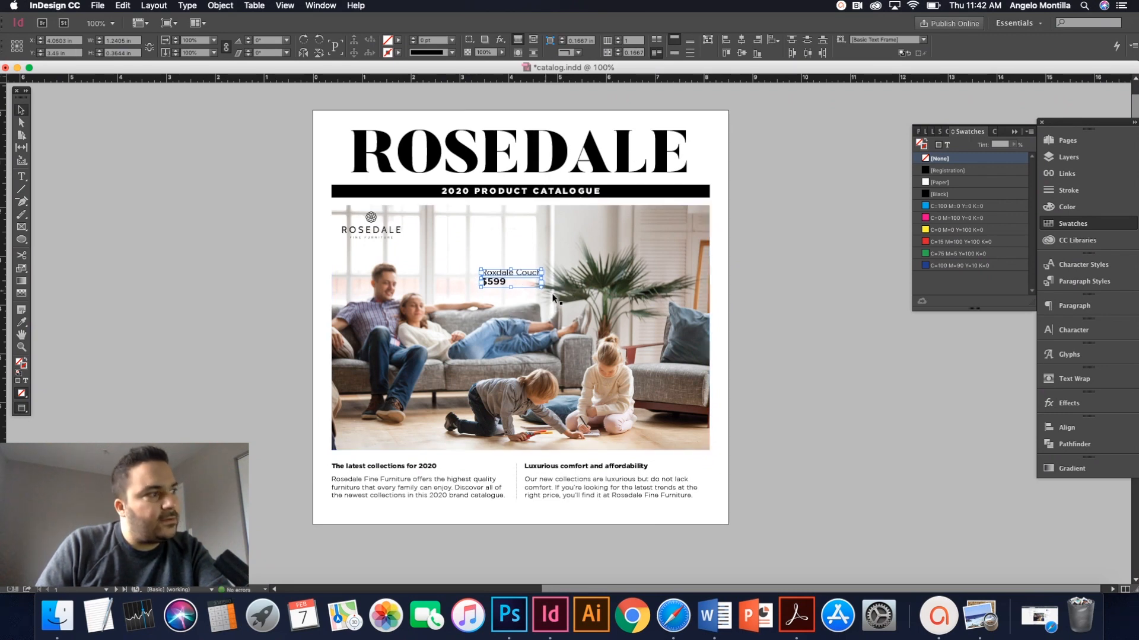
pyautogui.click(772, 347)
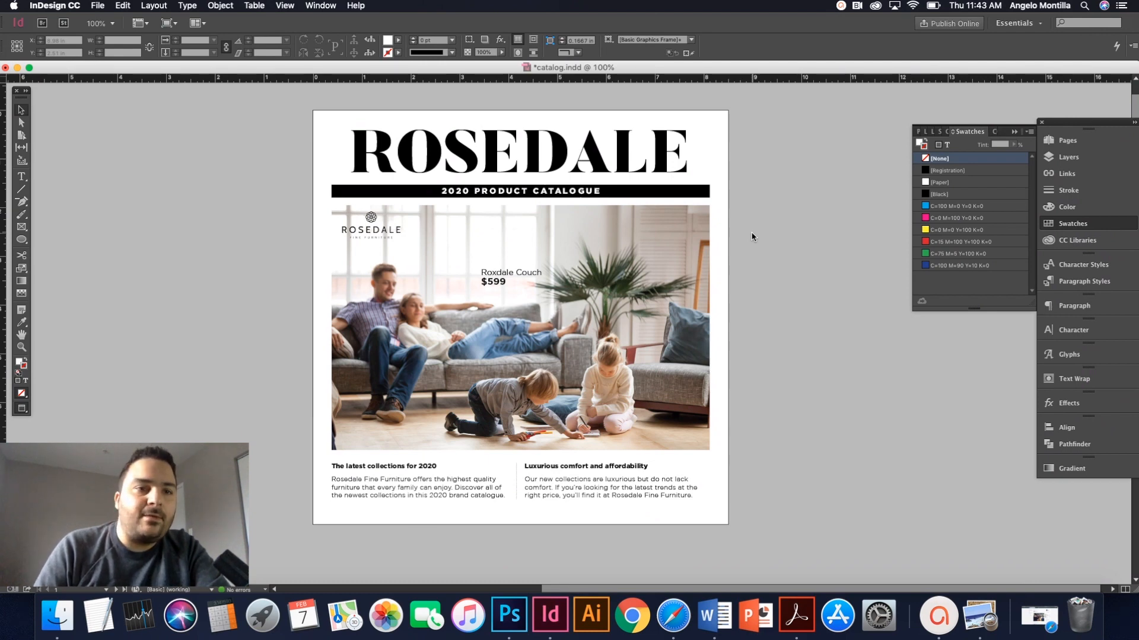
pyautogui.moveTo(823, 83)
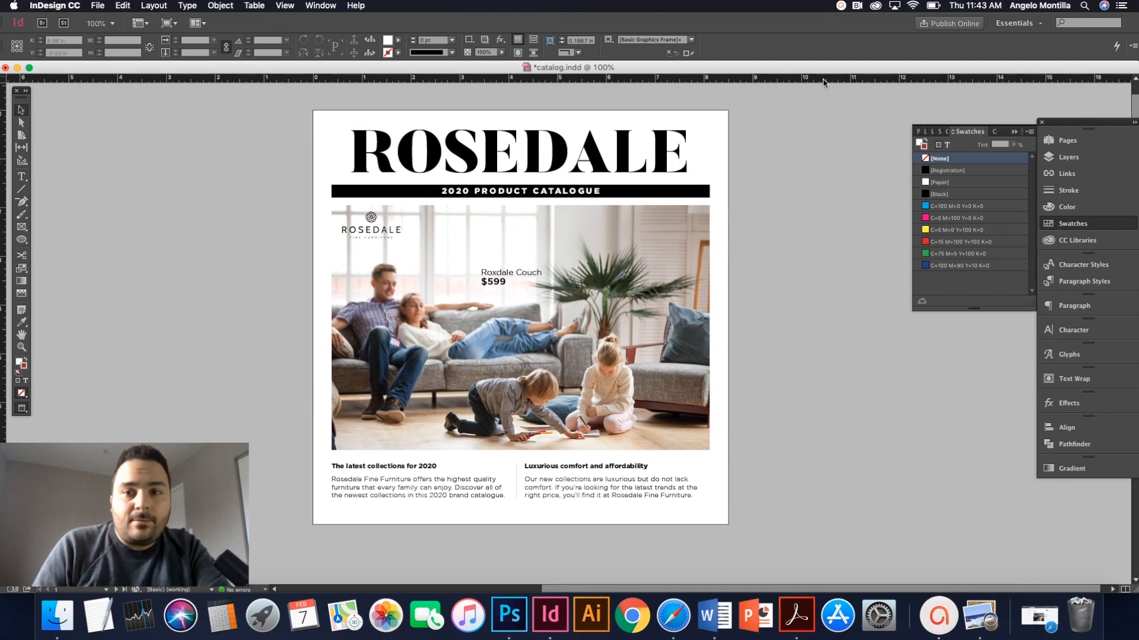